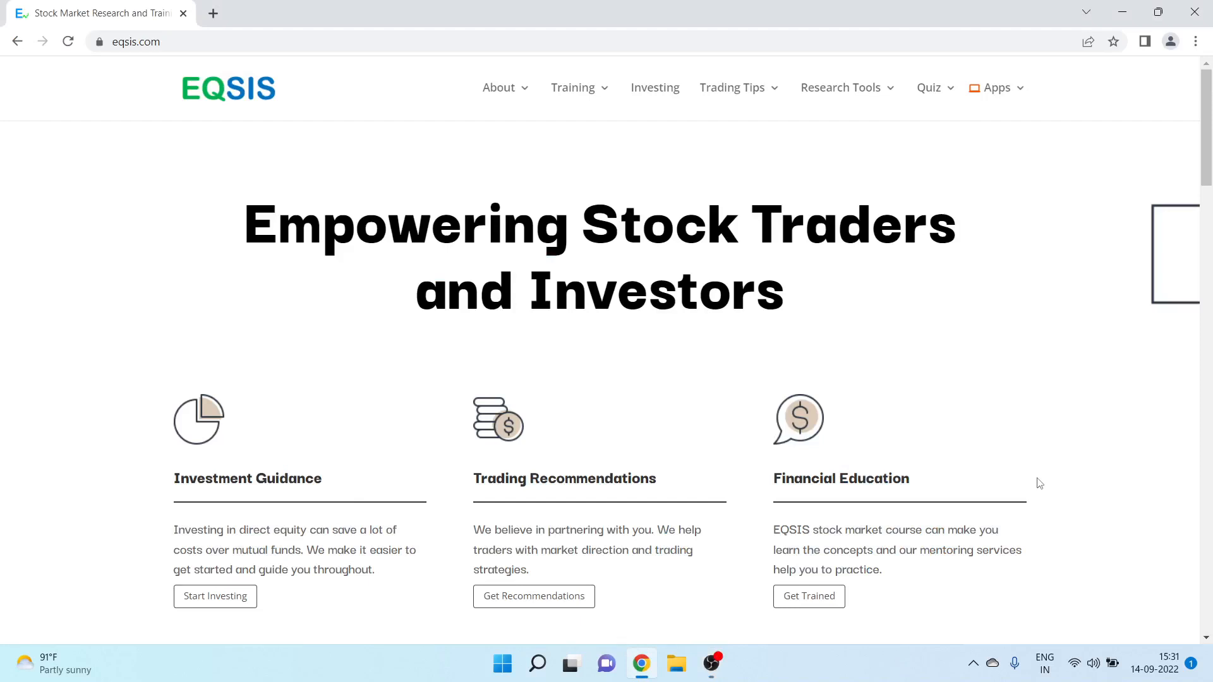
# - Bring up the Research Tools menu from the EQSIS home page
pyautogui.click(840, 87)
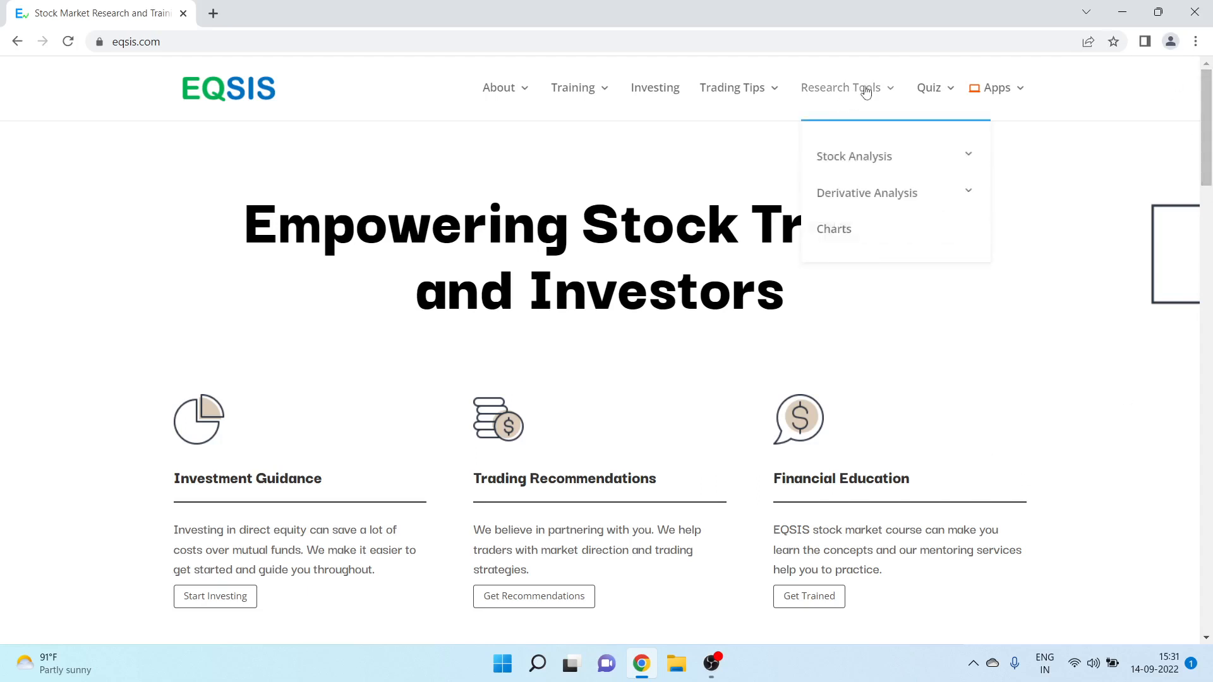
pyautogui.moveTo(866, 193)
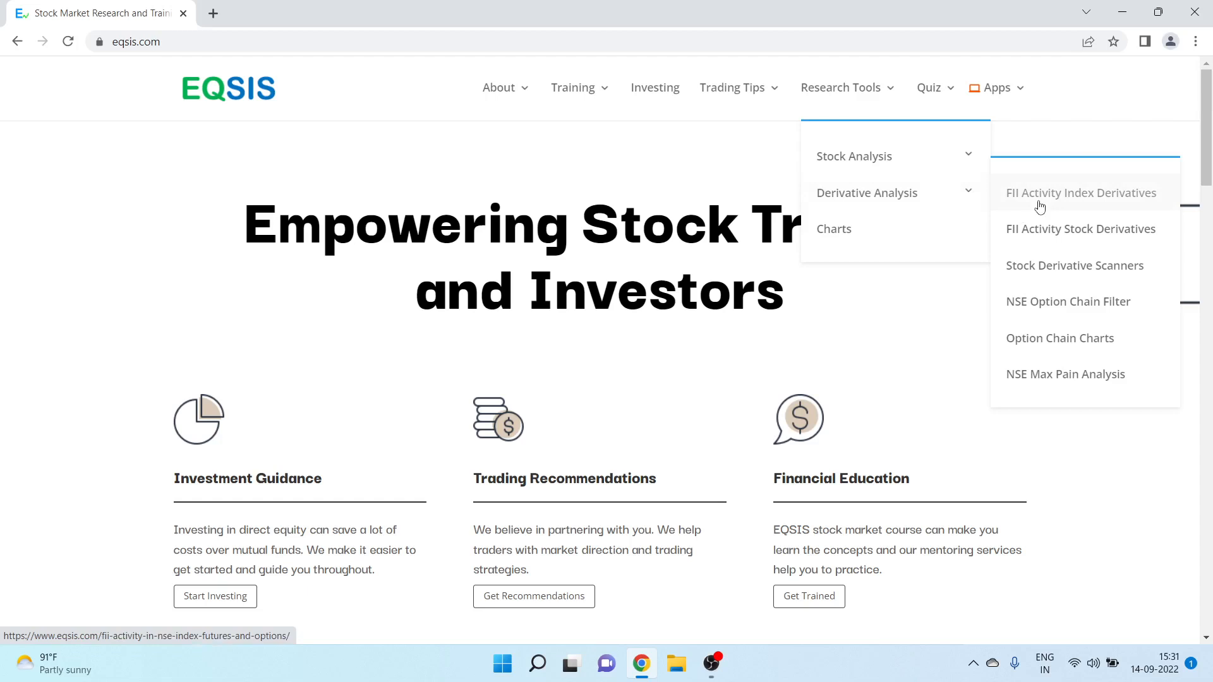
pyautogui.moveTo(1052, 235)
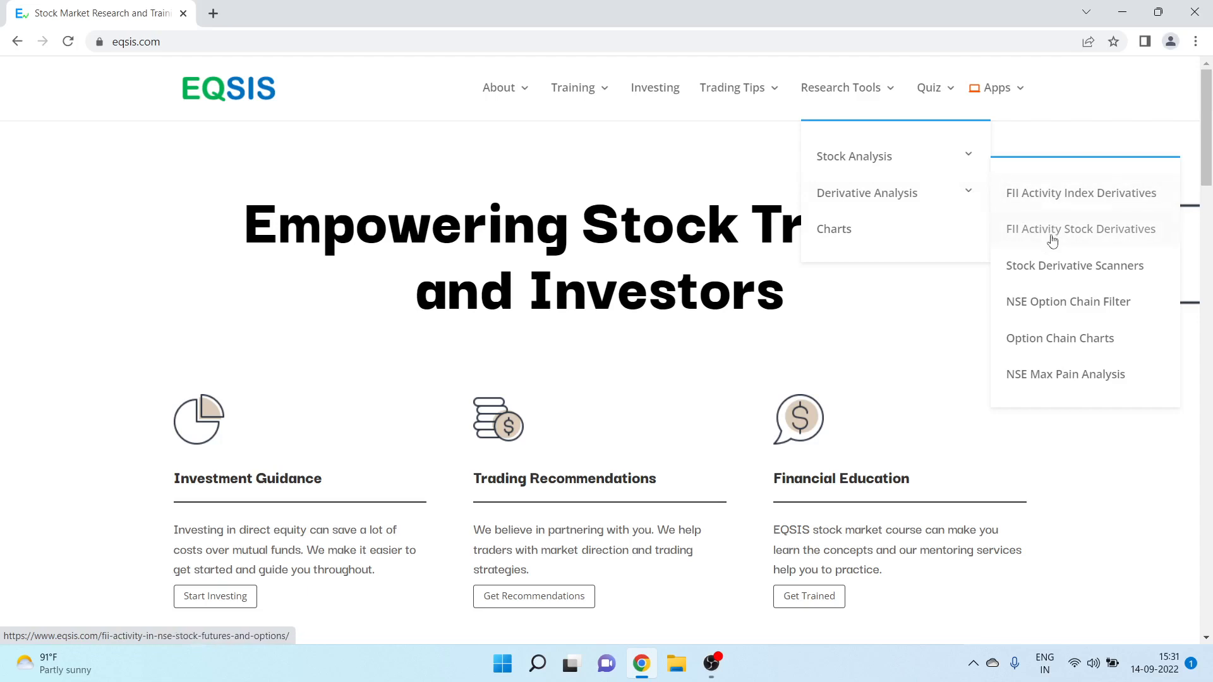
pyautogui.moveTo(1052, 235)
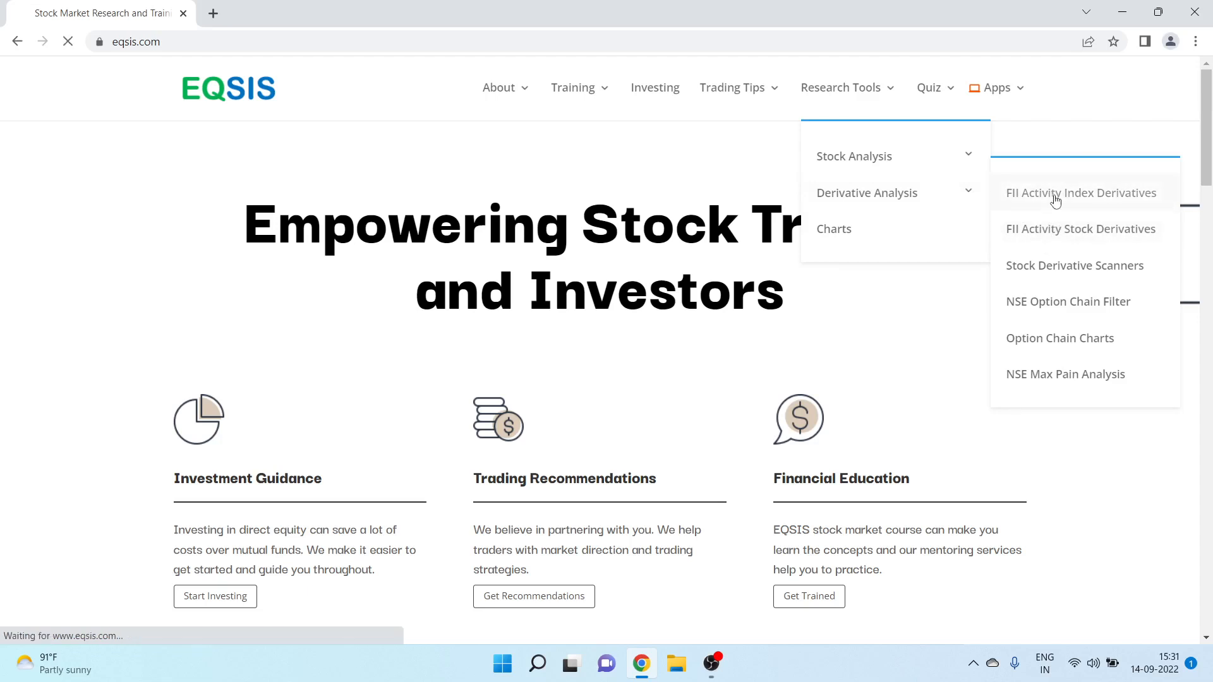
# - Open FII Activity Index Derivatives and set the Index Future date to 2022-09-13
pyautogui.click(1079, 193)
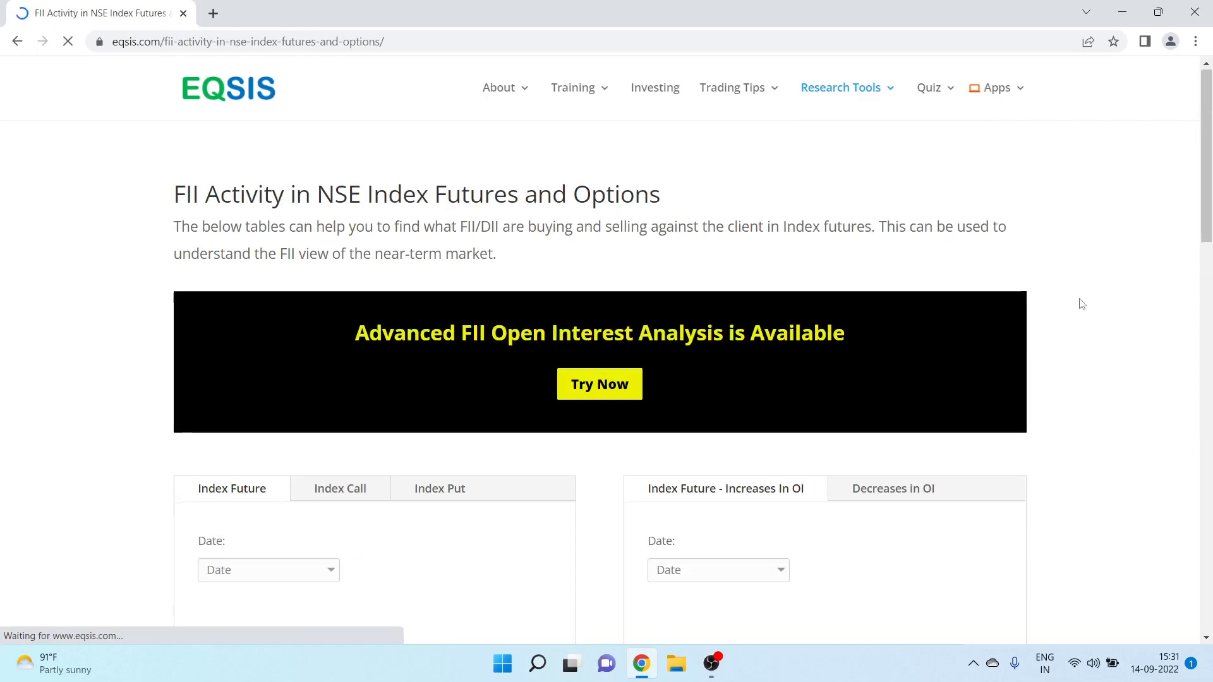
pyautogui.scroll(-3)
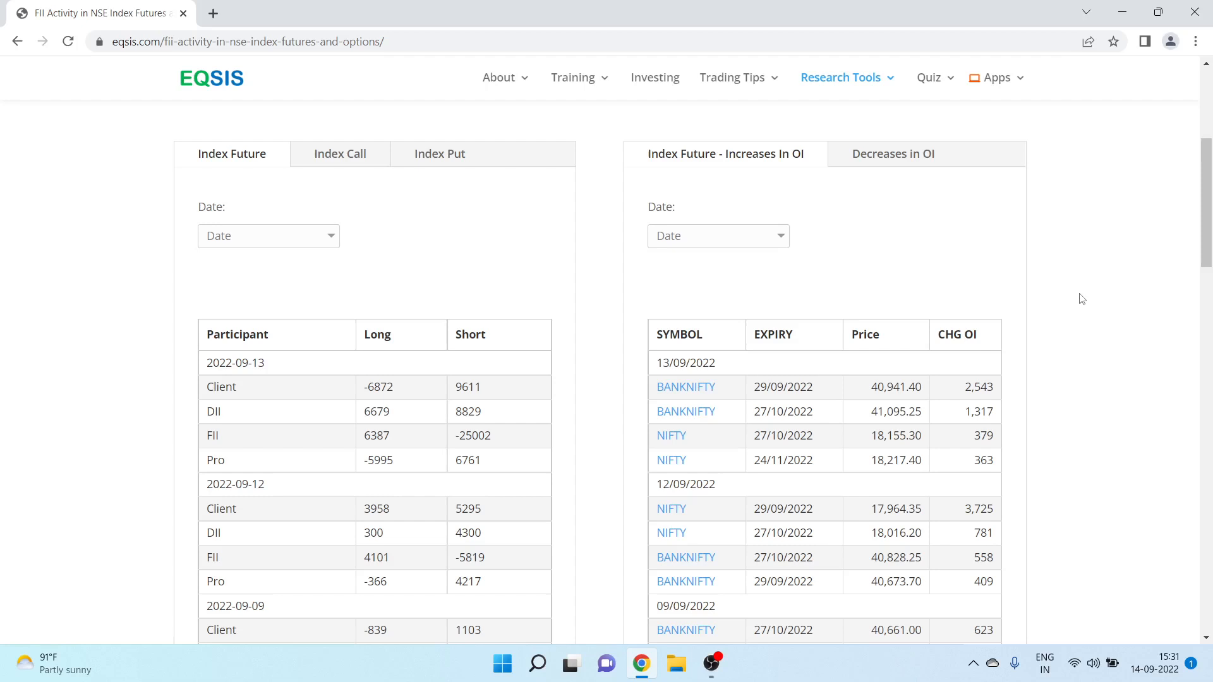
pyautogui.moveTo(360, 234)
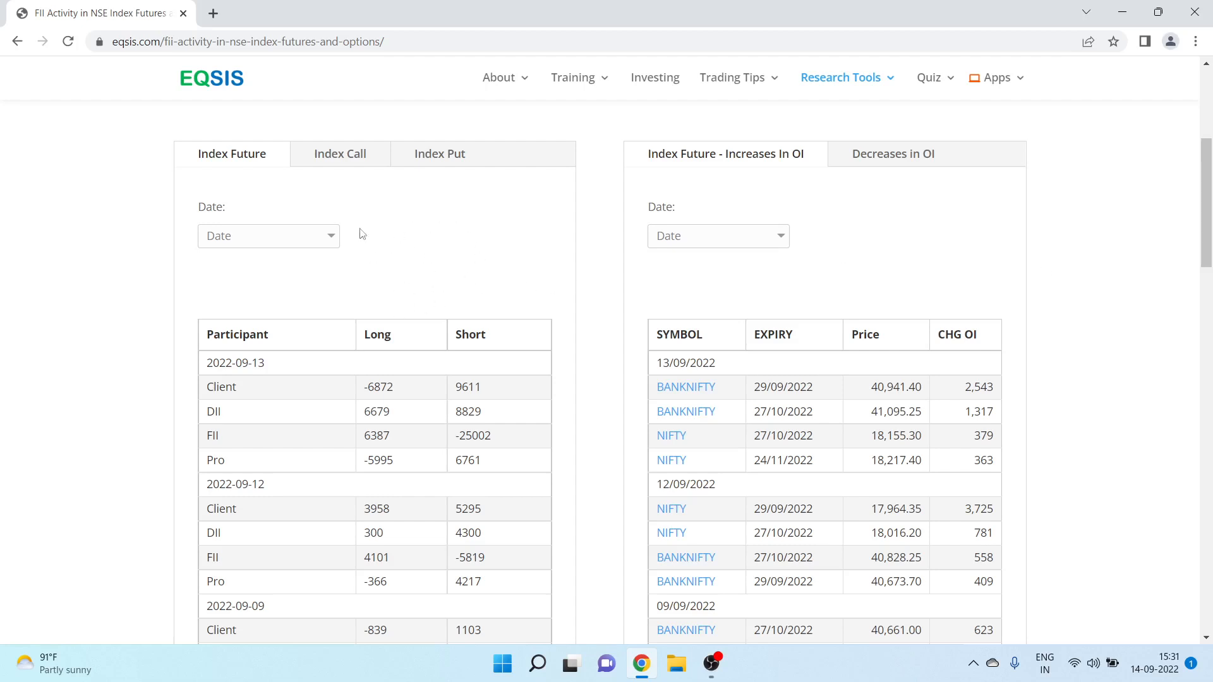
pyautogui.click(268, 235)
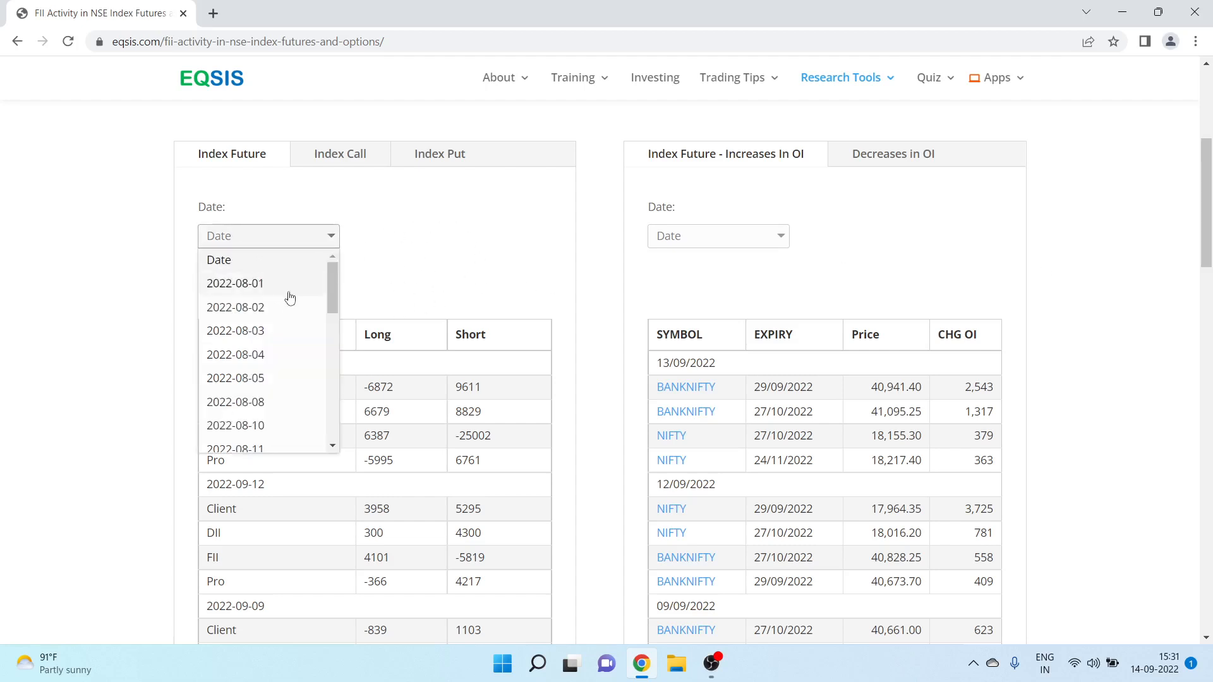
pyautogui.scroll(-3)
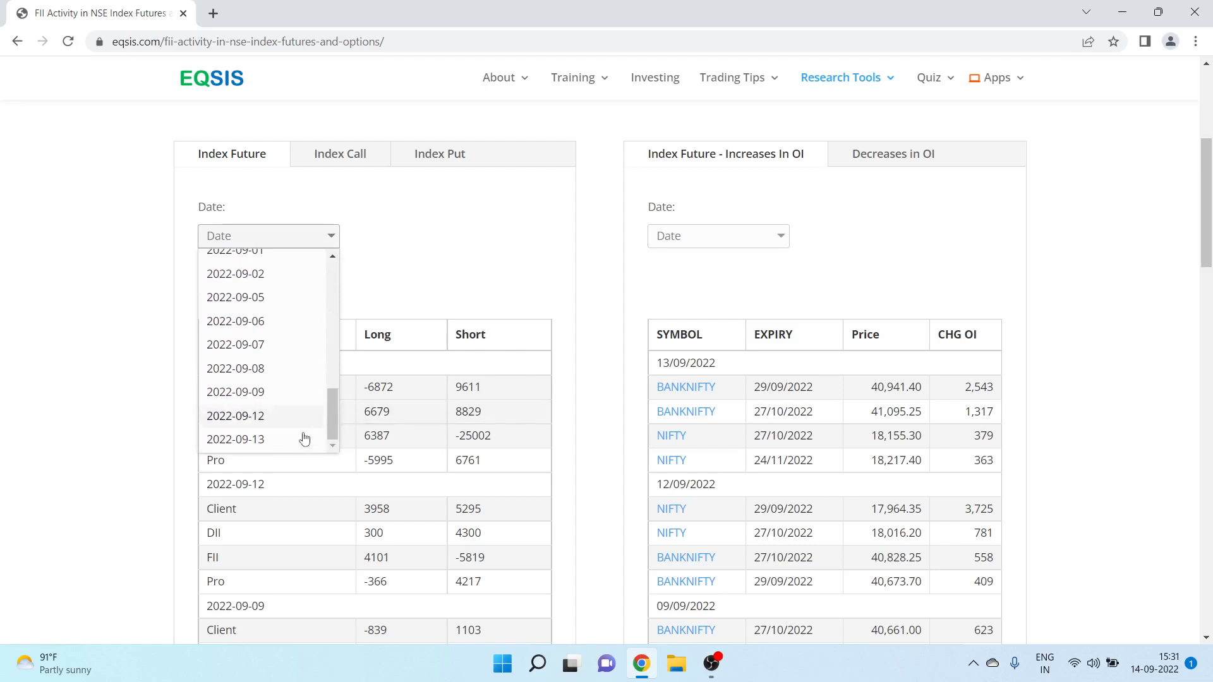
pyautogui.click(235, 438)
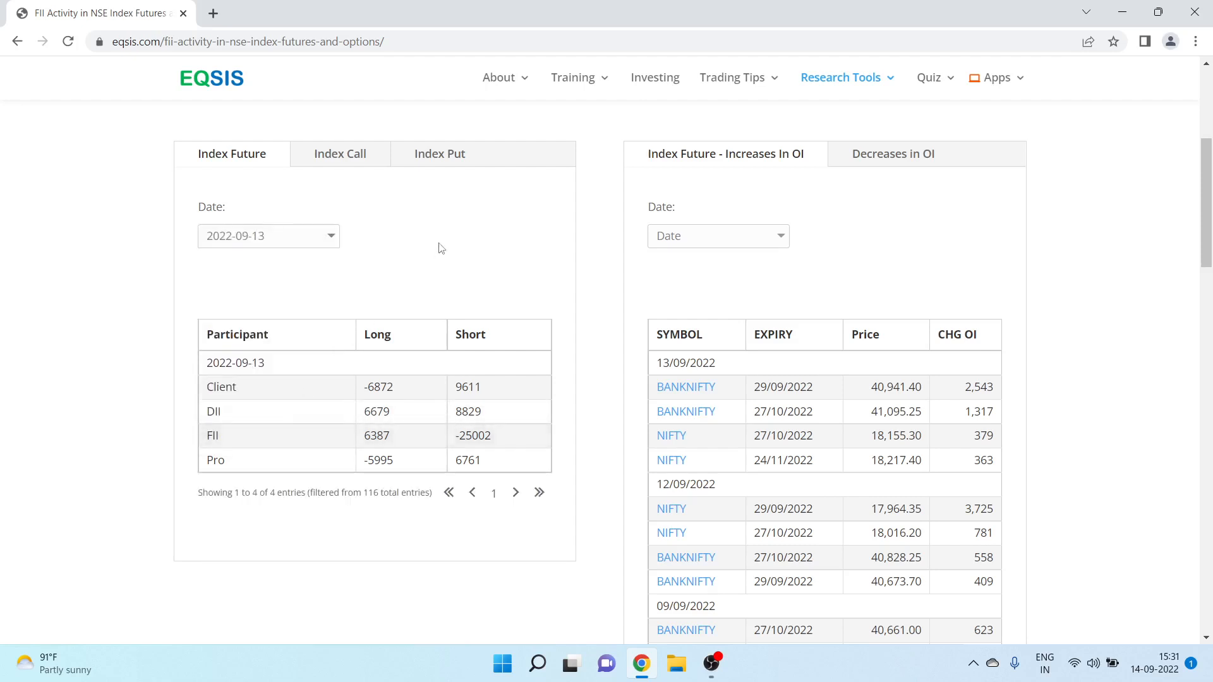
pyautogui.scroll(-3)
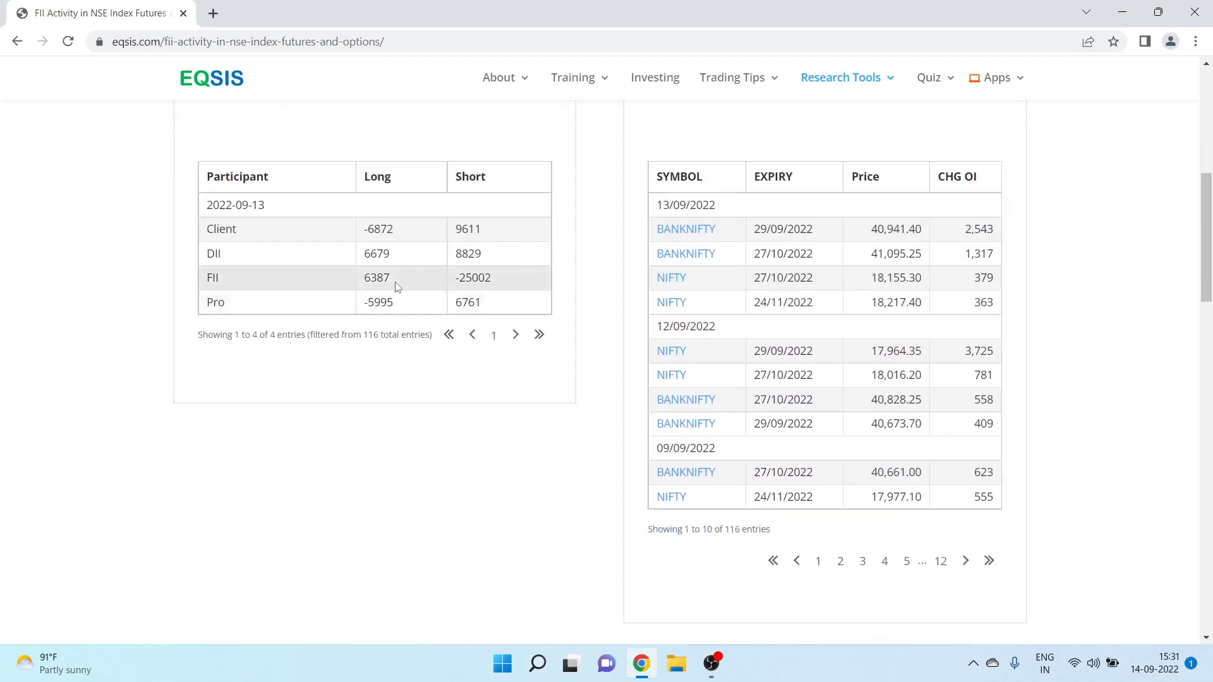
pyautogui.doubleClick(376, 276)
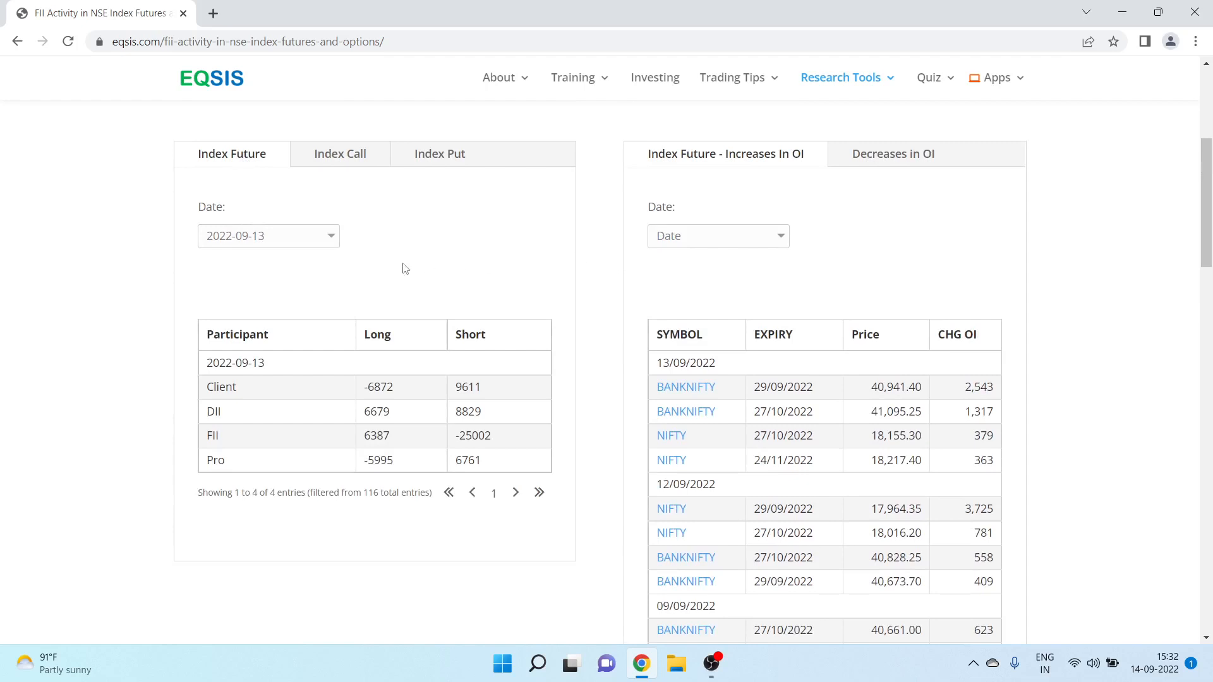
pyautogui.moveTo(361, 221)
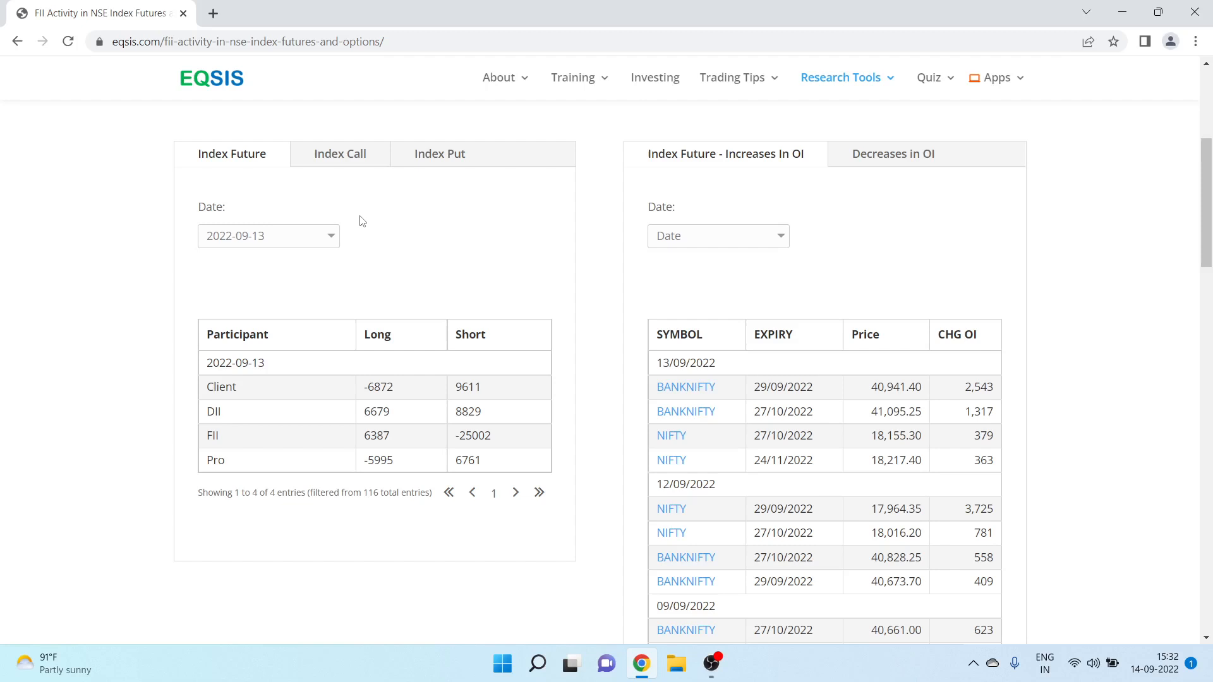
pyautogui.moveTo(371, 224)
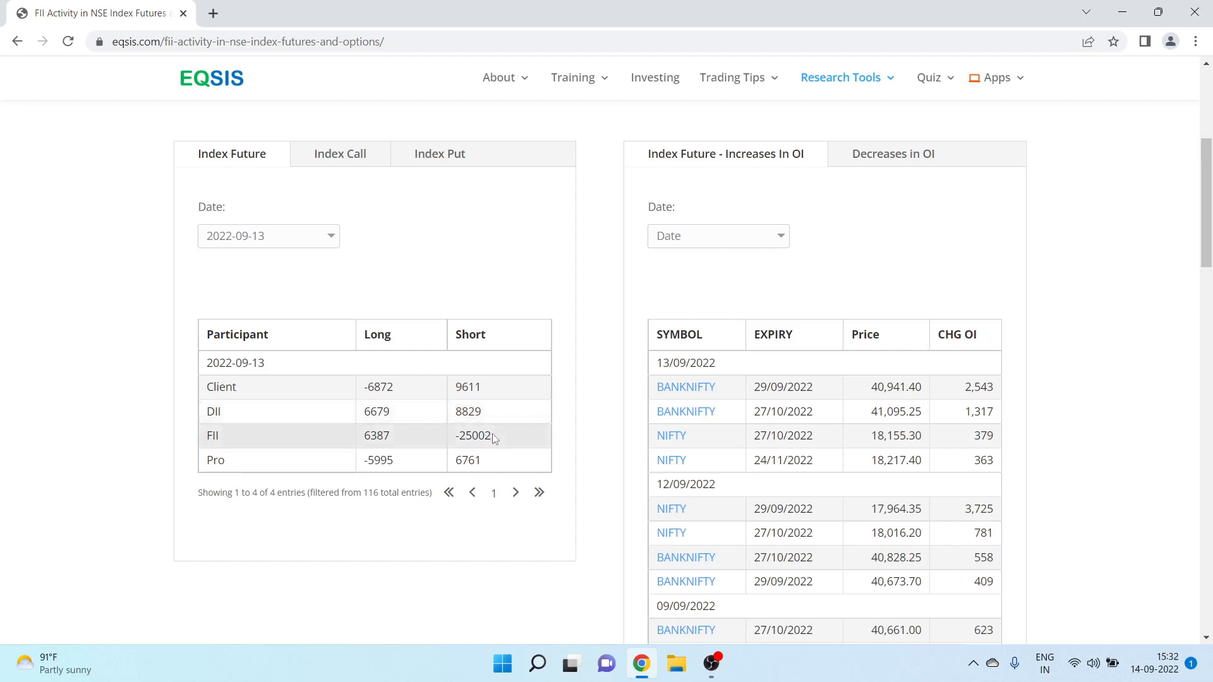
# - Set the OI date to 13/09/2022 and show the Decreases in OI table
pyautogui.click(716, 235)
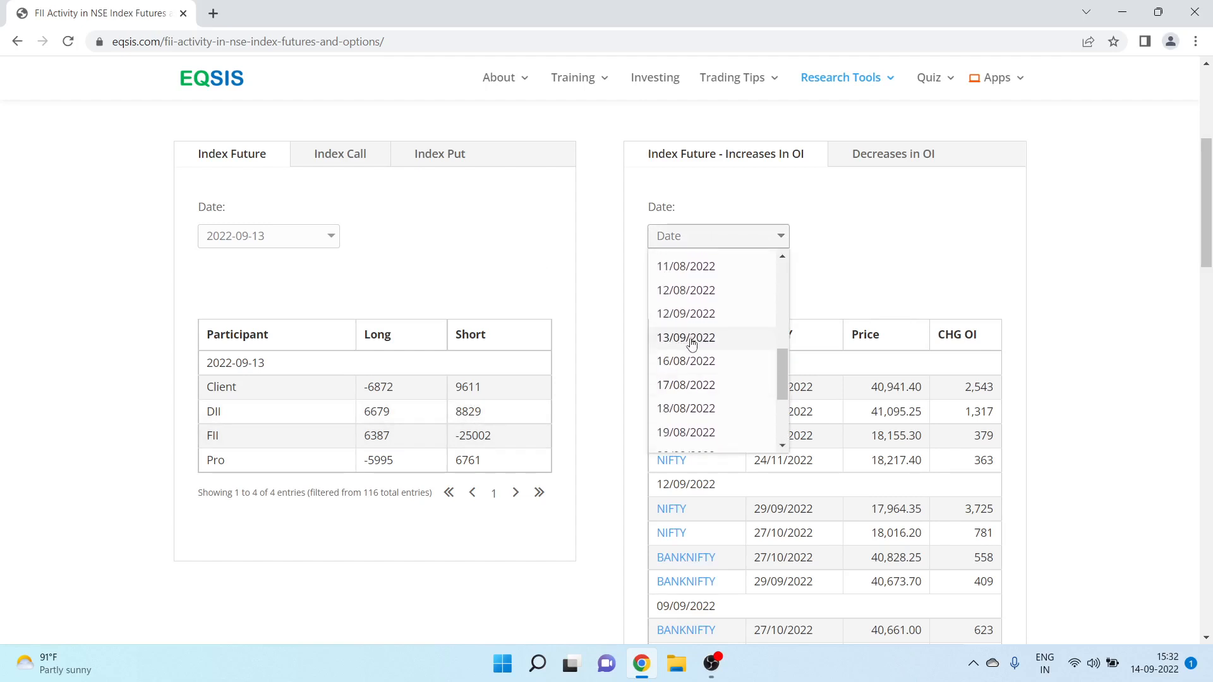
pyautogui.click(685, 338)
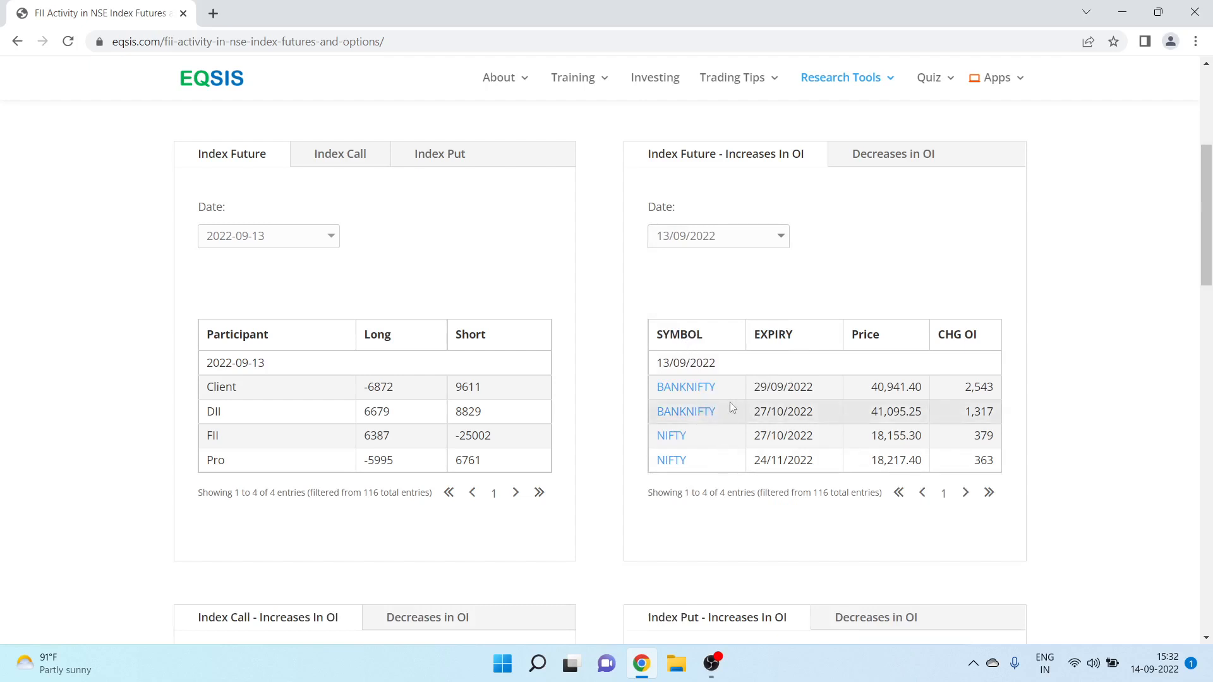
pyautogui.scroll(-3)
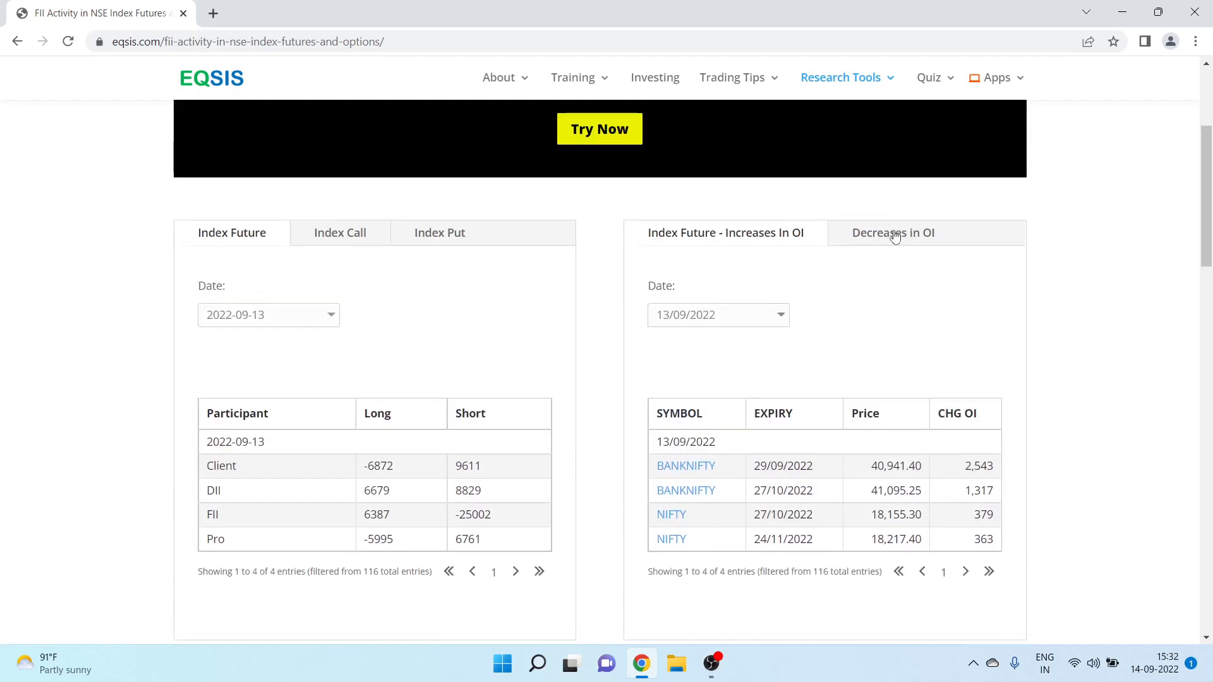
pyautogui.click(892, 233)
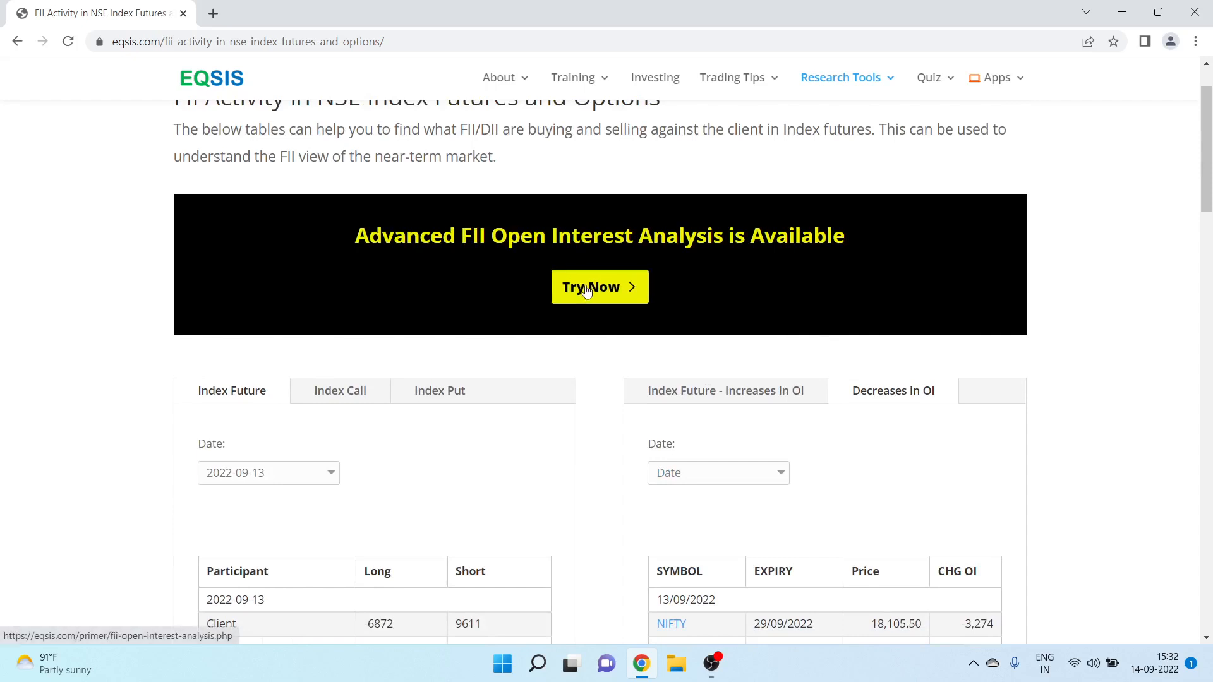
# - Launch Advanced FII Open Interest Analysis via Try Now and view its new tab
pyautogui.click(599, 286)
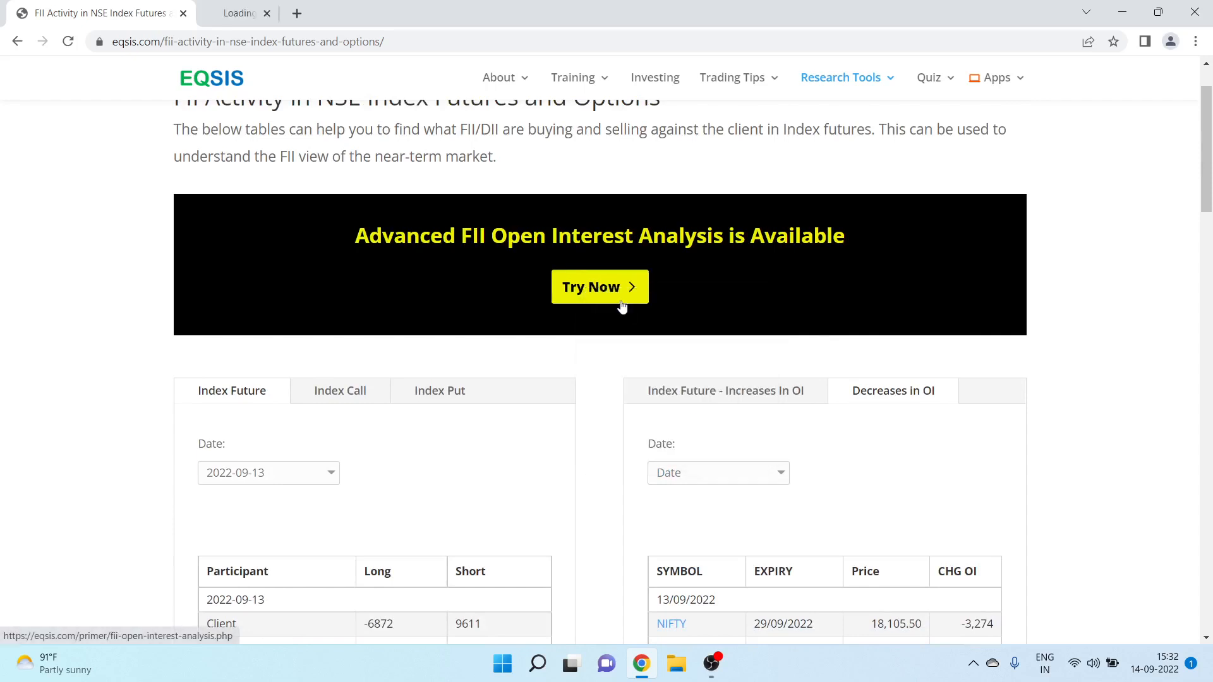
pyautogui.click(599, 287)
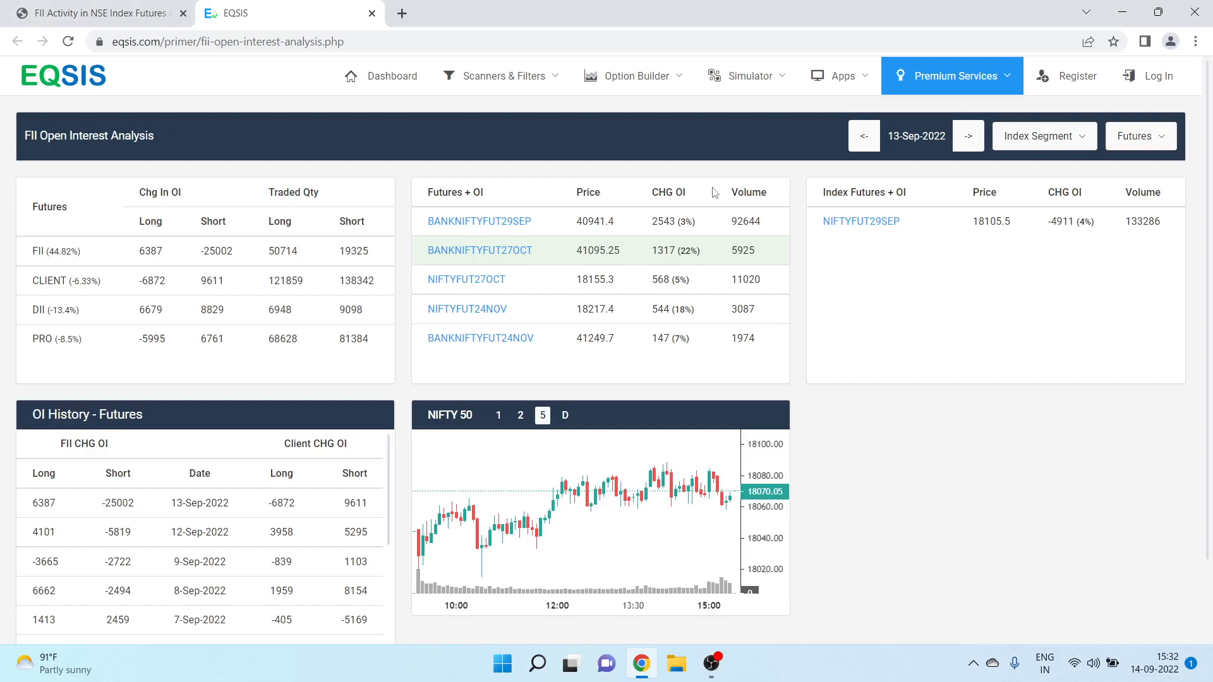
pyautogui.moveTo(721, 189)
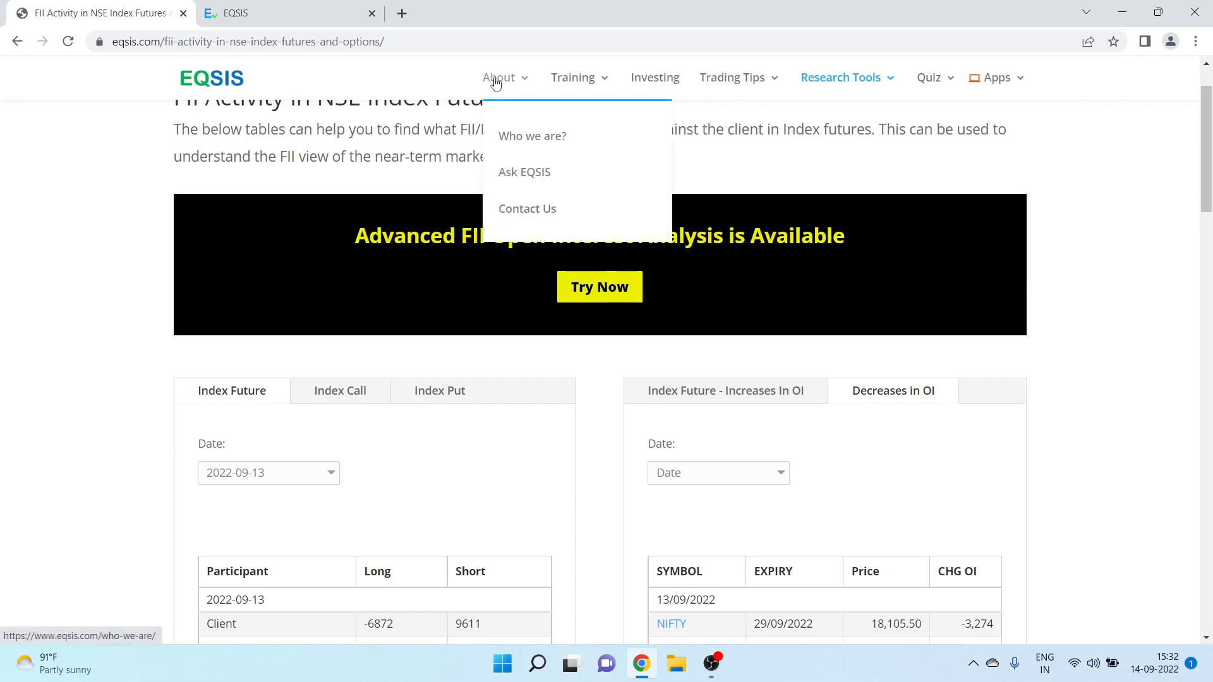
pyautogui.moveTo(920, 76)
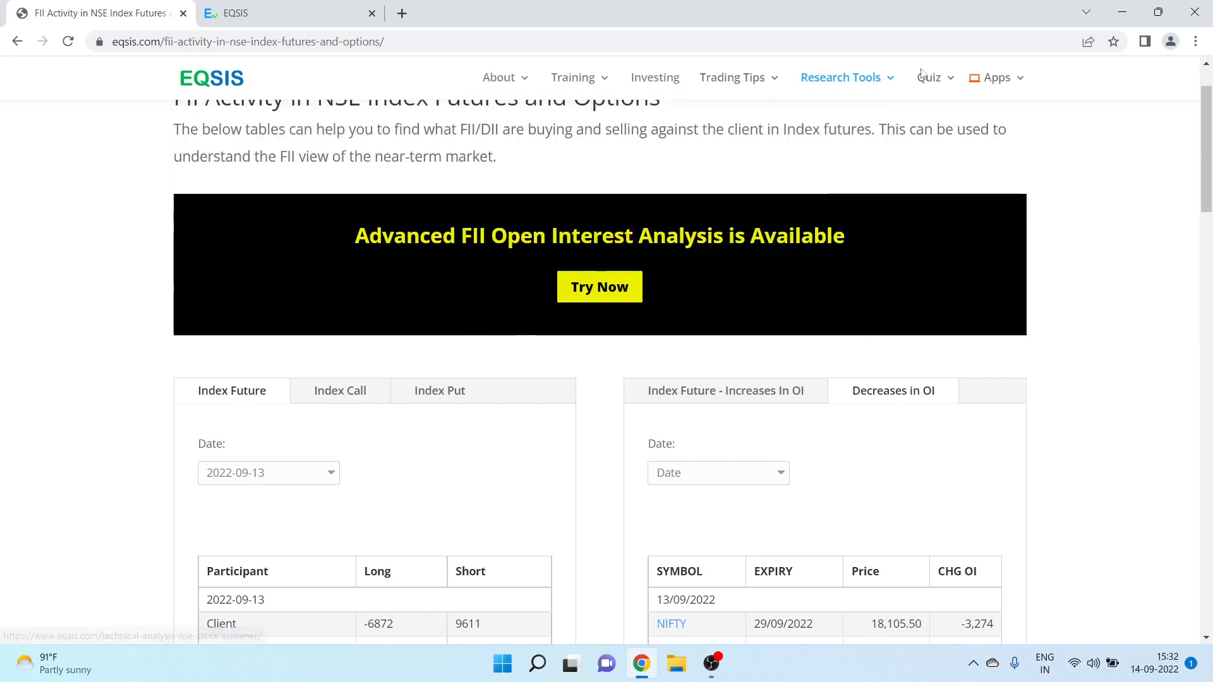
pyautogui.moveTo(996, 77)
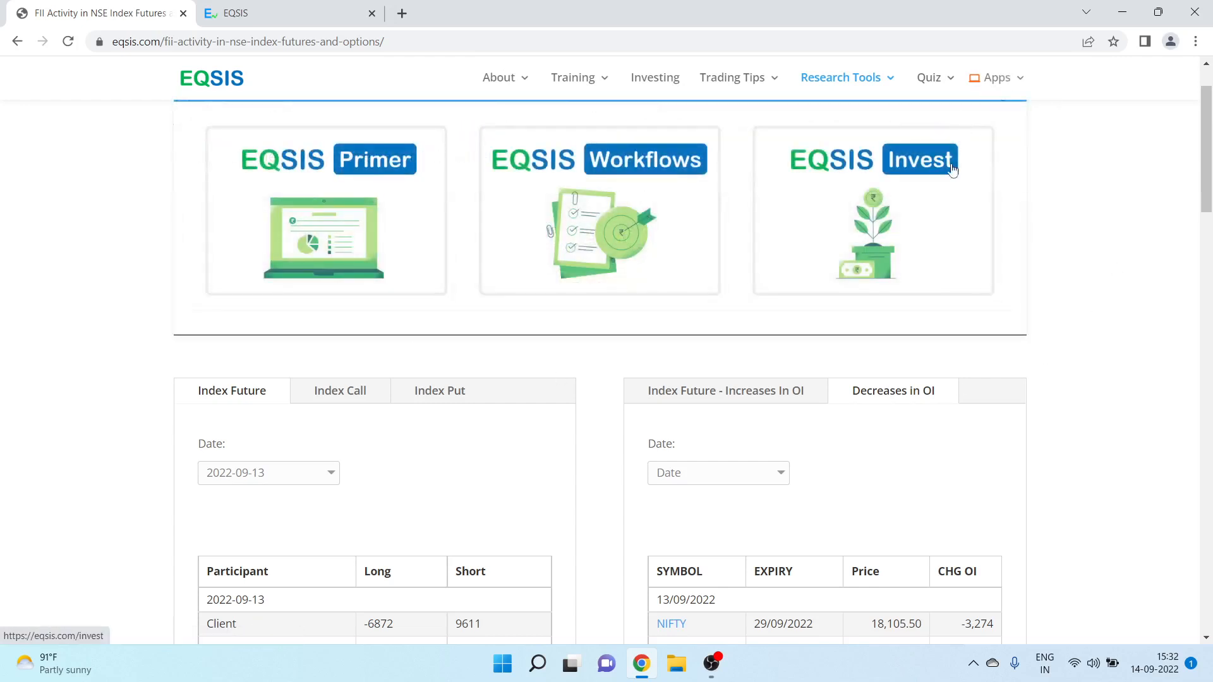
pyautogui.moveTo(324, 211)
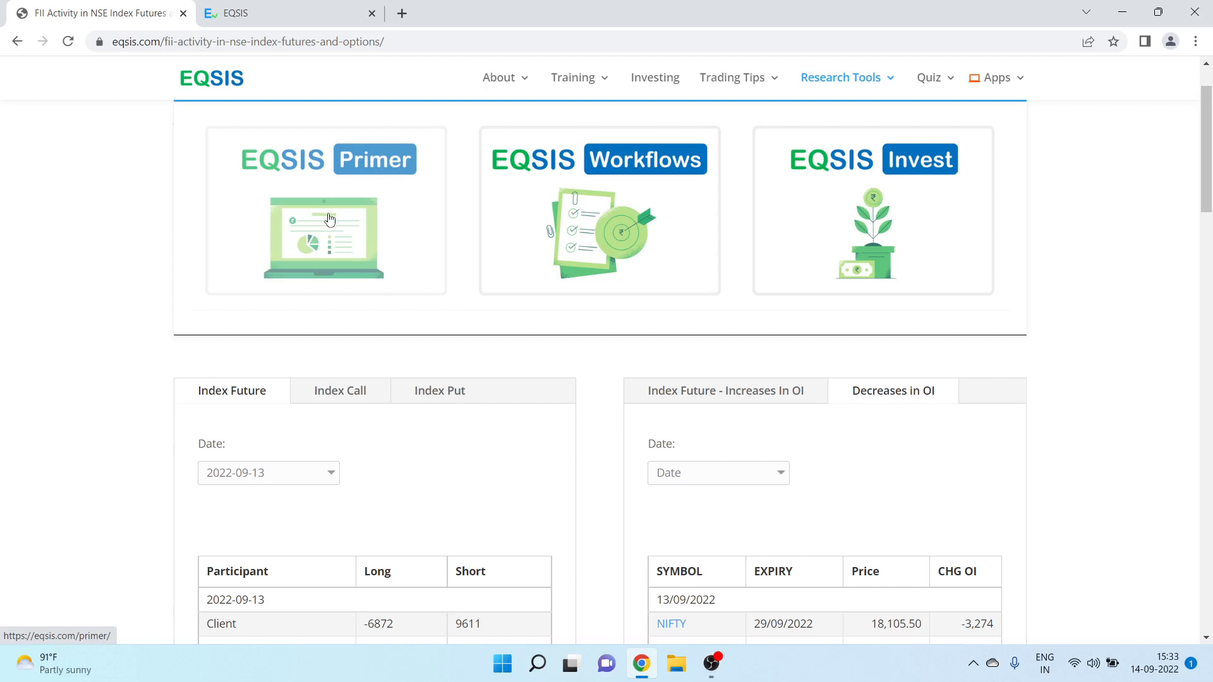
# - Open the EQSIS Primer card from the FII activity page
pyautogui.click(326, 237)
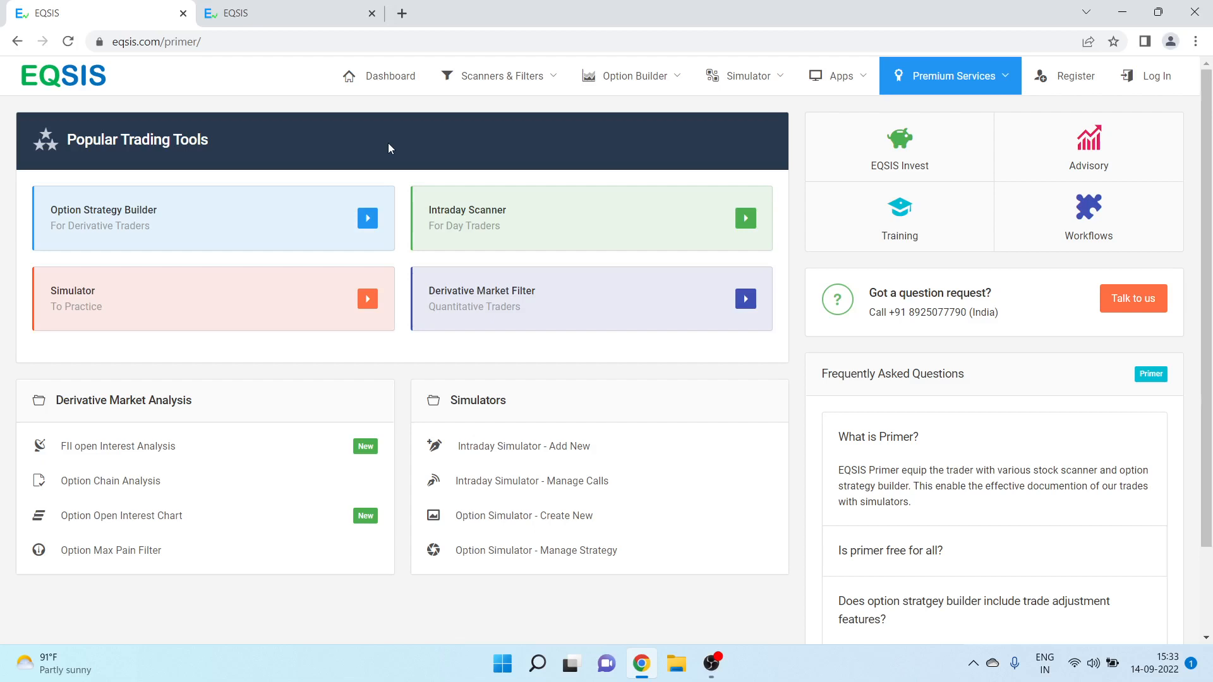
pyautogui.moveTo(391, 144)
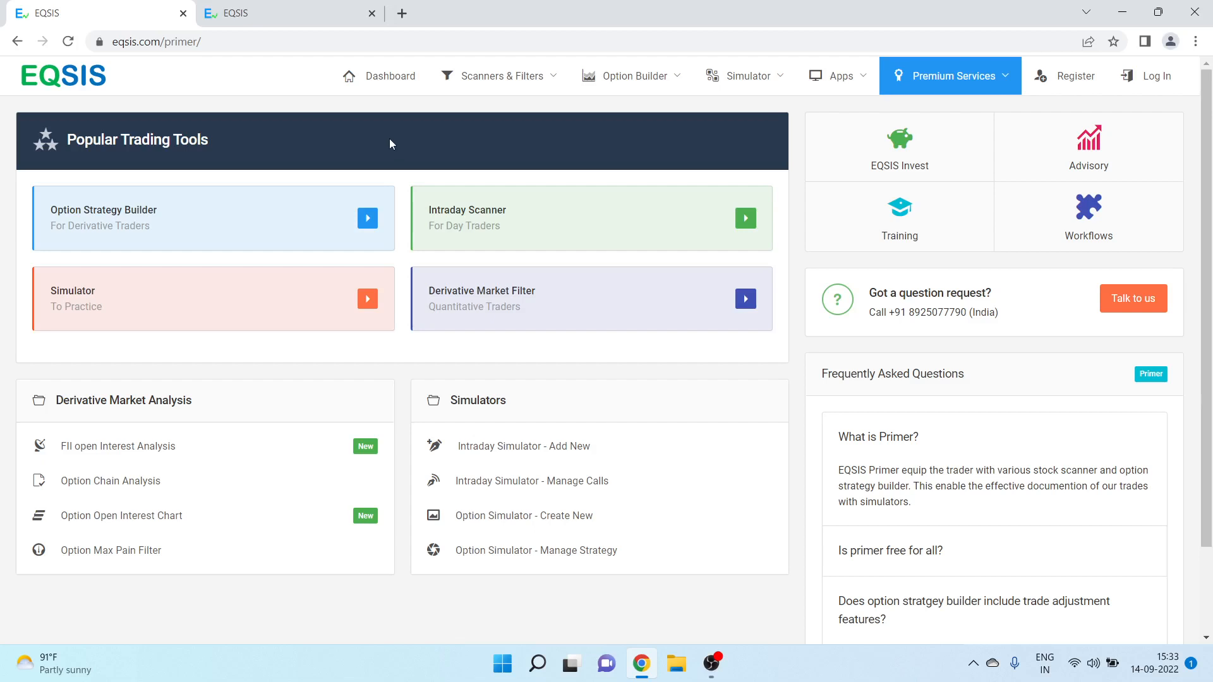
# - Open the Intraday Scanner from Scanners & Filters, then reopen that menu
pyautogui.click(499, 75)
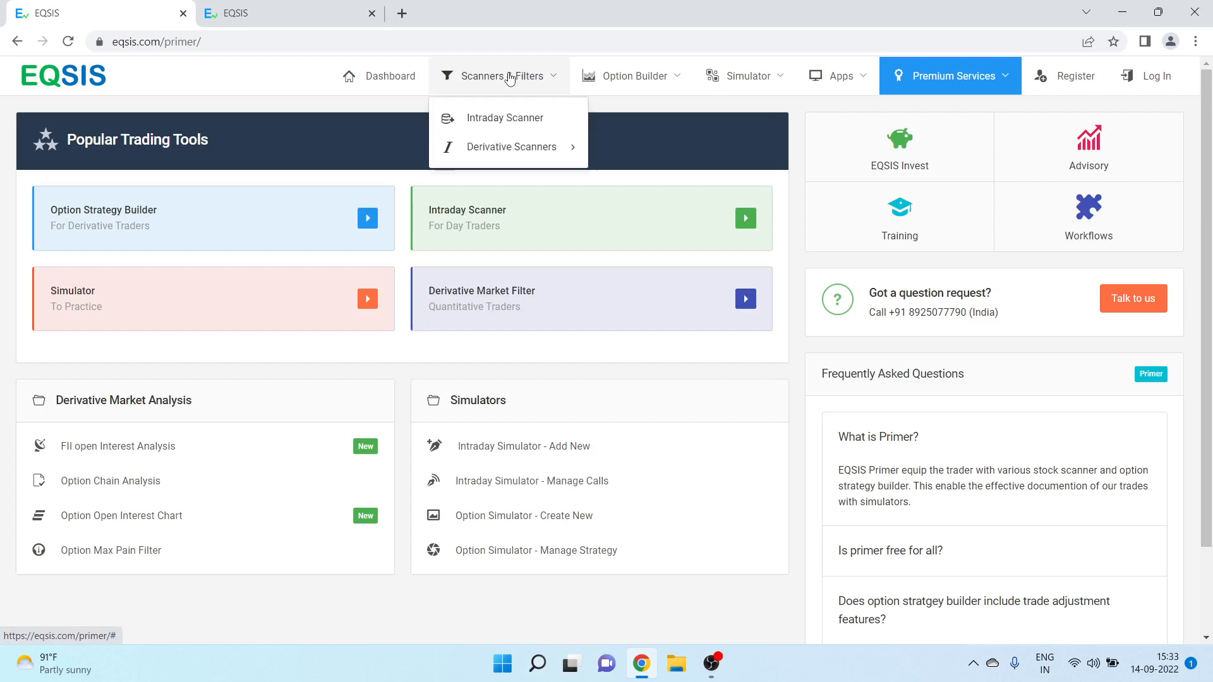
pyautogui.click(507, 118)
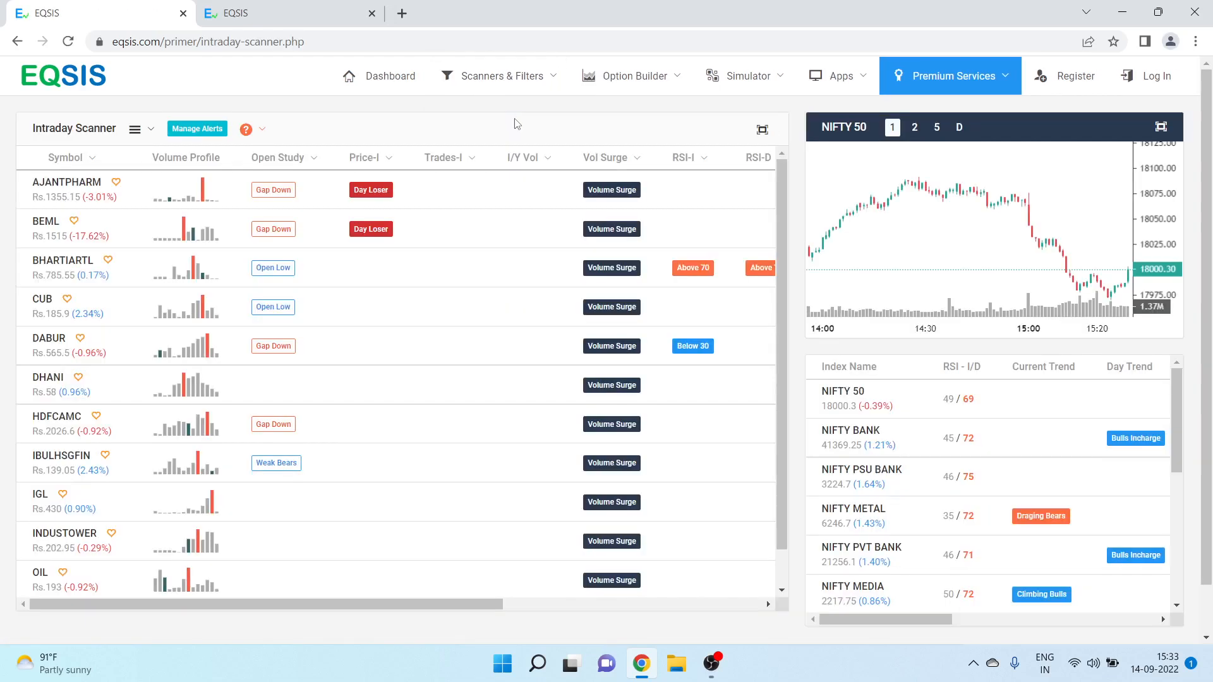
pyautogui.moveTo(509, 76)
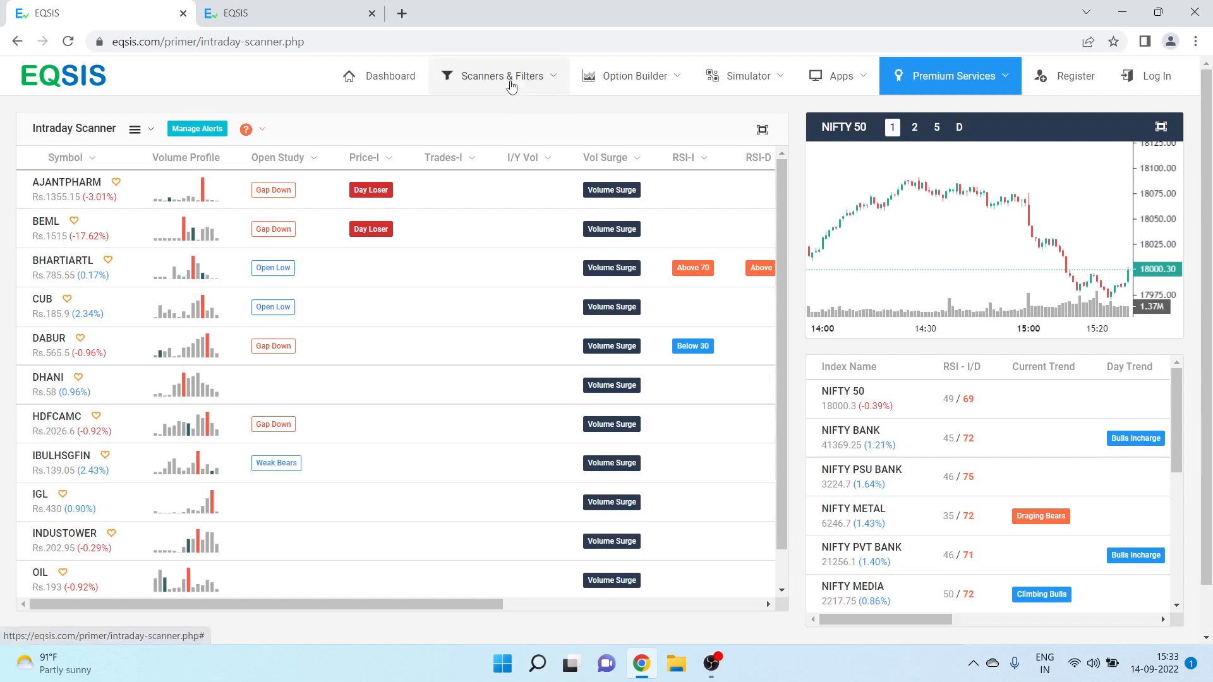
pyautogui.click(499, 76)
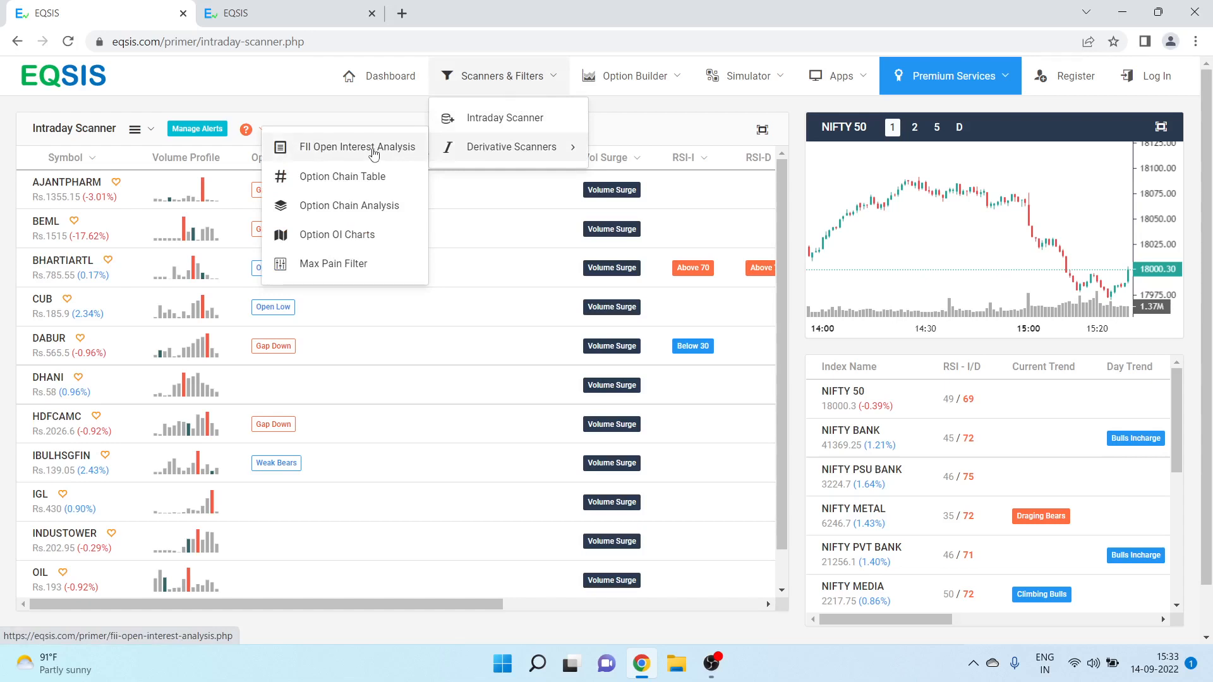
# - Open FII Open Interest Analysis, highlight 13-Sep-2022 data, and step back and forward a date
pyautogui.click(357, 147)
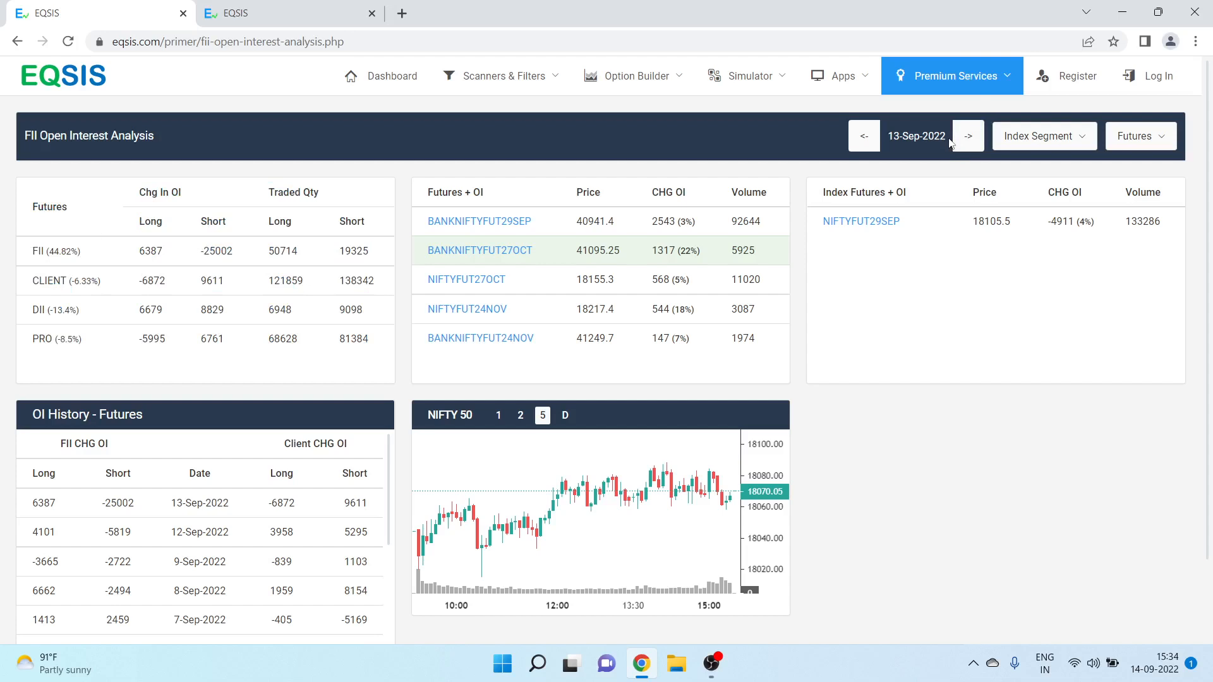
pyautogui.doubleClick(915, 135)
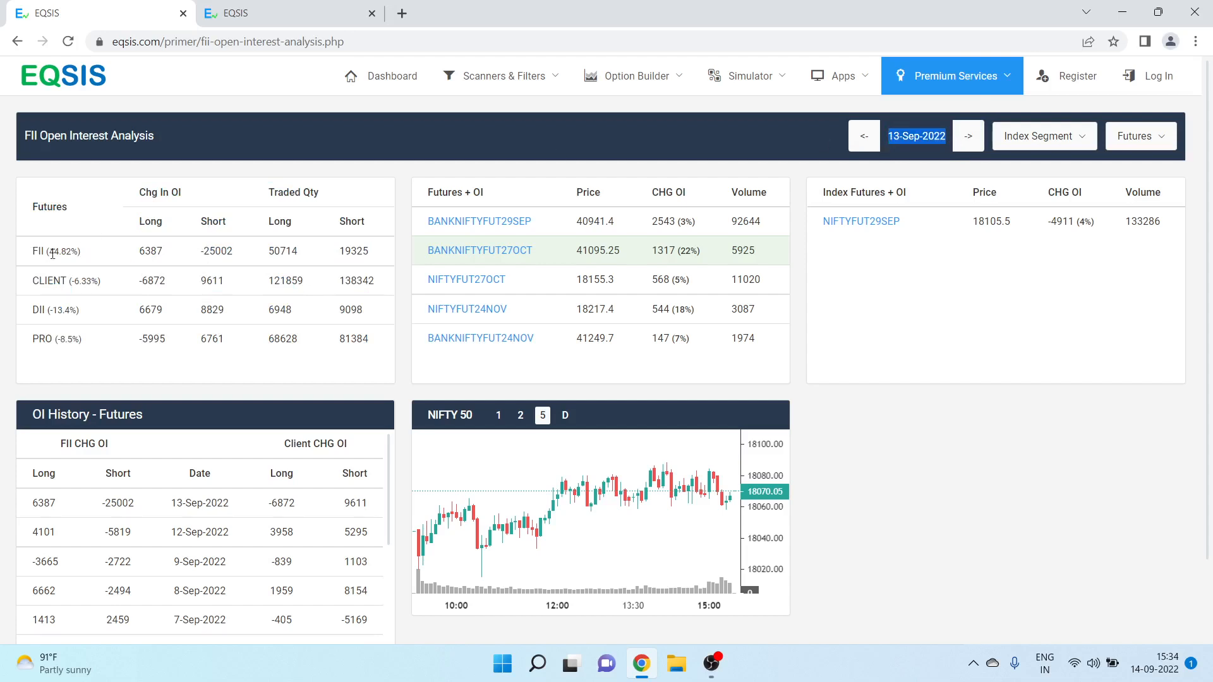
pyautogui.doubleClick(44, 310)
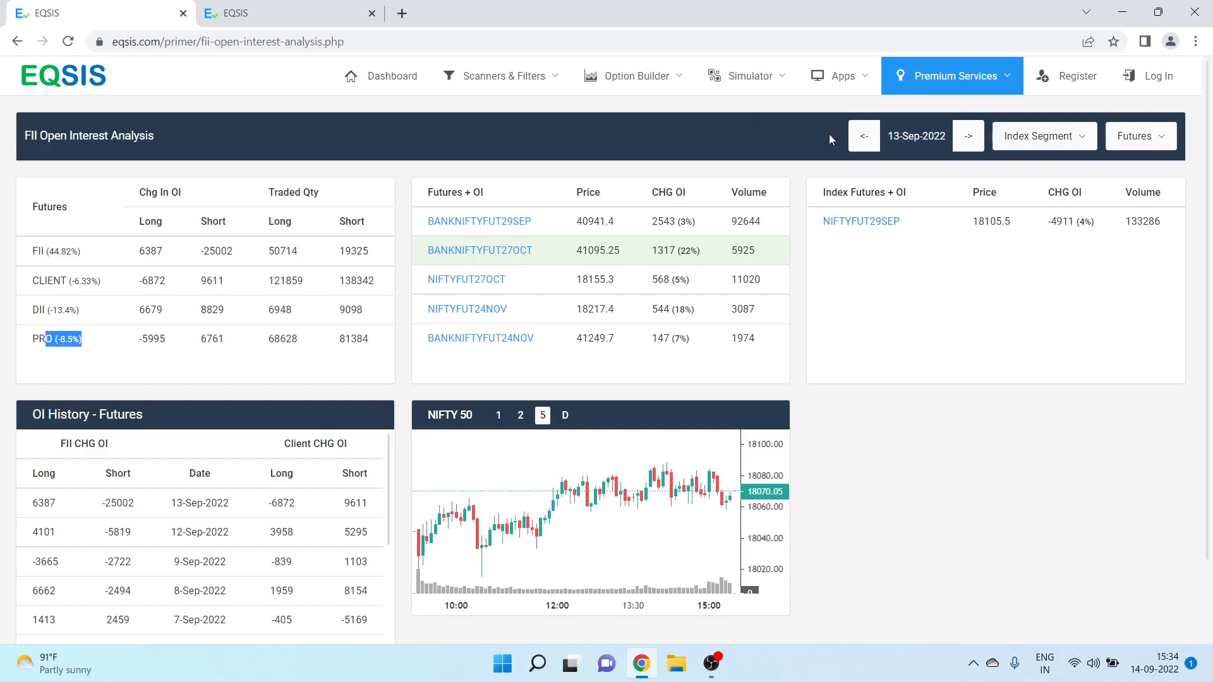
pyautogui.click(864, 136)
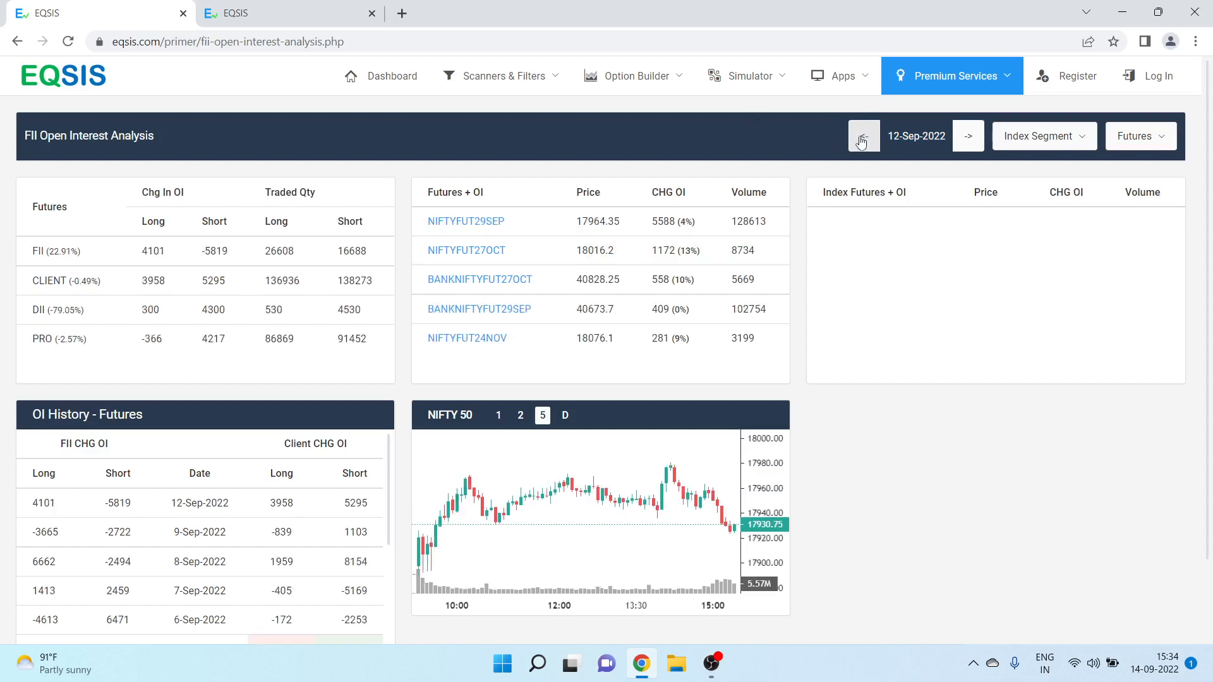
pyautogui.click(966, 135)
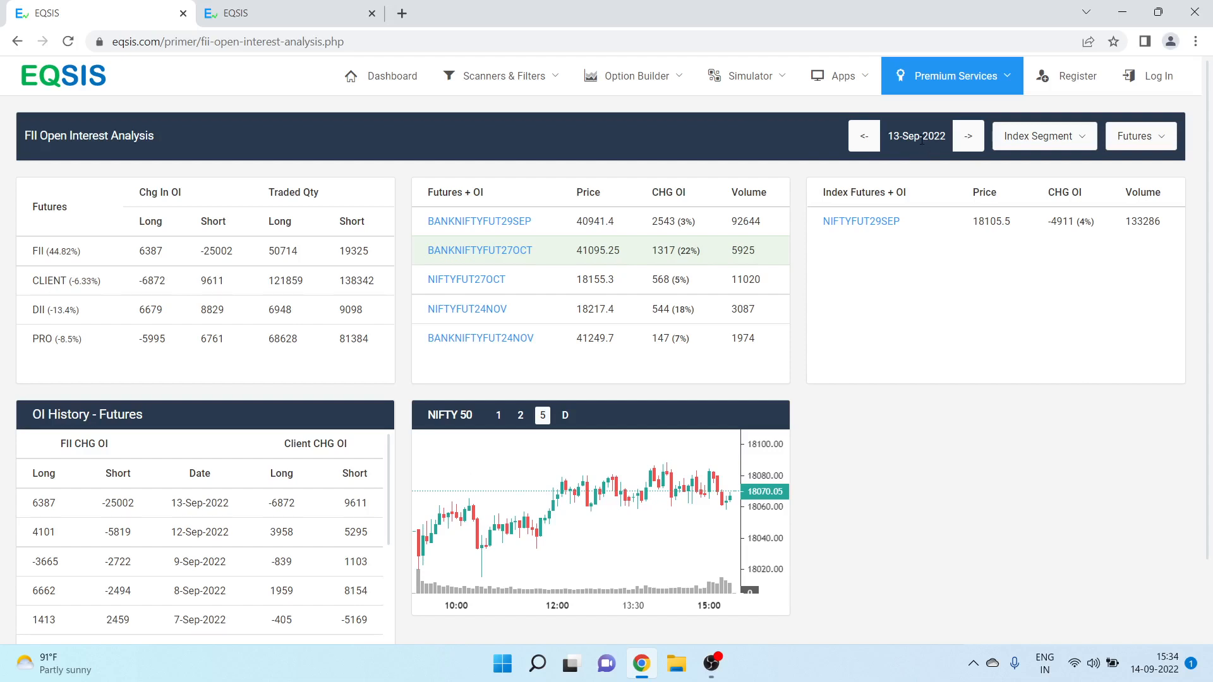
pyautogui.moveTo(1006, 189)
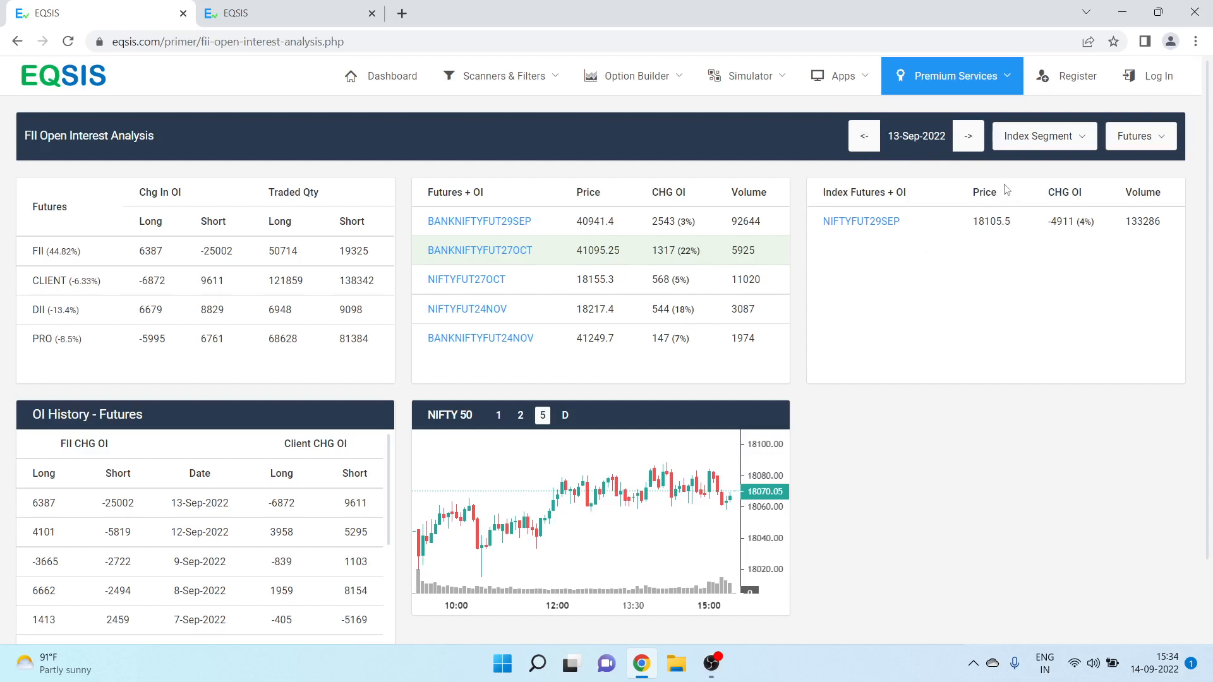
# - Keep Index Segment, chart NIFTYFUT29SEP and BANKNIFTYFUT27OCT, and step back toward 8-Sep-2022
pyautogui.click(1043, 136)
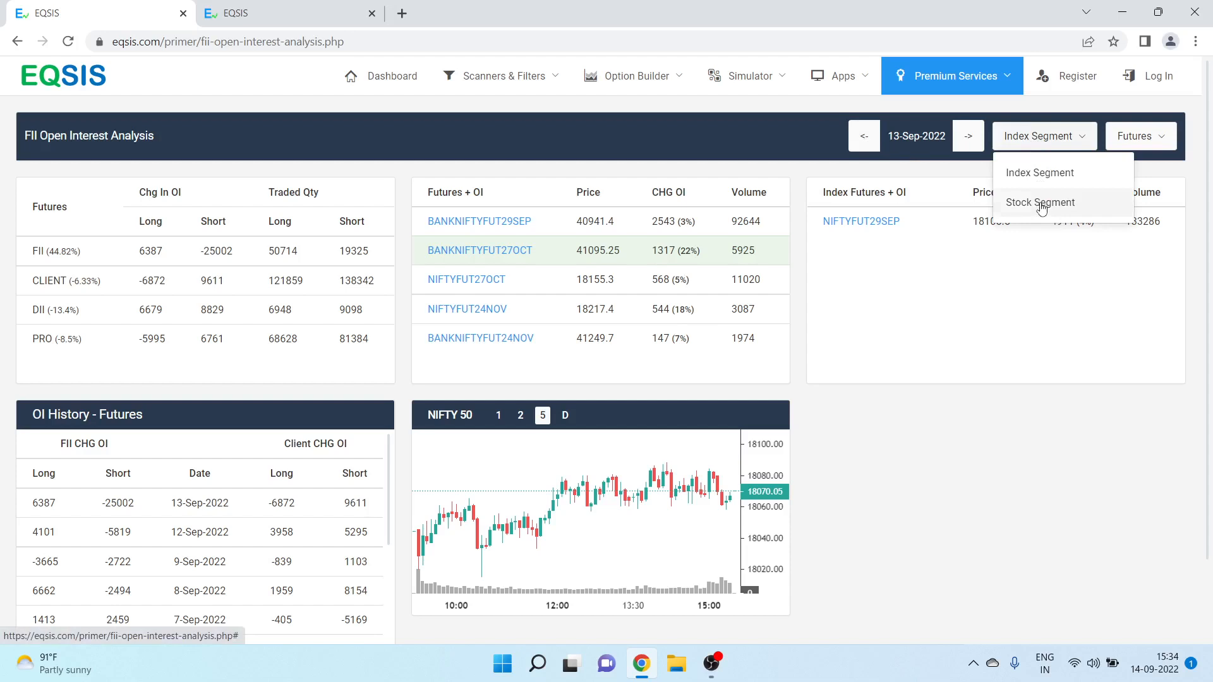
pyautogui.click(1040, 202)
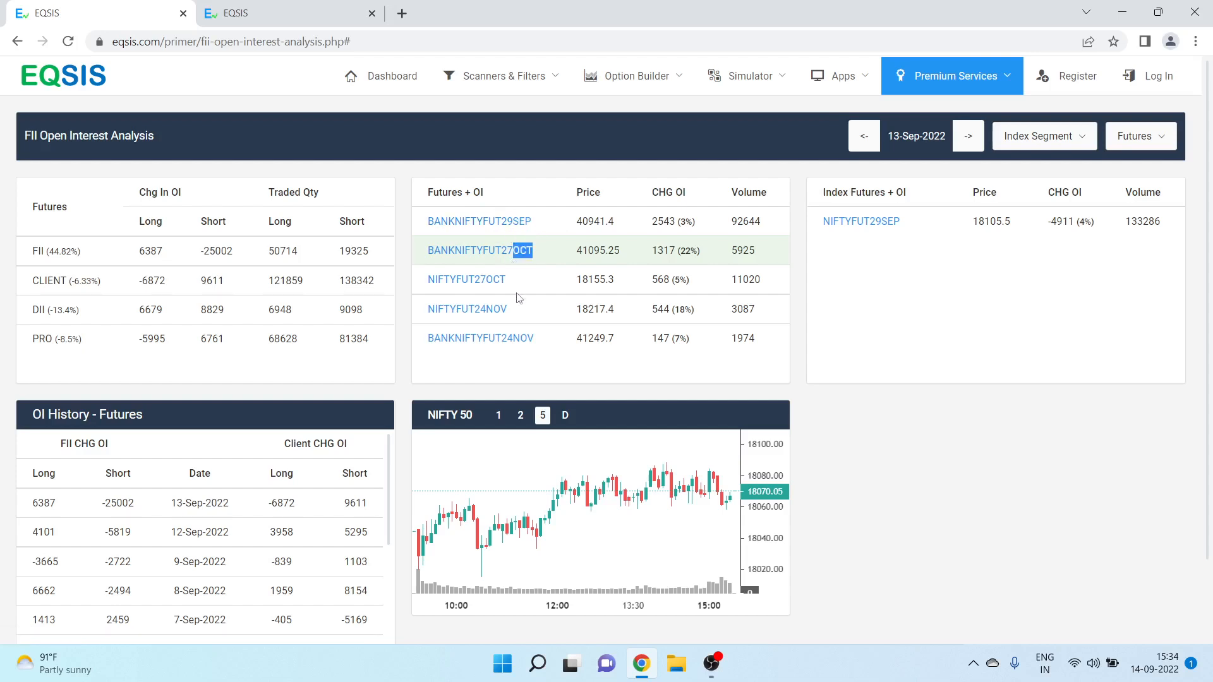
pyautogui.moveTo(576, 540)
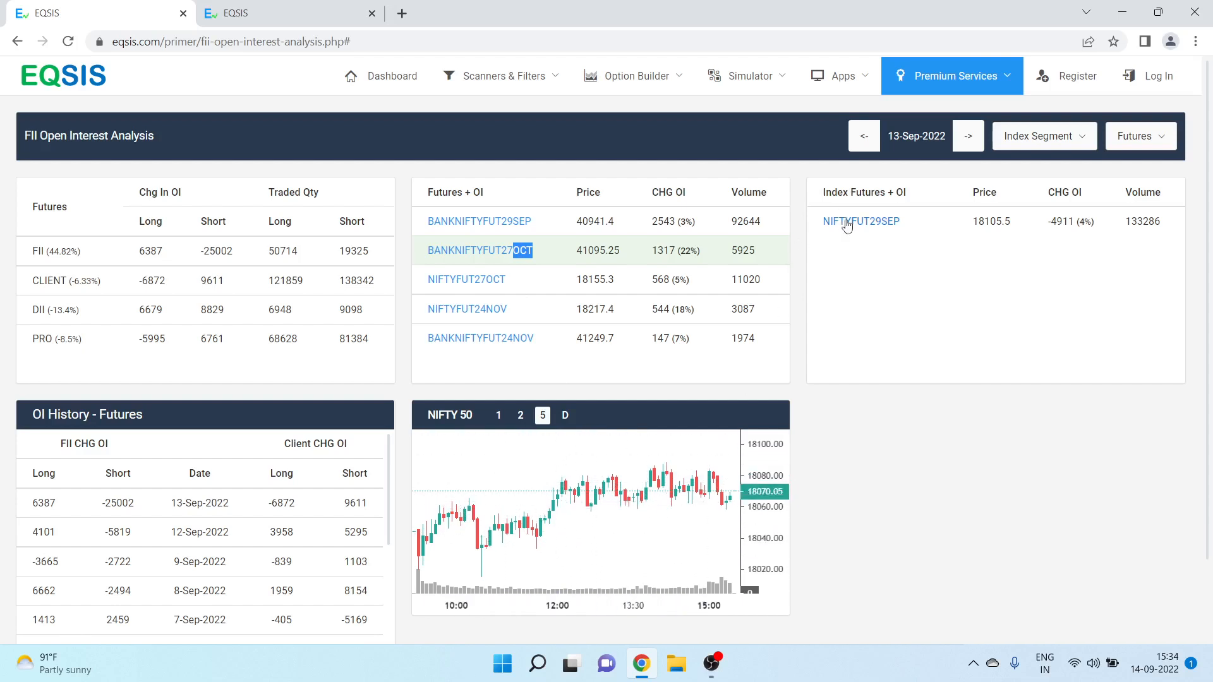
pyautogui.click(860, 221)
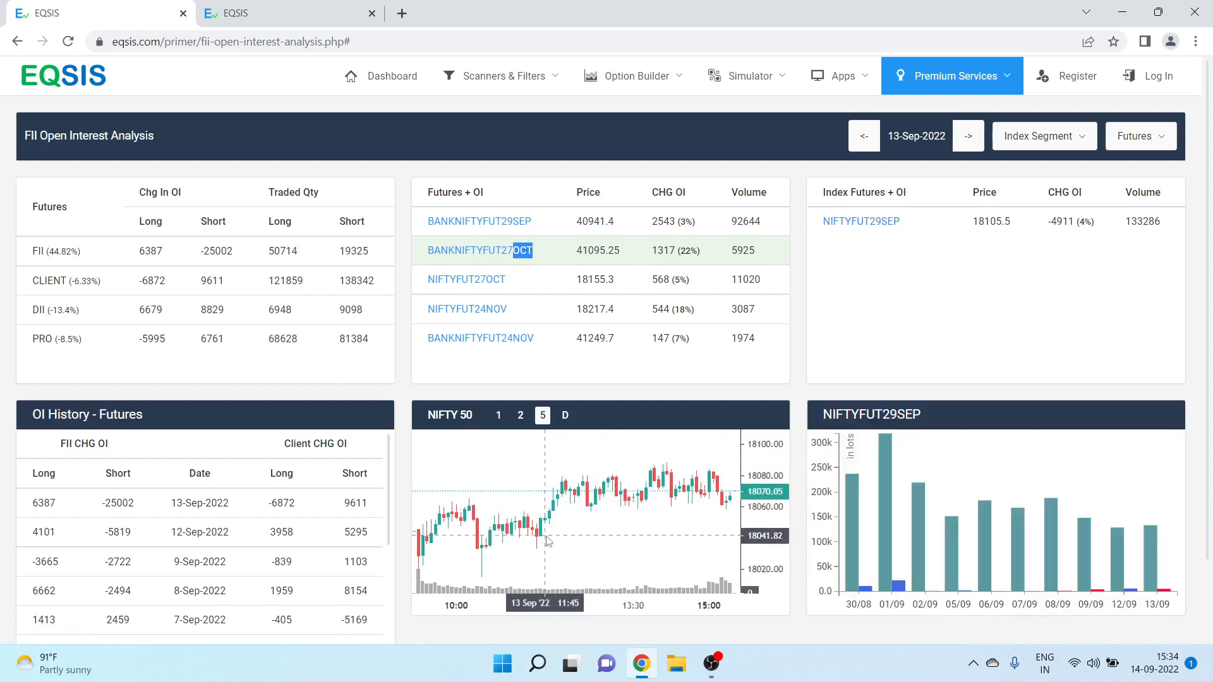
pyautogui.click(479, 251)
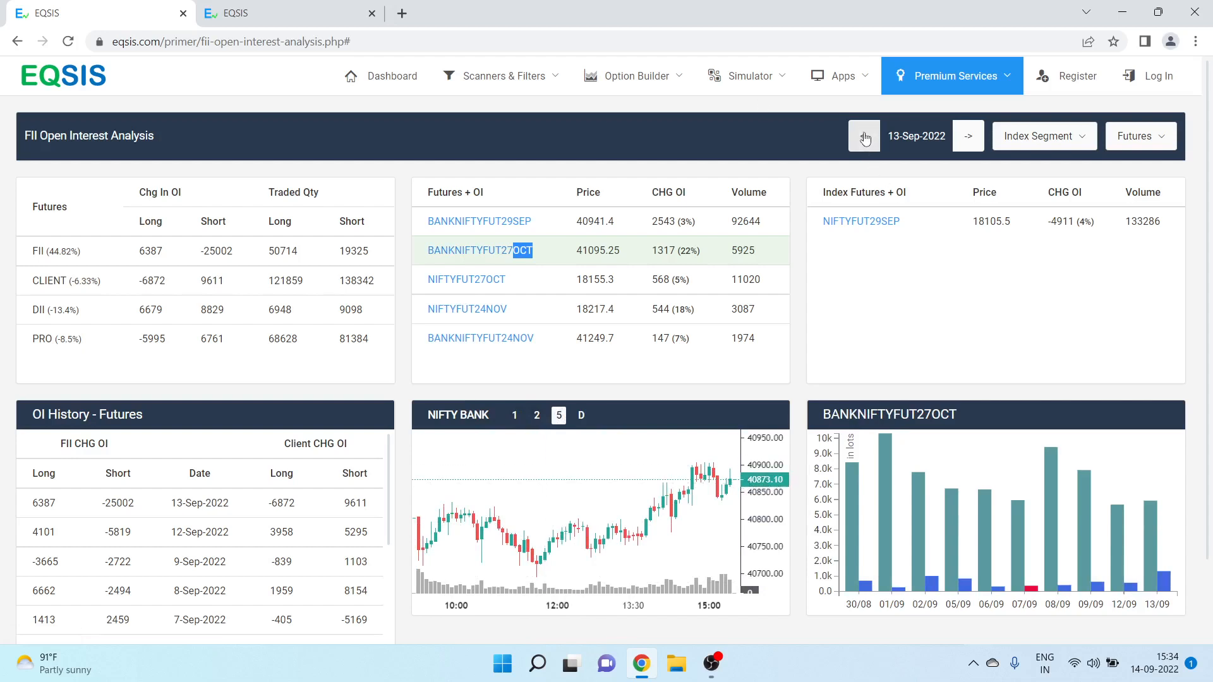
pyautogui.click(863, 135)
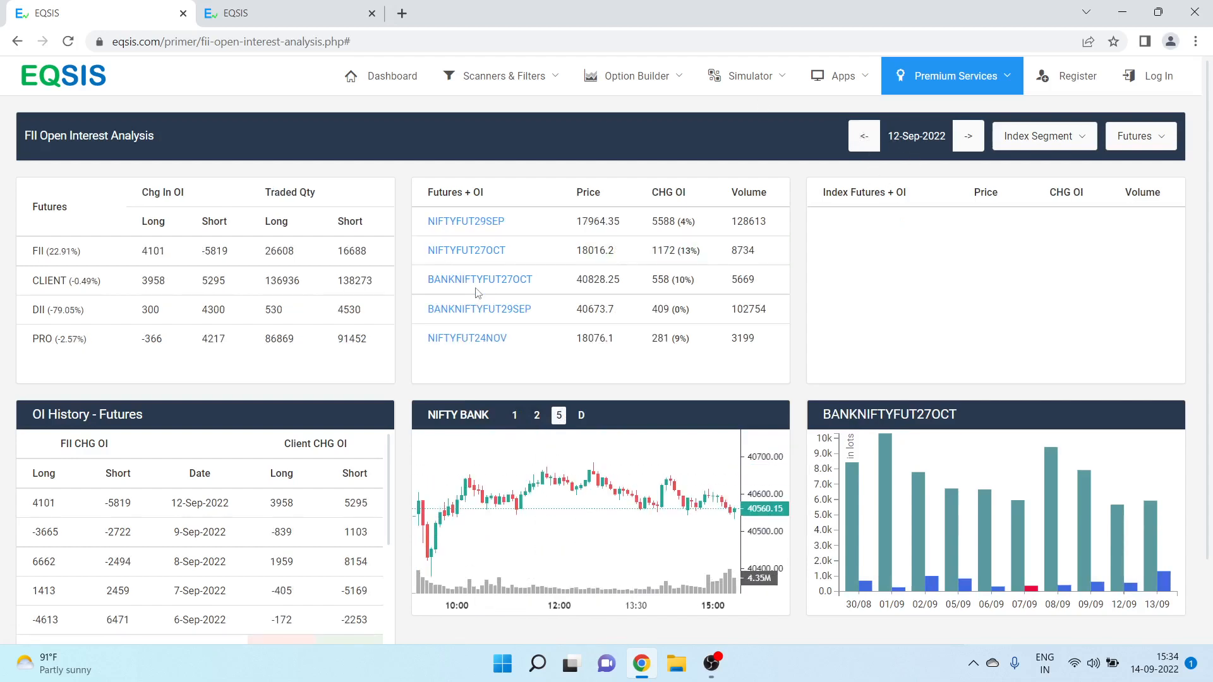
pyautogui.moveTo(504, 549)
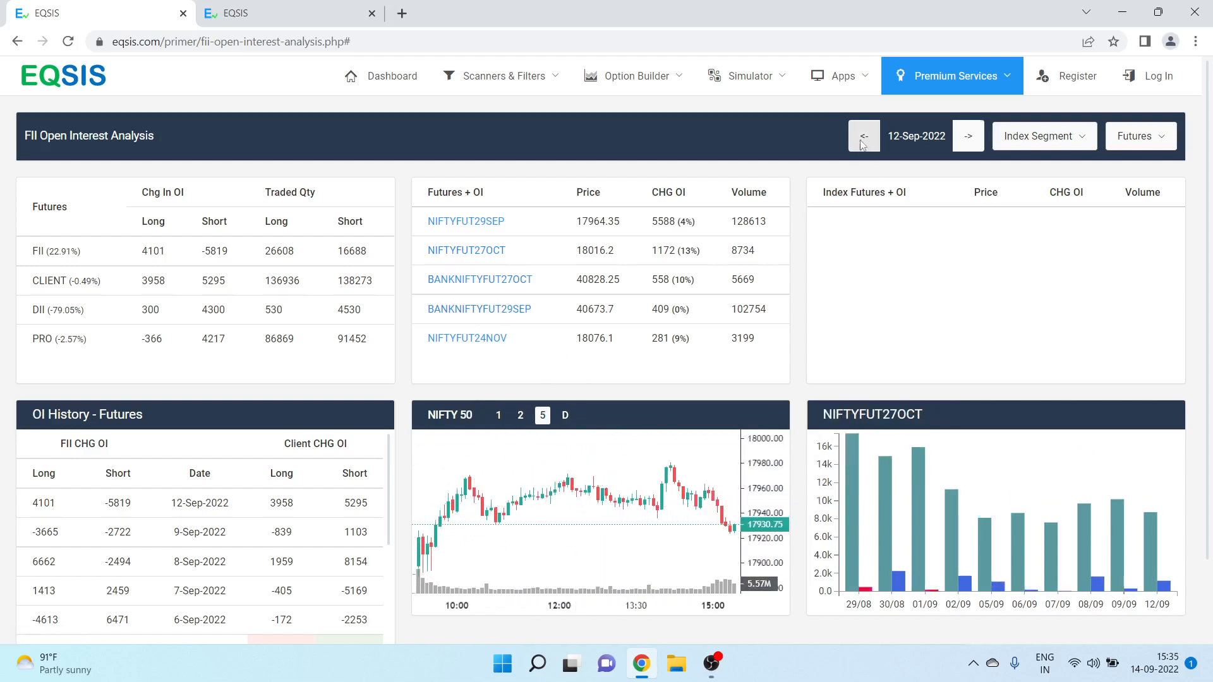
pyautogui.click(869, 136)
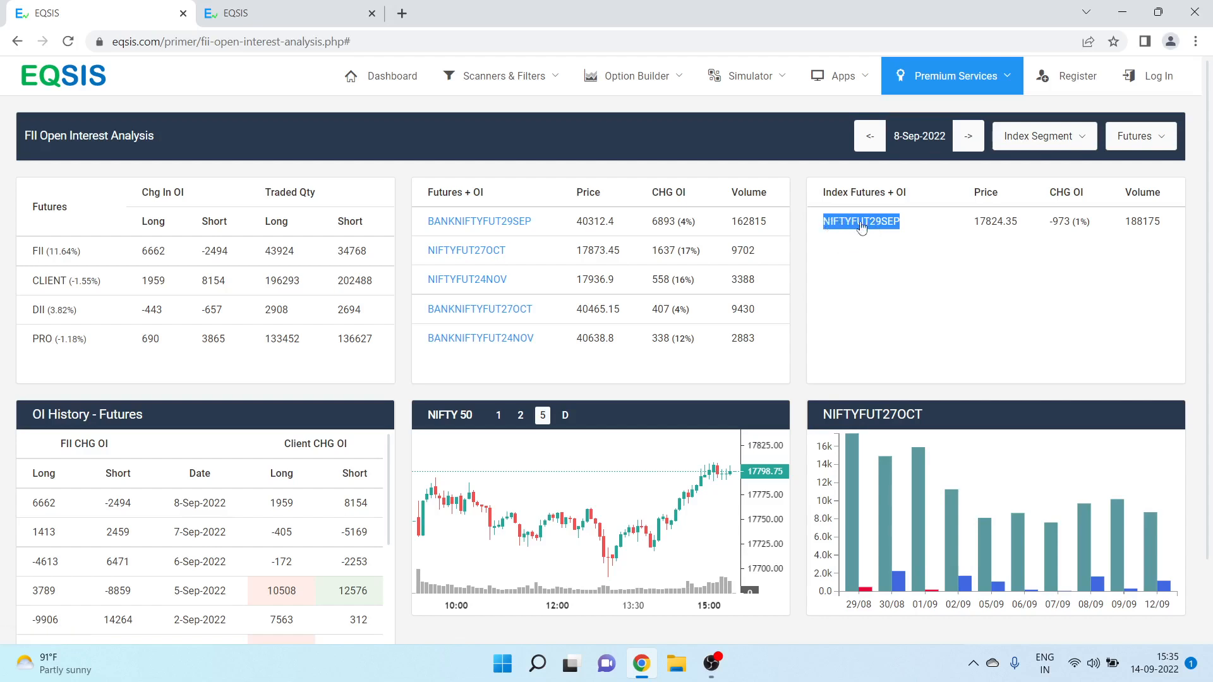
# - Chart NIFTYFUT29SEP open interest and bring up the Futures/Call Options choice
pyautogui.click(861, 221)
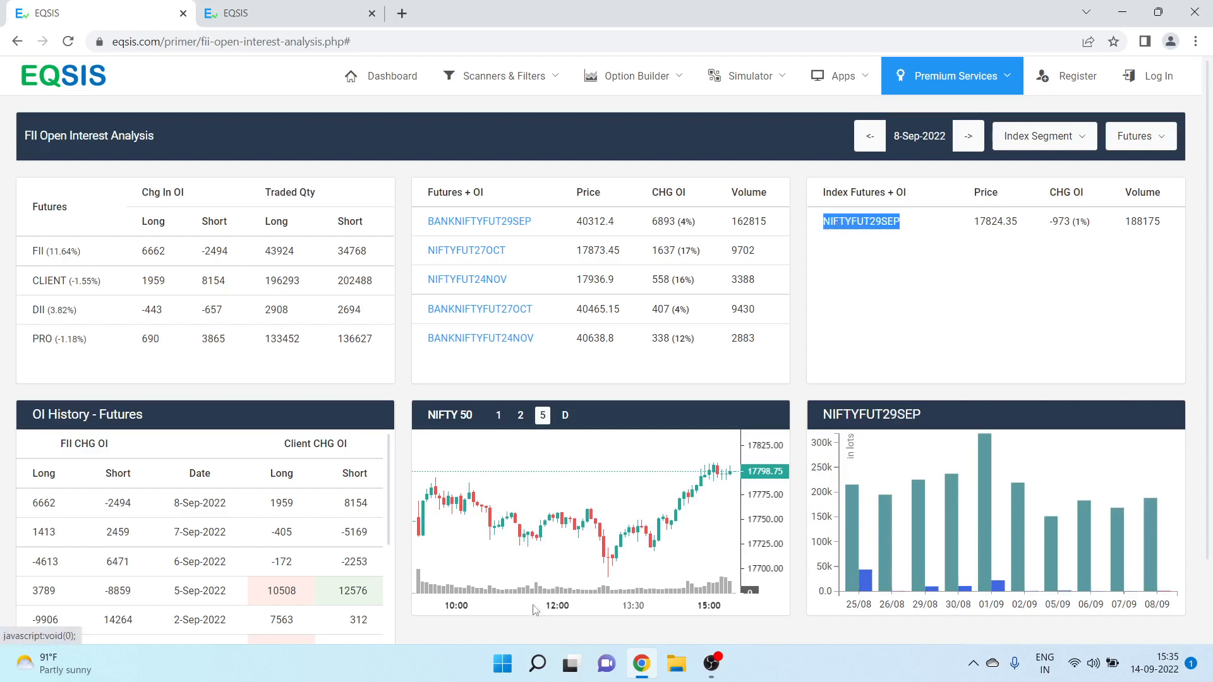
pyautogui.moveTo(648, 512)
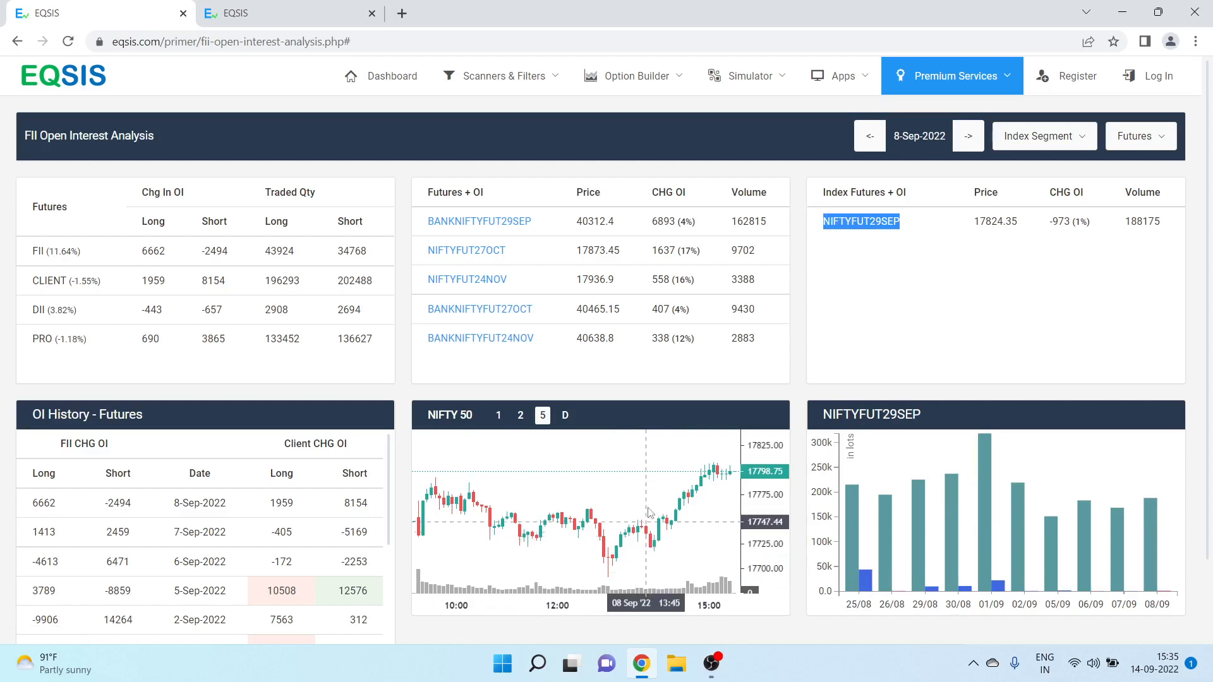
pyautogui.moveTo(872, 488)
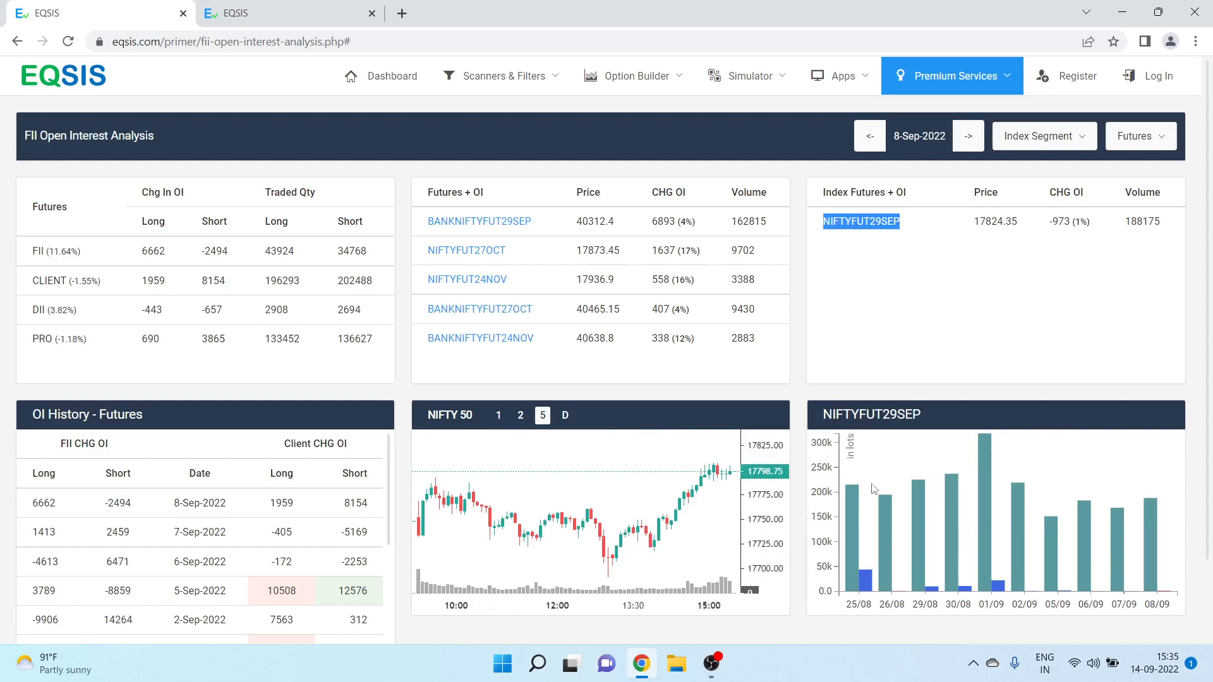
pyautogui.moveTo(980, 468)
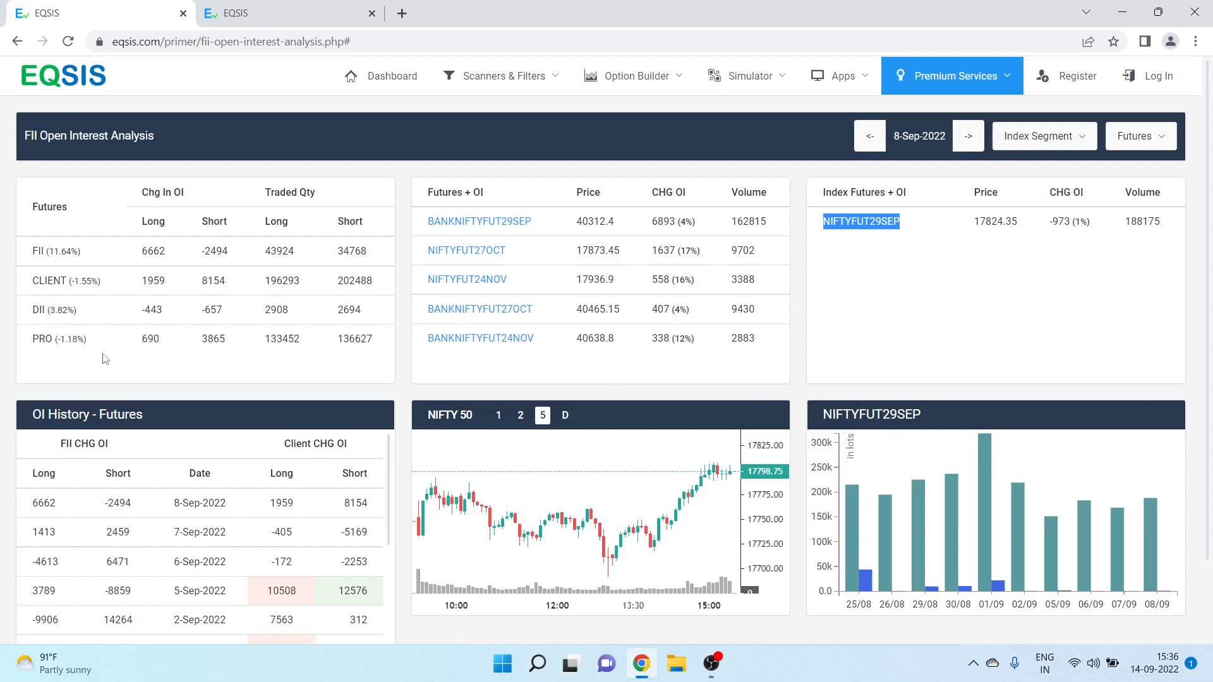
pyautogui.click(1043, 136)
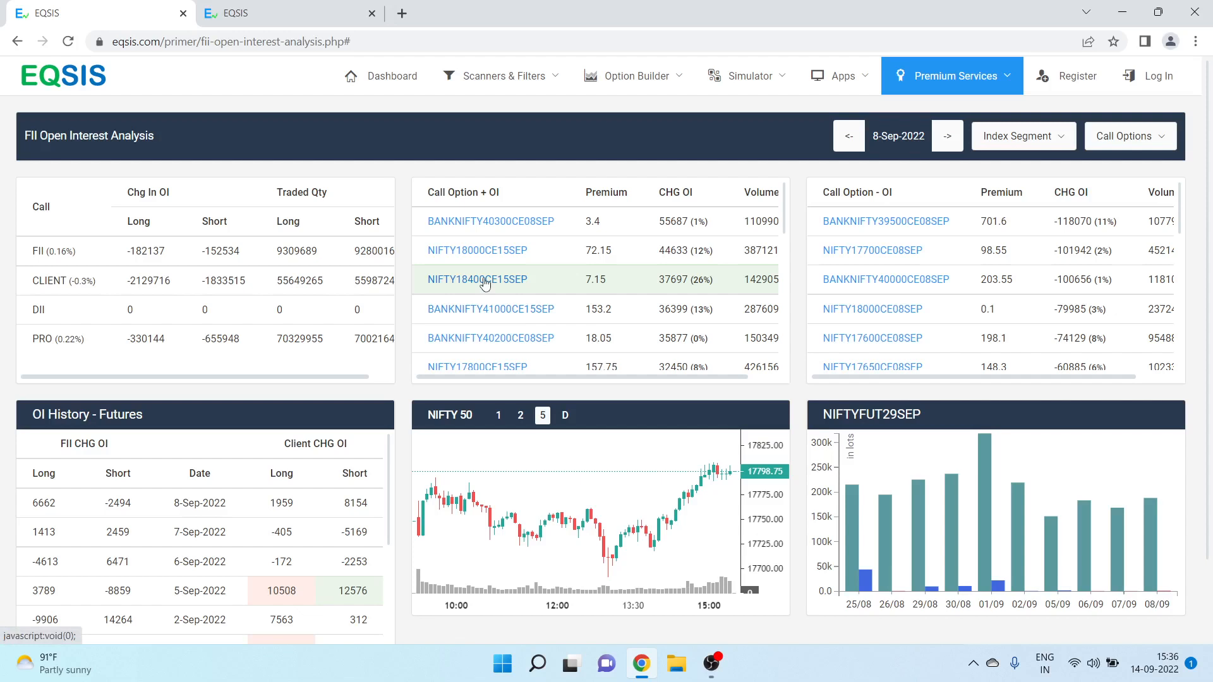
# - Chart NIFTY18400CE15SEP, advance to 13-Sep-2022, then chart NIFTY17800CE29SEP open interest
pyautogui.click(477, 279)
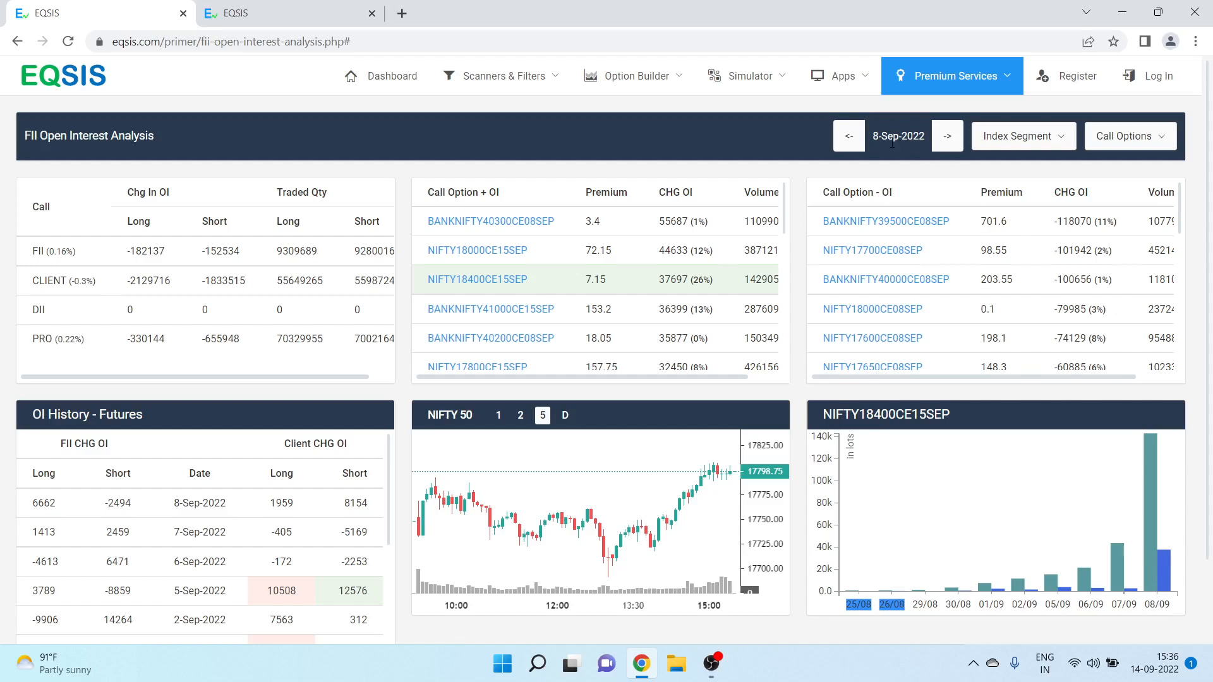
pyautogui.click(947, 137)
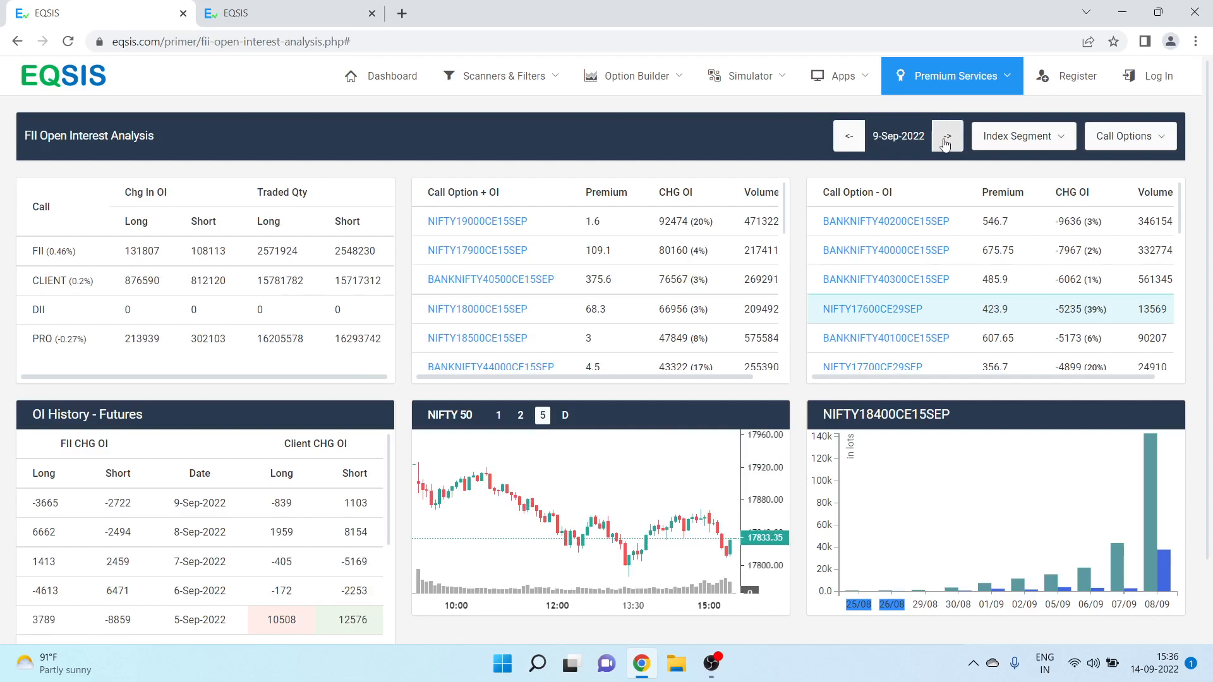
pyautogui.click(946, 137)
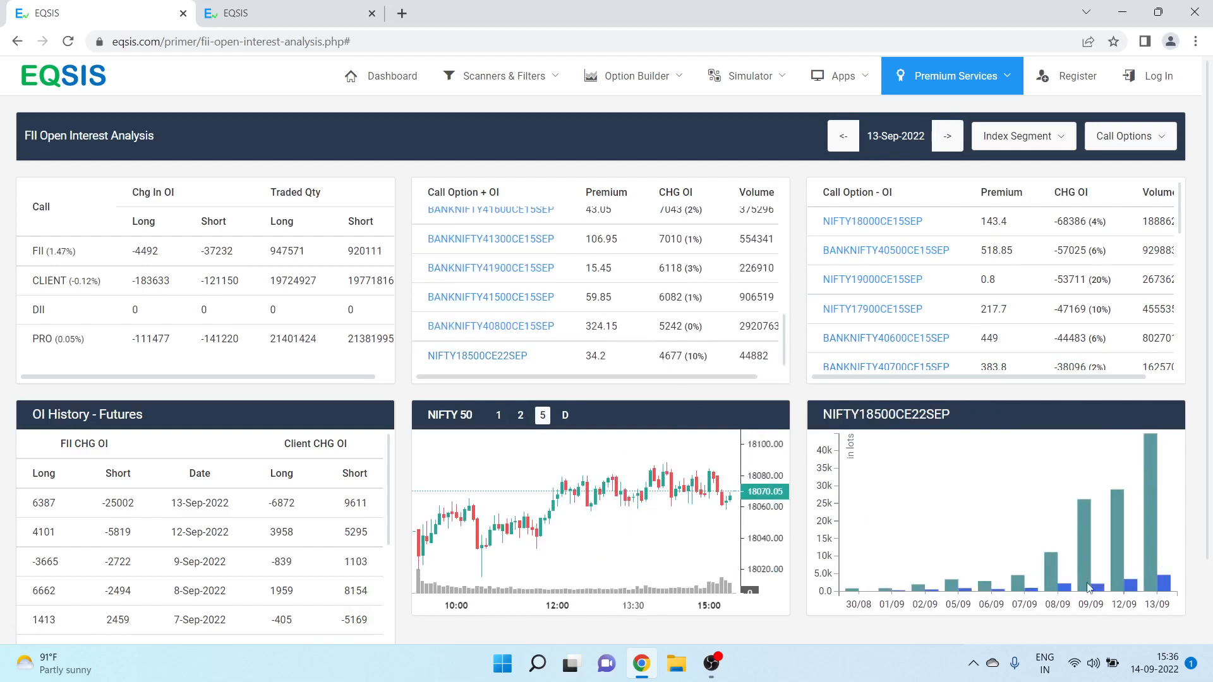
pyautogui.moveTo(1152, 507)
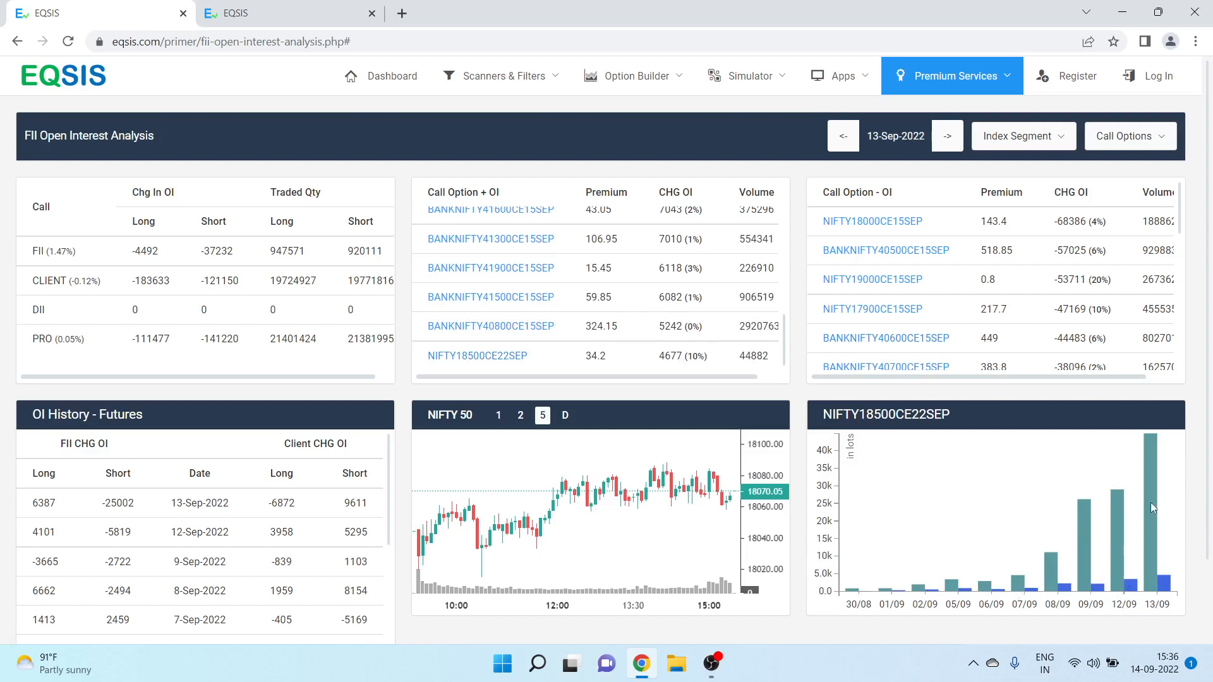
pyautogui.moveTo(909, 295)
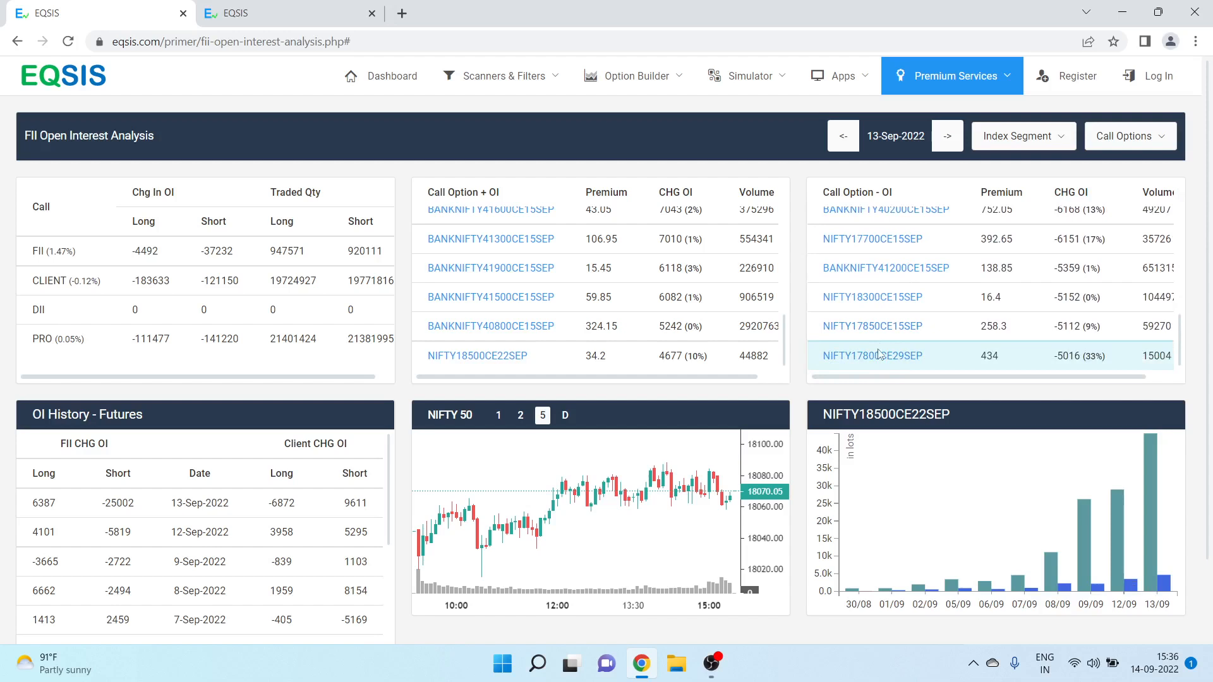
pyautogui.click(871, 355)
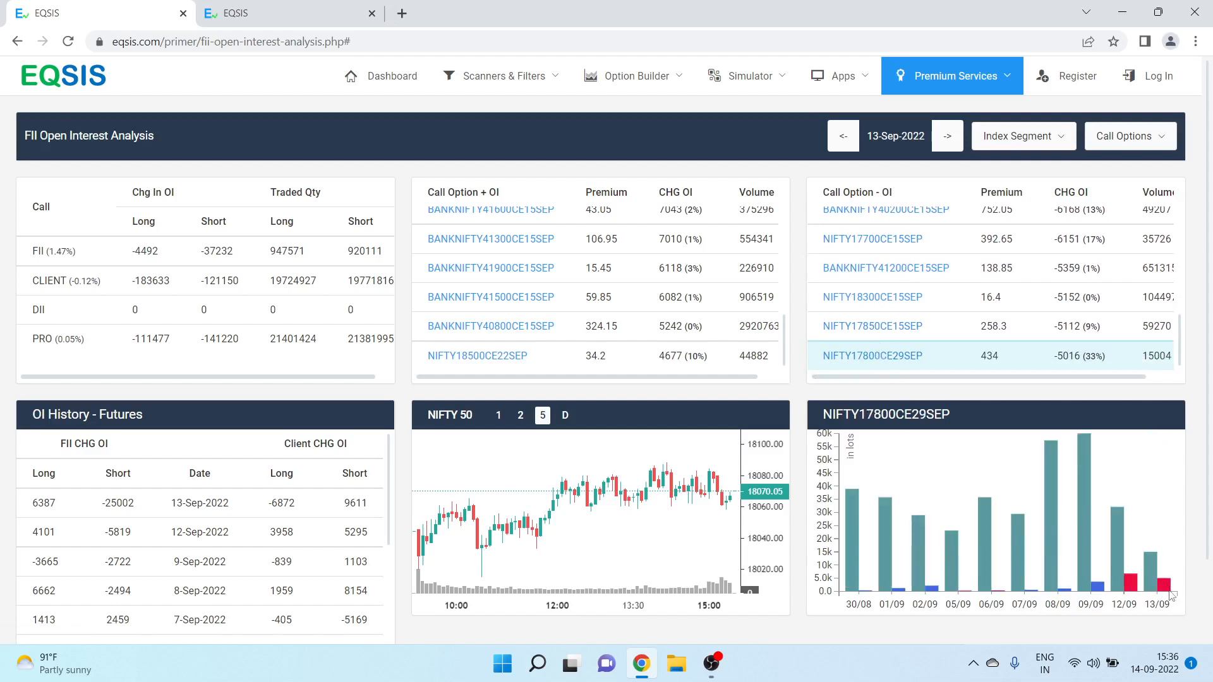
pyautogui.moveTo(872, 462)
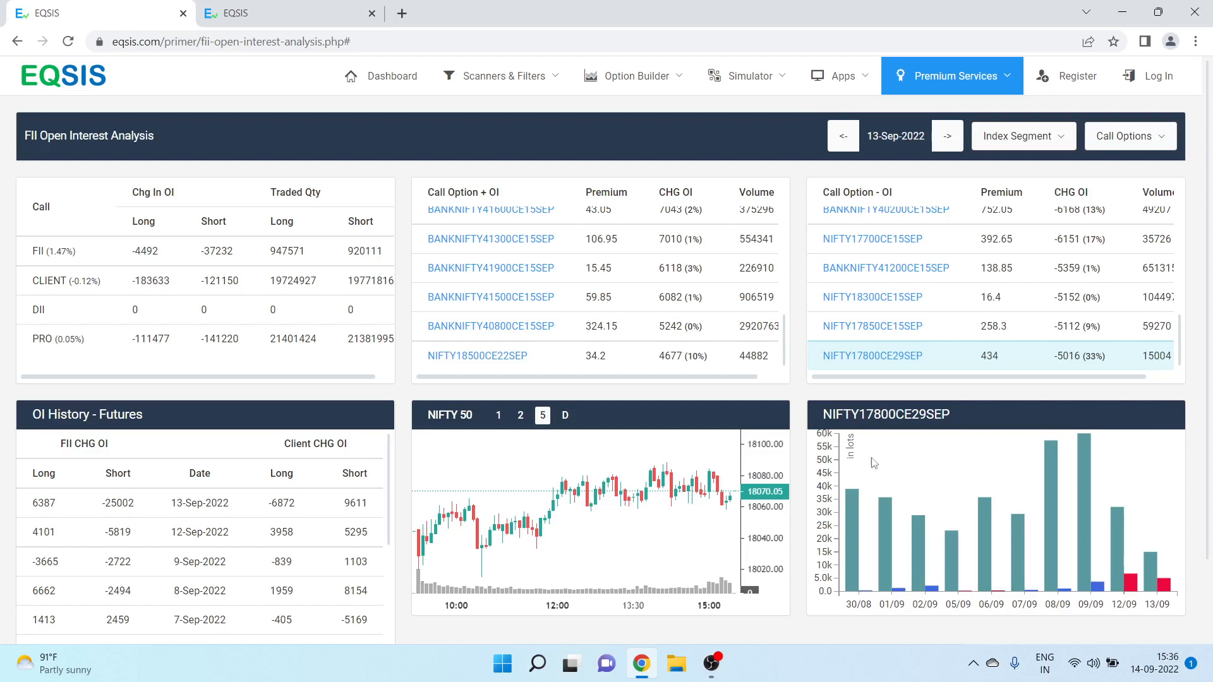
pyautogui.moveTo(1026, 473)
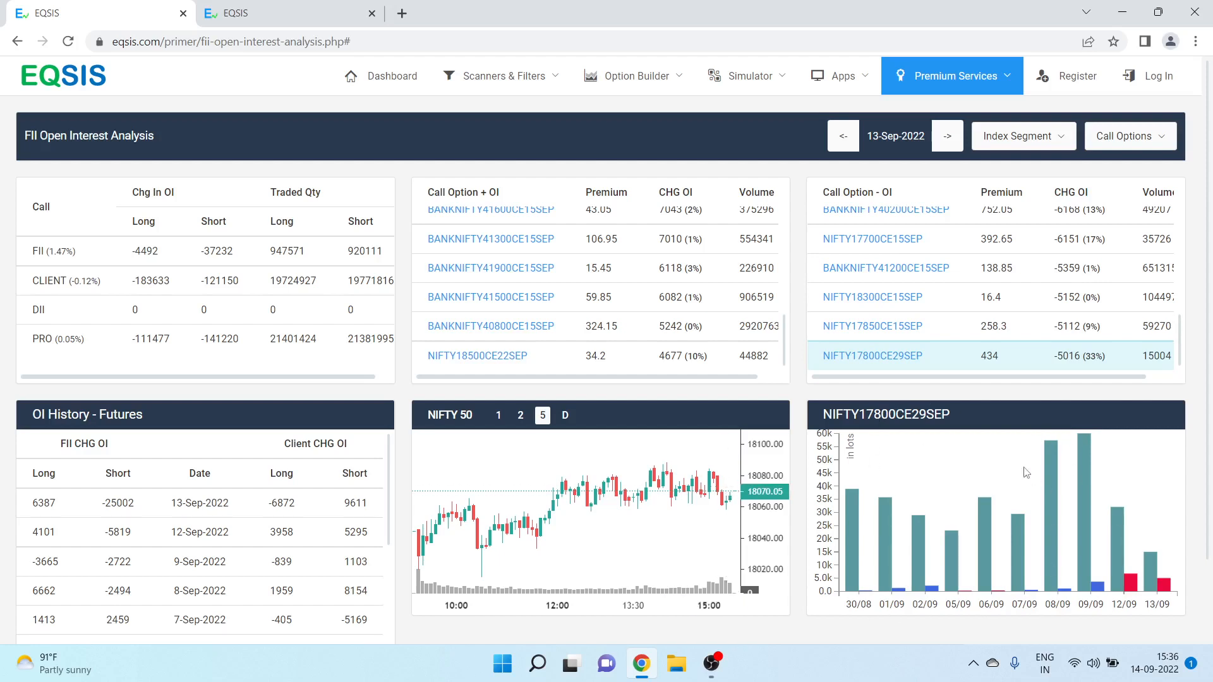
pyautogui.moveTo(1033, 466)
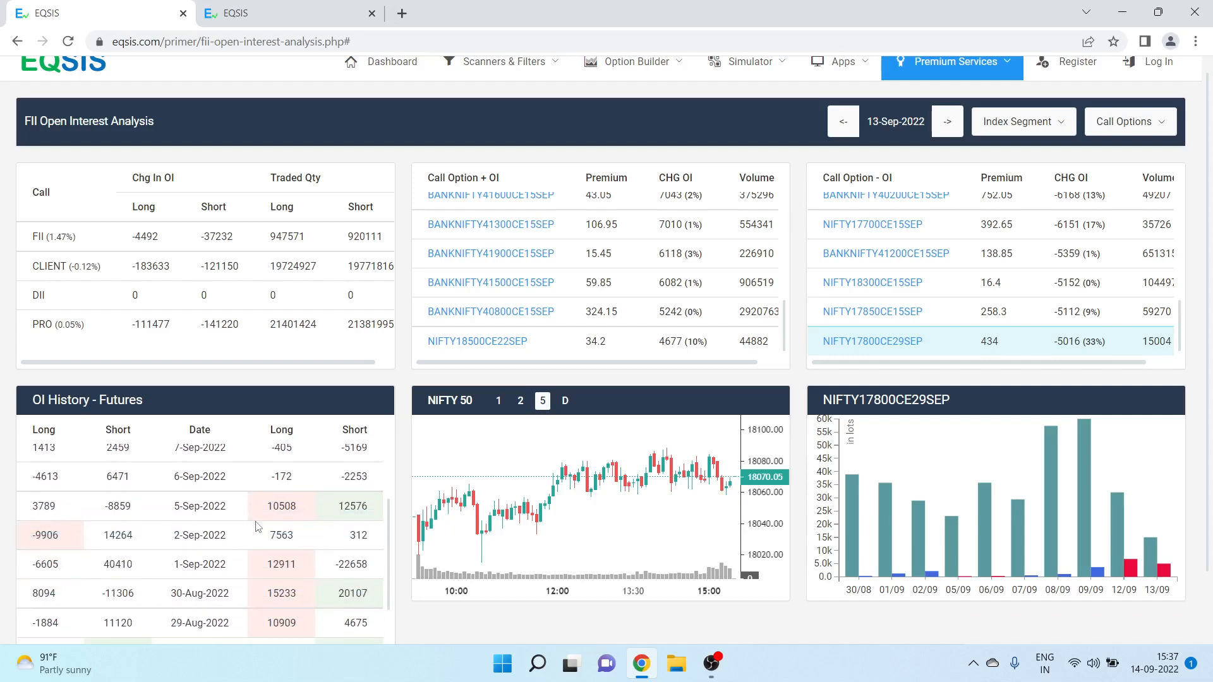
# - Scroll futures OI history back to late August, mark 12911, and show Futures/Call/Put choices
pyautogui.scroll(-3)
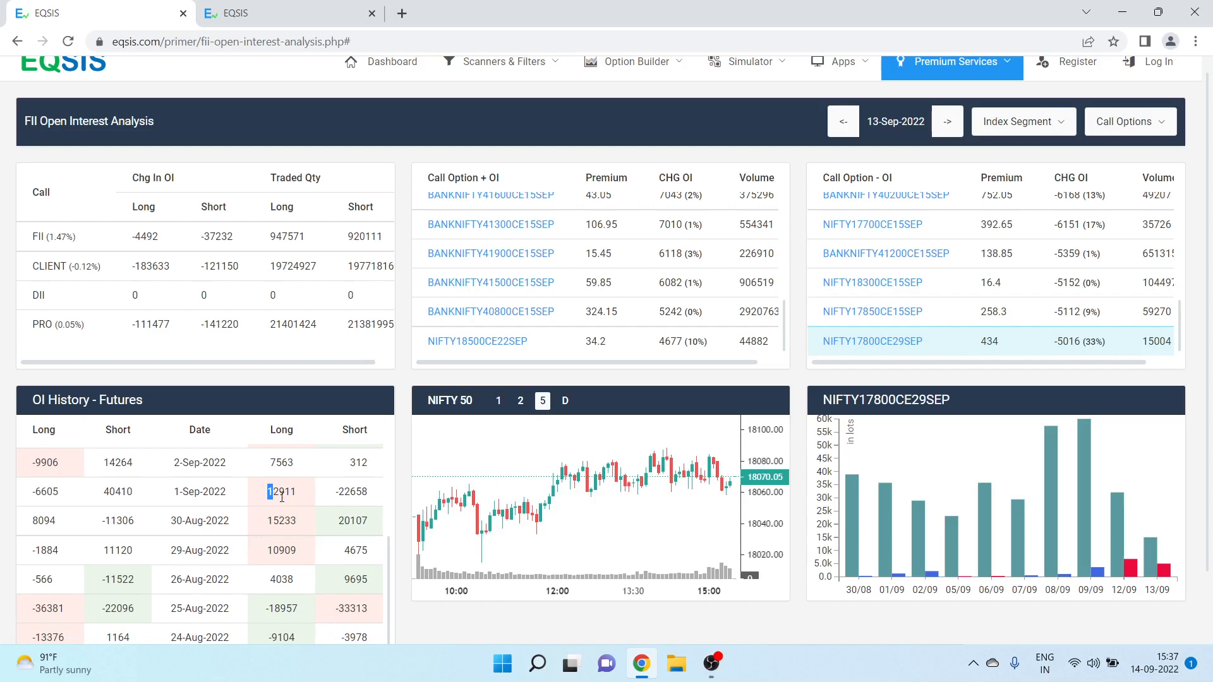
pyautogui.doubleClick(351, 520)
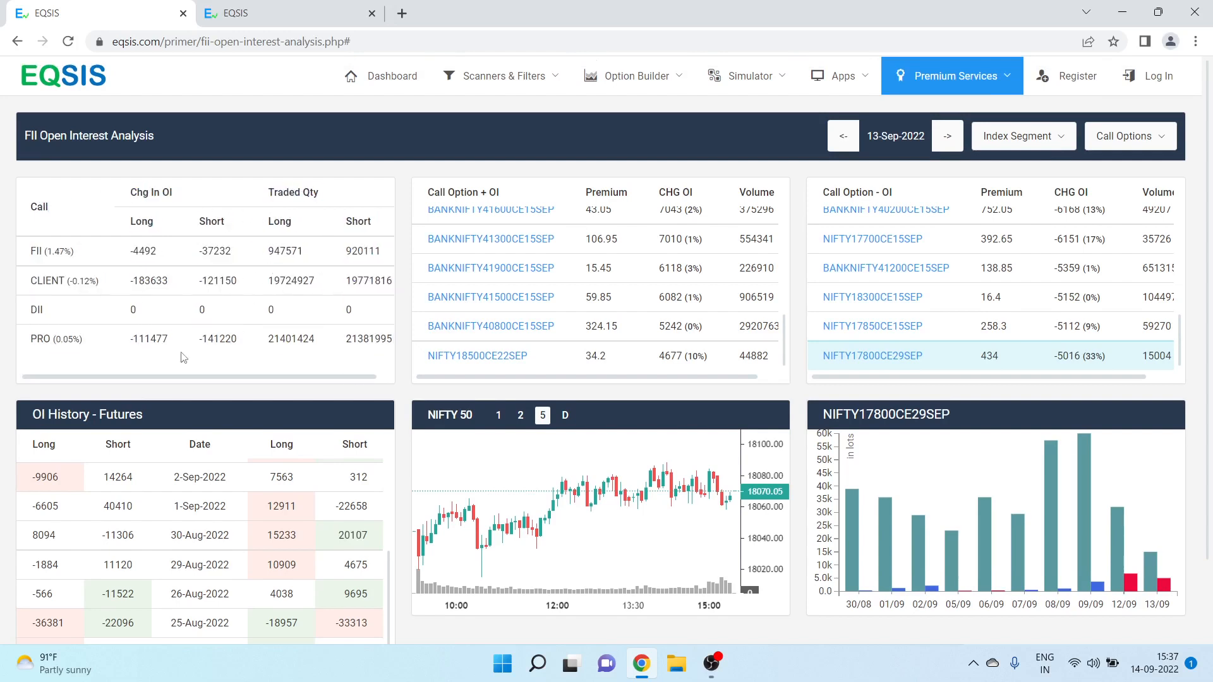
pyautogui.moveTo(385, 276)
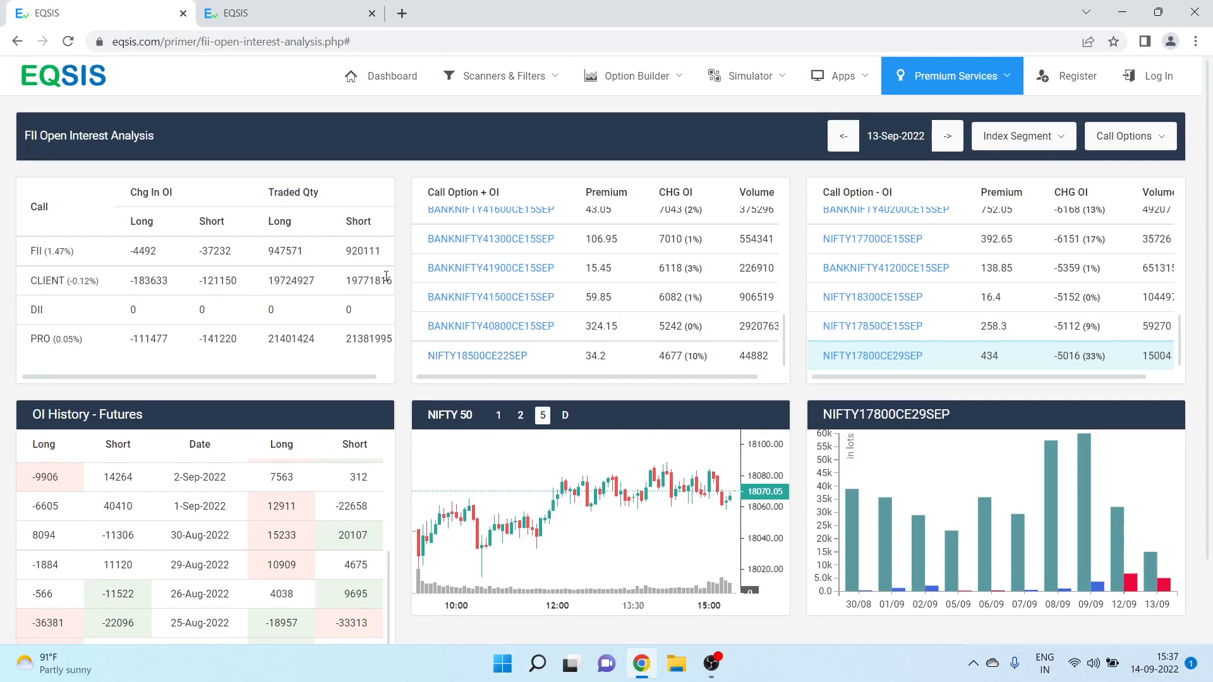
pyautogui.moveTo(127, 290)
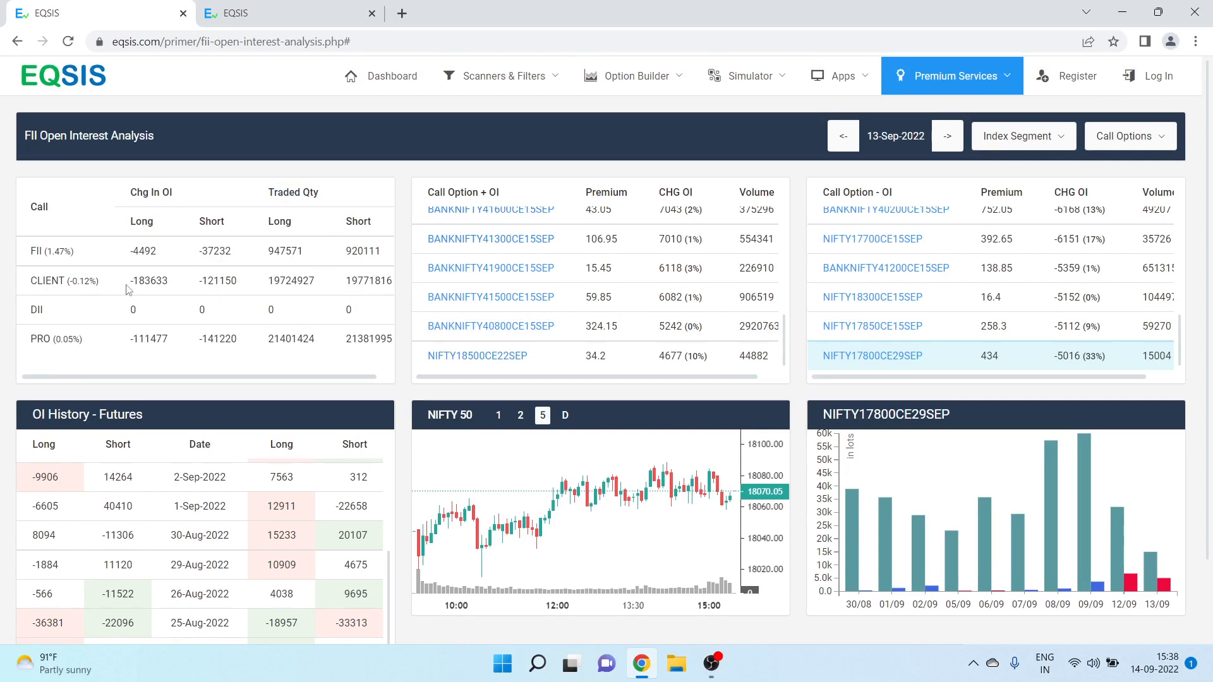
pyautogui.click(1128, 136)
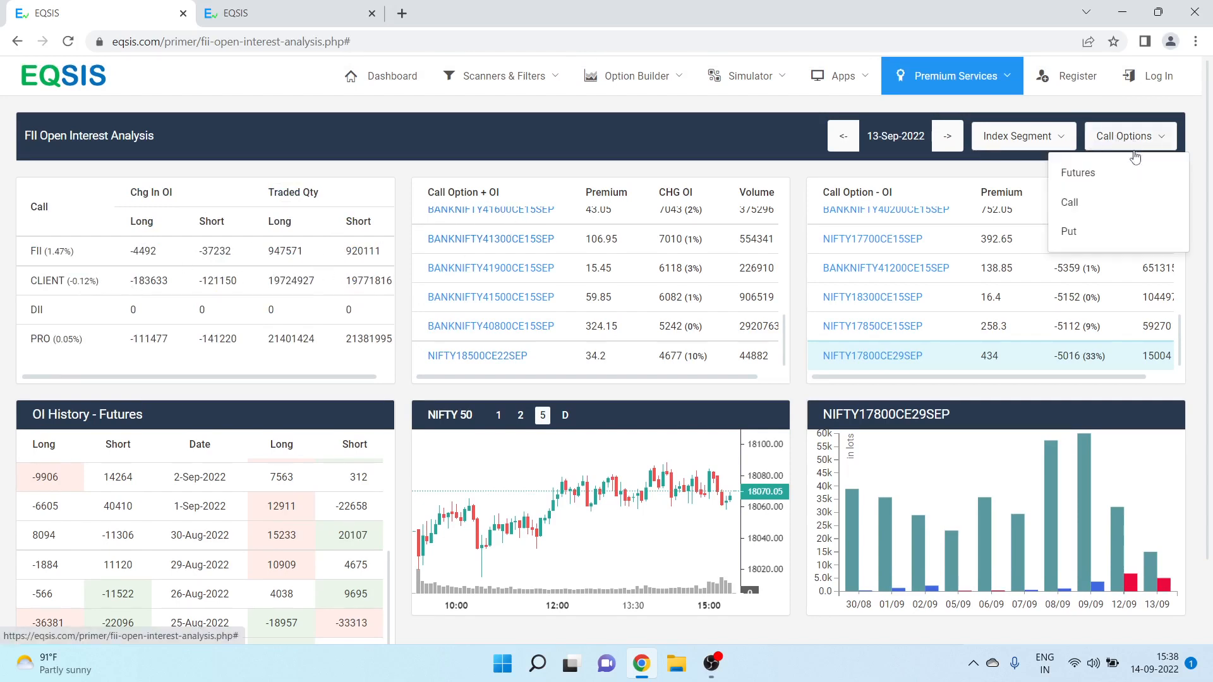
# - Switch to put options, mark -26791, chart NIFTY17200PE15SEP and BANKNIFTY40500PE15SEP, show segments
pyautogui.click(1069, 231)
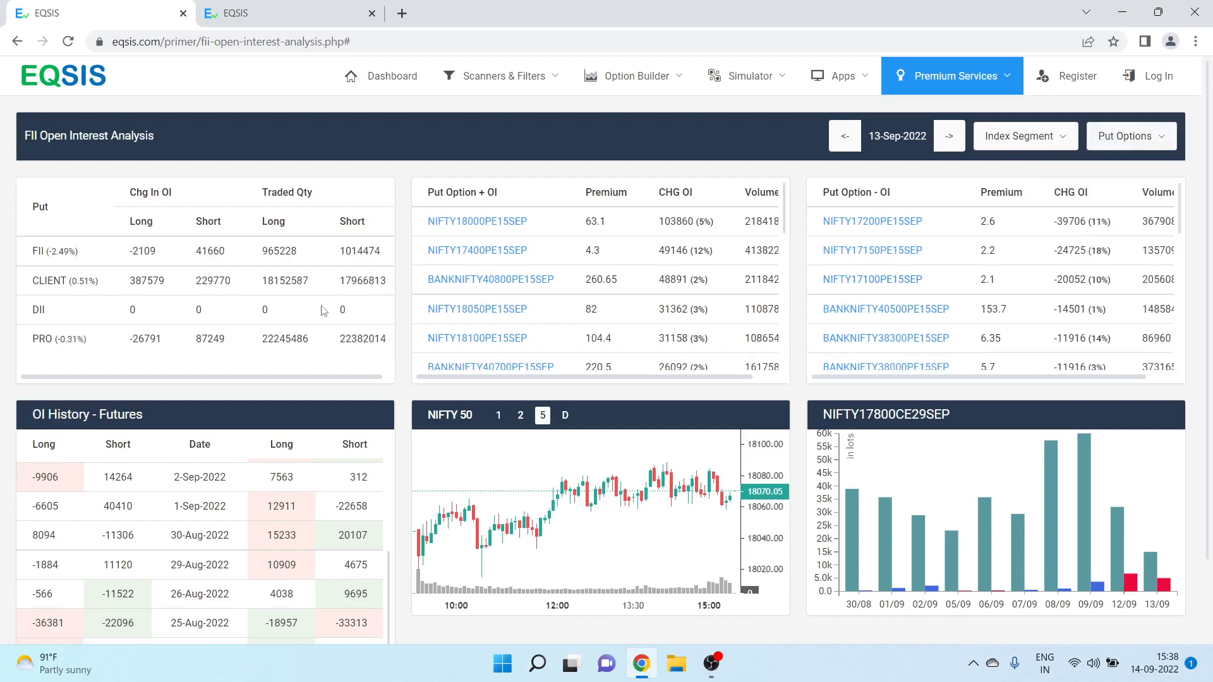
pyautogui.moveTo(184, 201)
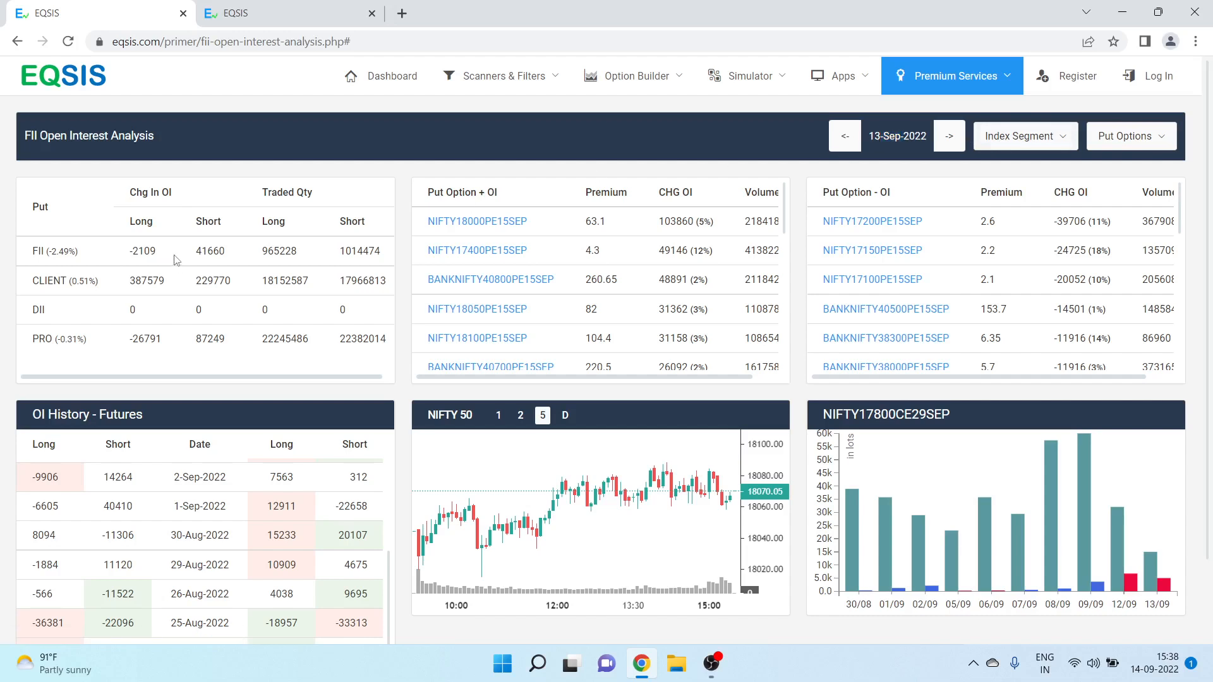
pyautogui.click(144, 338)
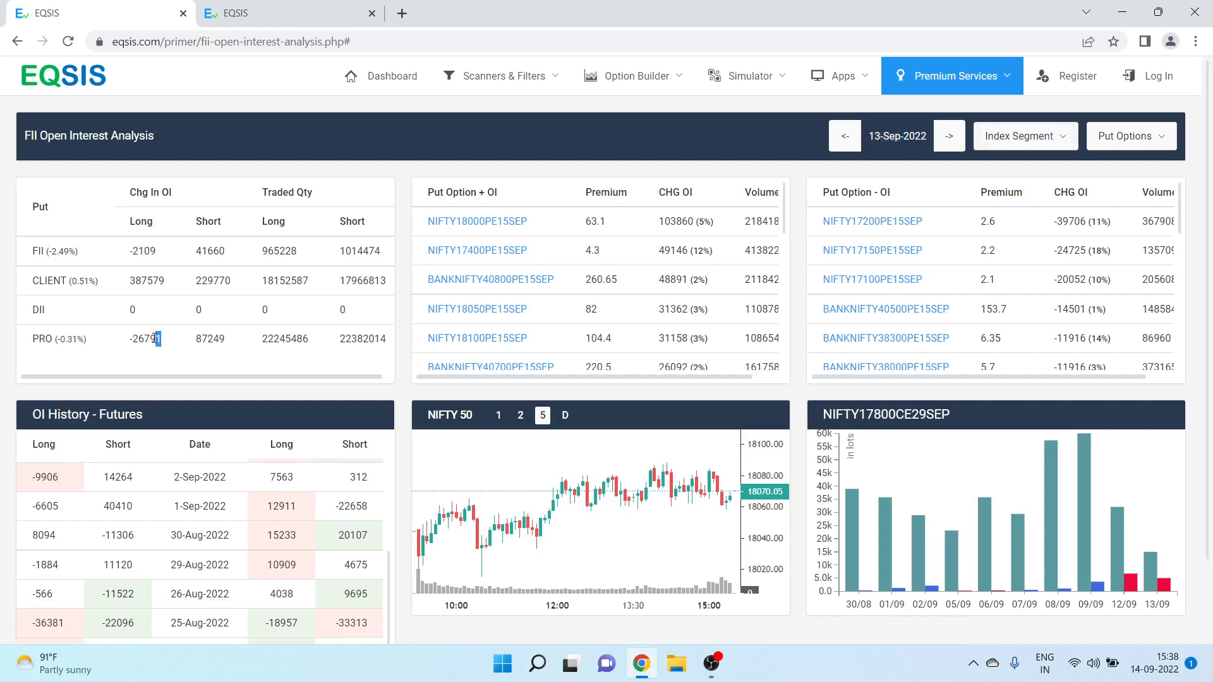
pyautogui.doubleClick(145, 338)
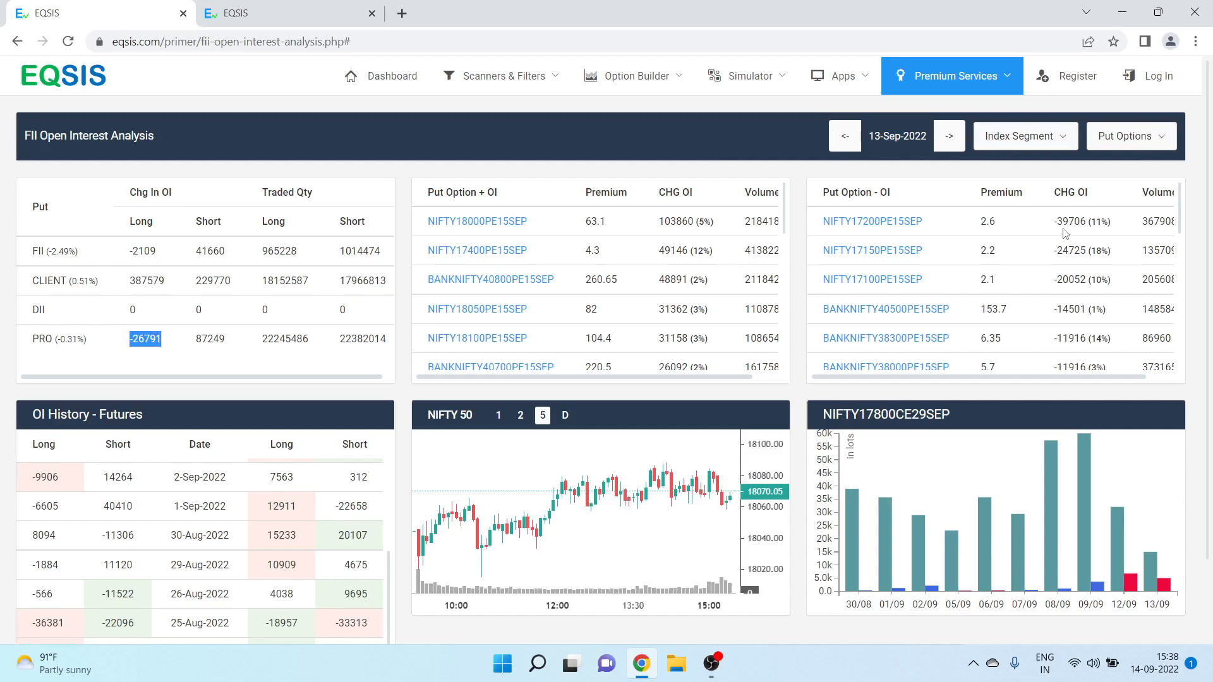
pyautogui.moveTo(201, 369)
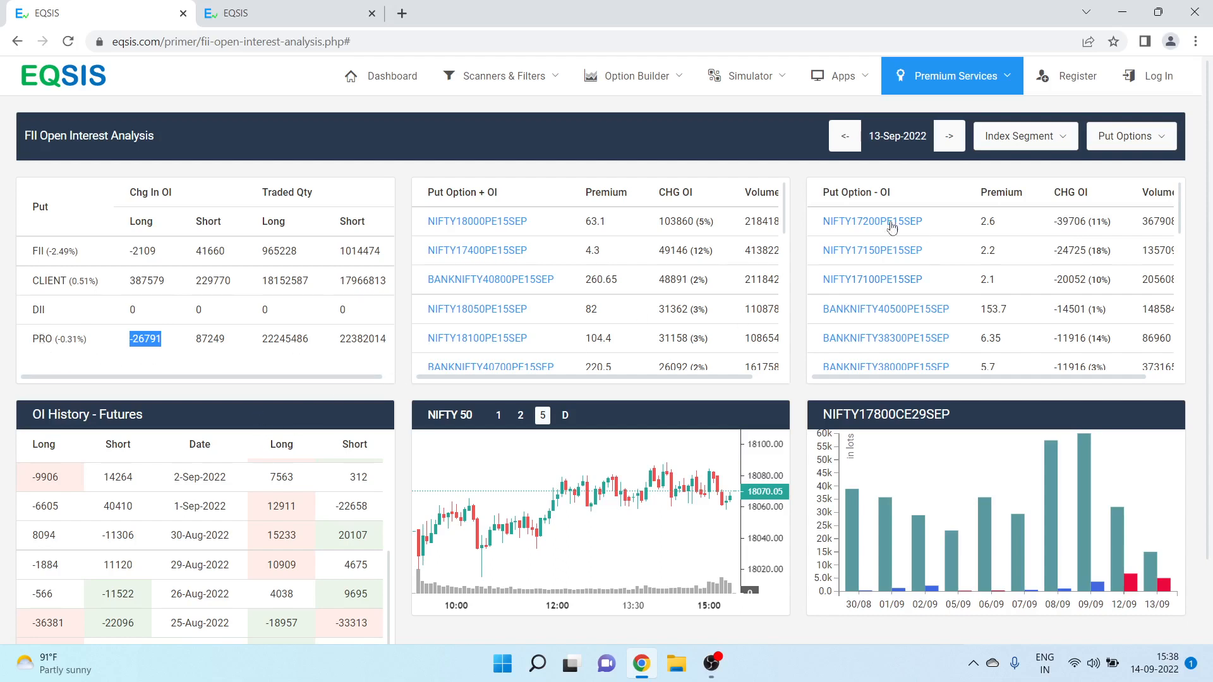
pyautogui.click(872, 221)
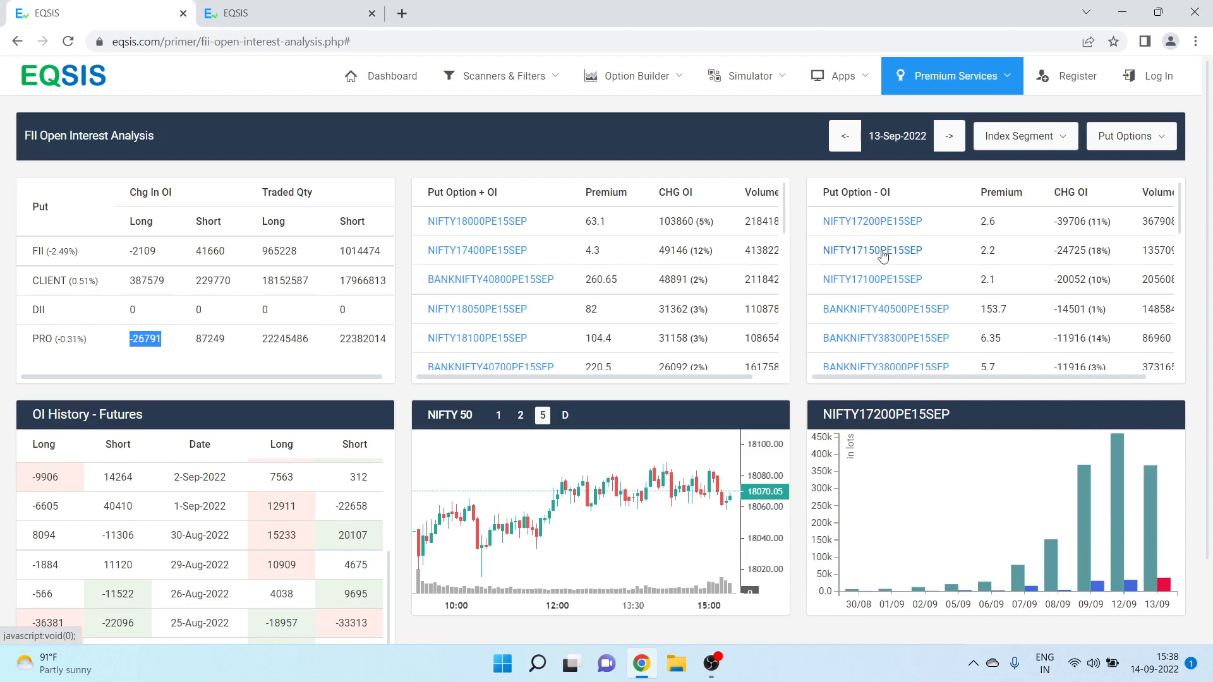
pyautogui.click(872, 280)
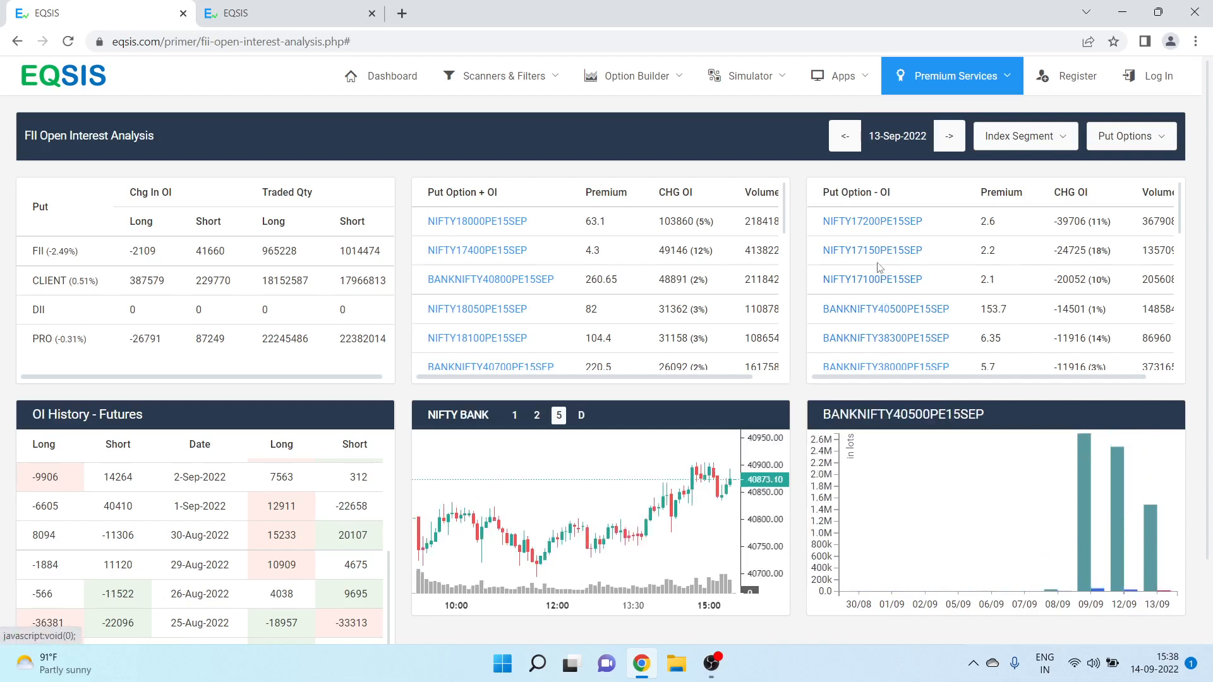
pyautogui.moveTo(932, 213)
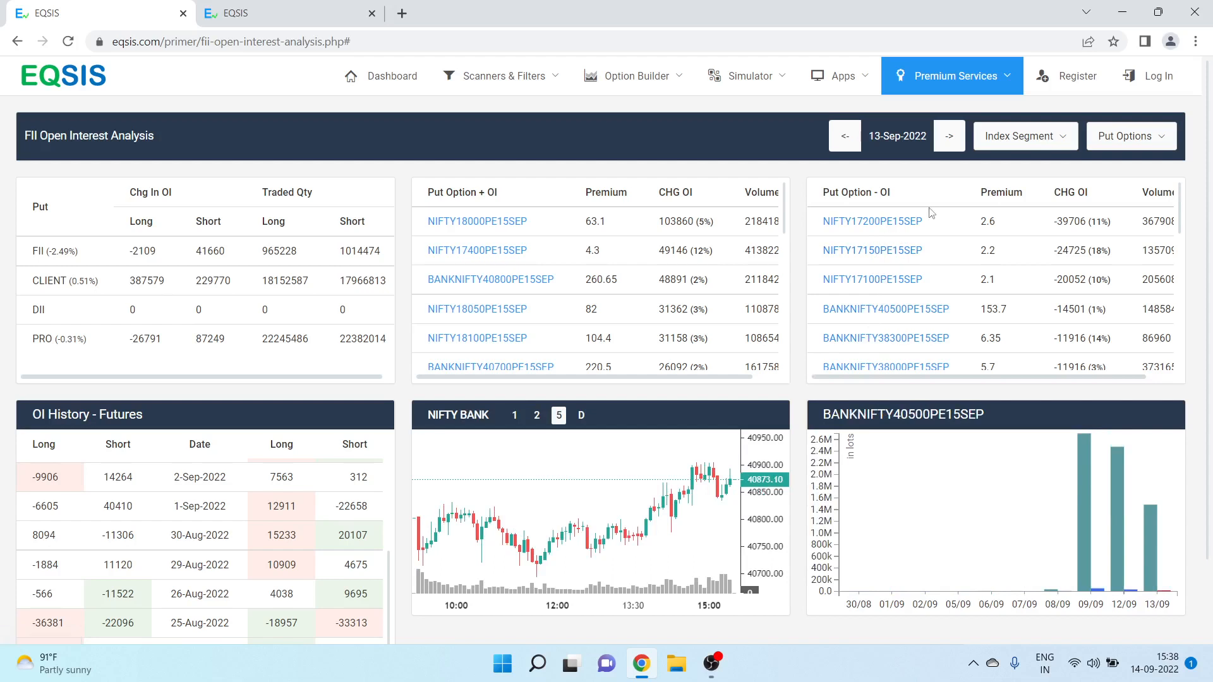
pyautogui.click(1024, 137)
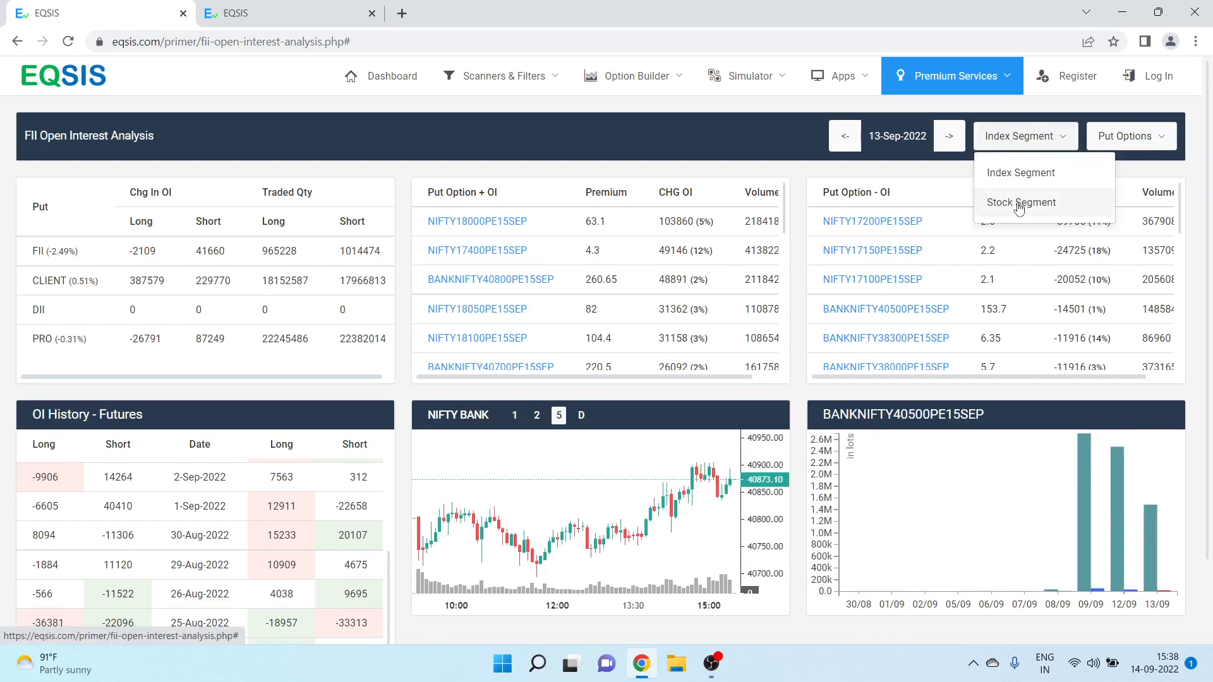
pyautogui.click(1021, 202)
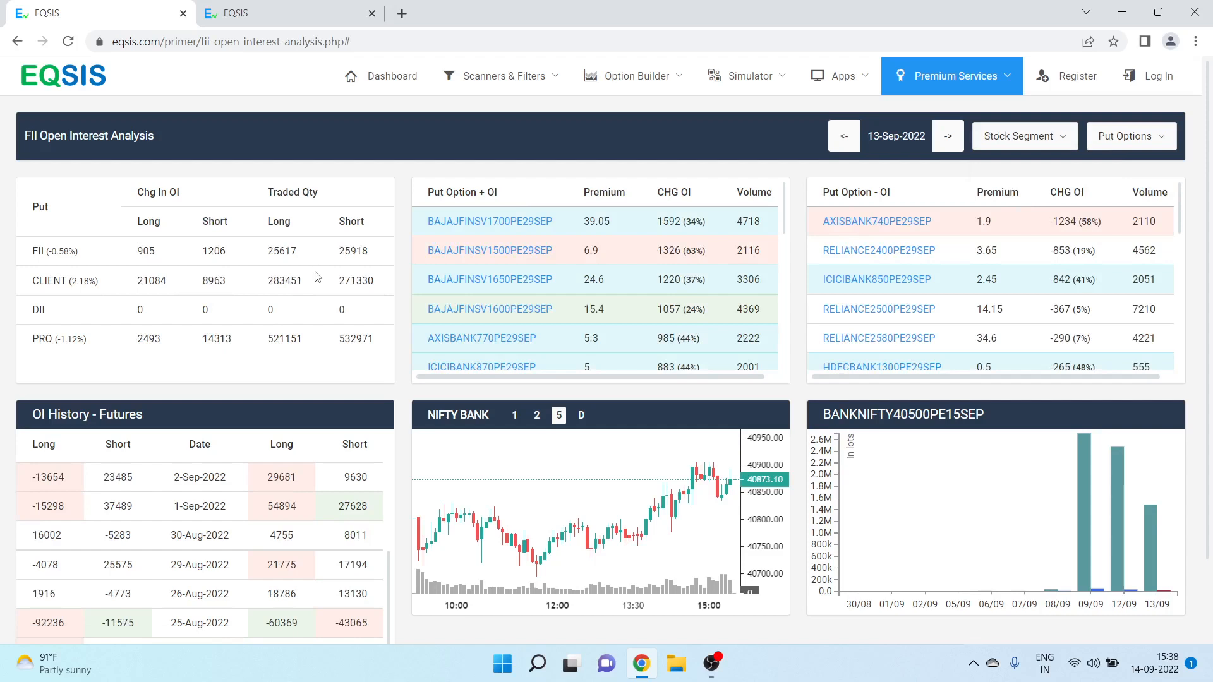
pyautogui.click(1130, 135)
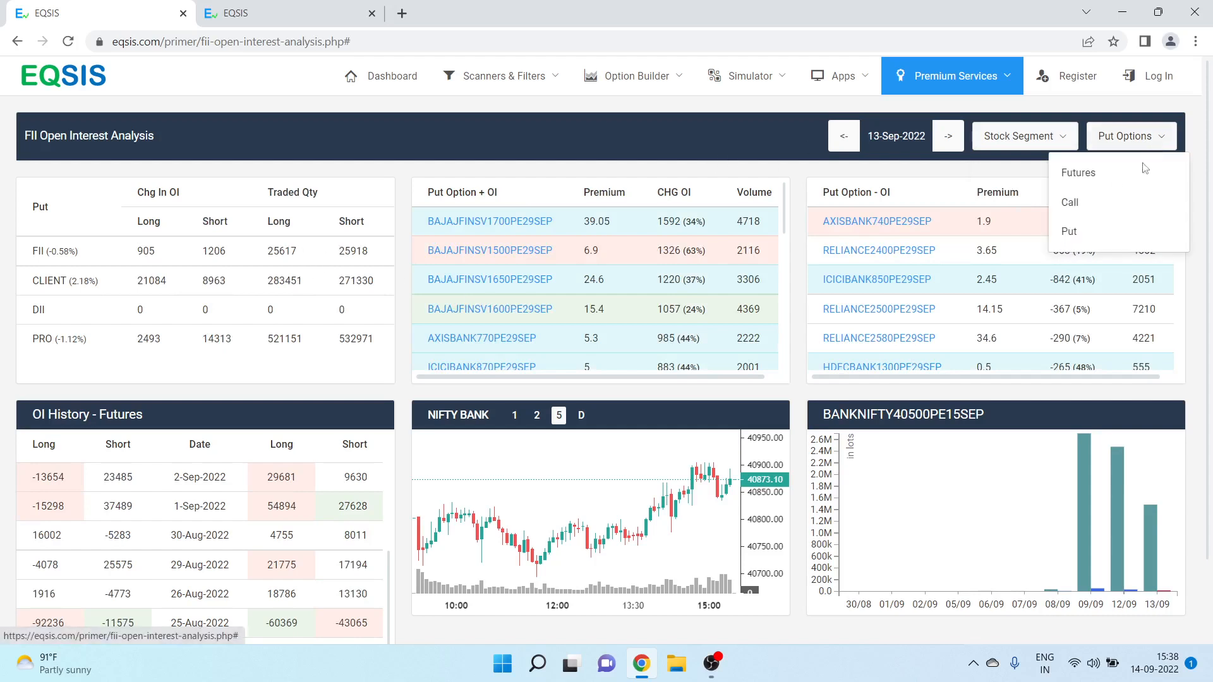
pyautogui.click(1078, 172)
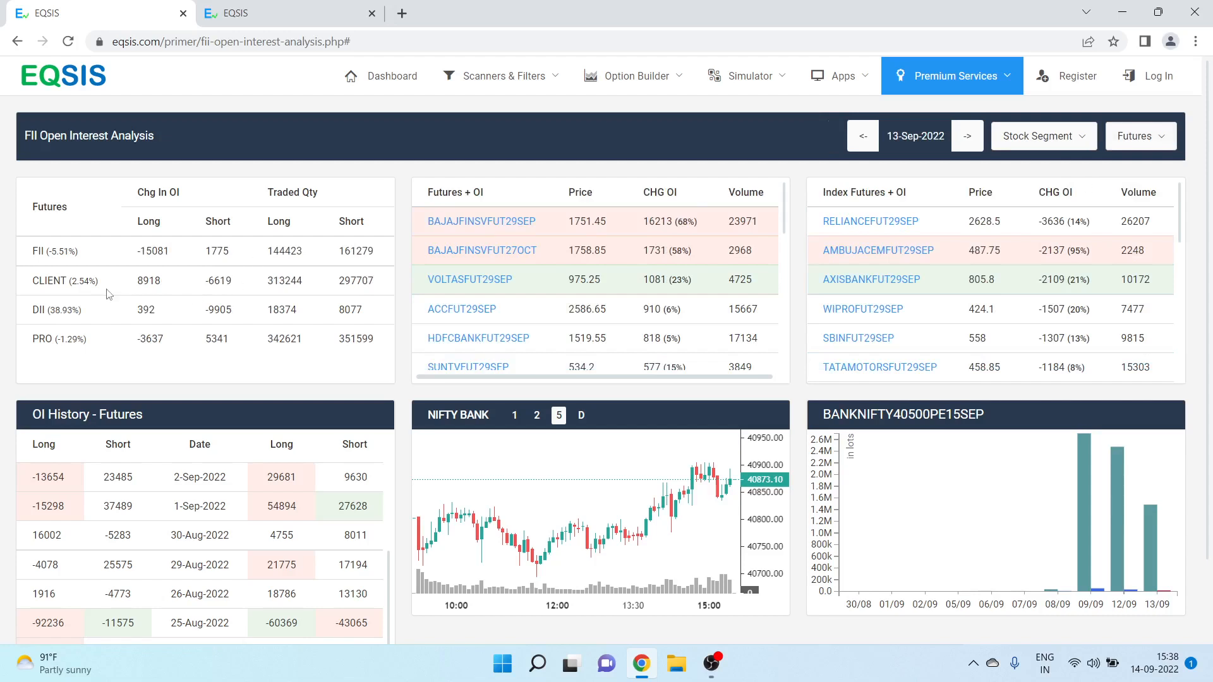
pyautogui.doubleClick(154, 251)
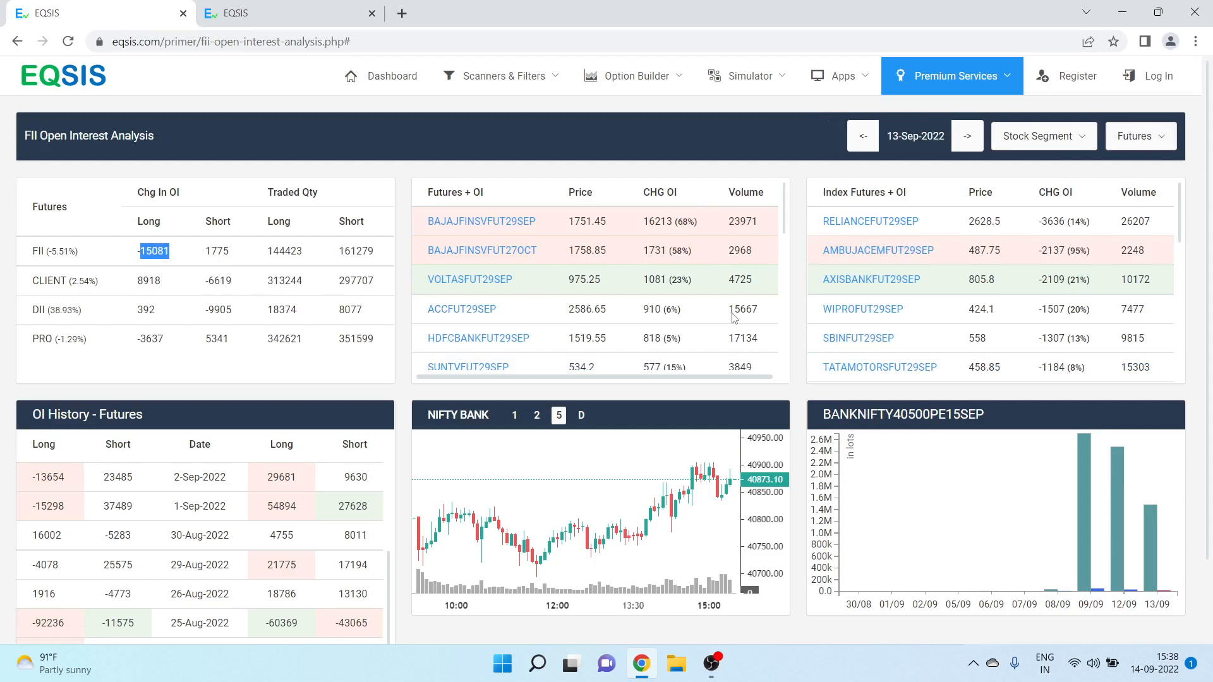
pyautogui.moveTo(1011, 251)
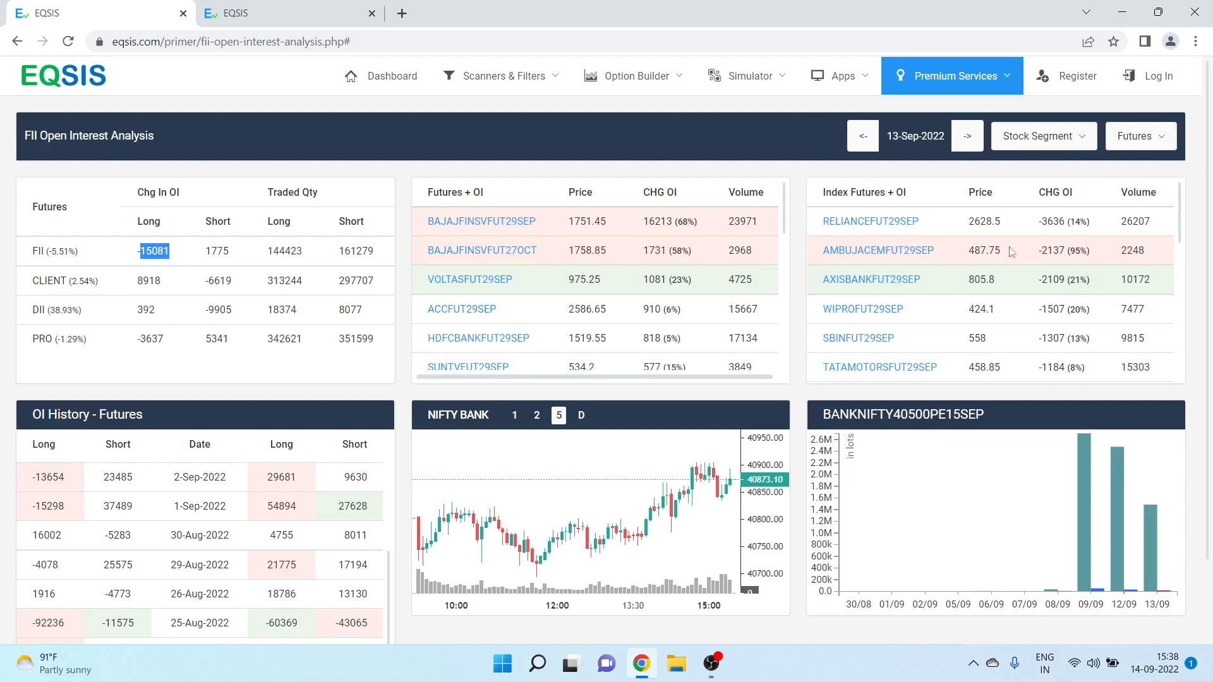
pyautogui.click(871, 279)
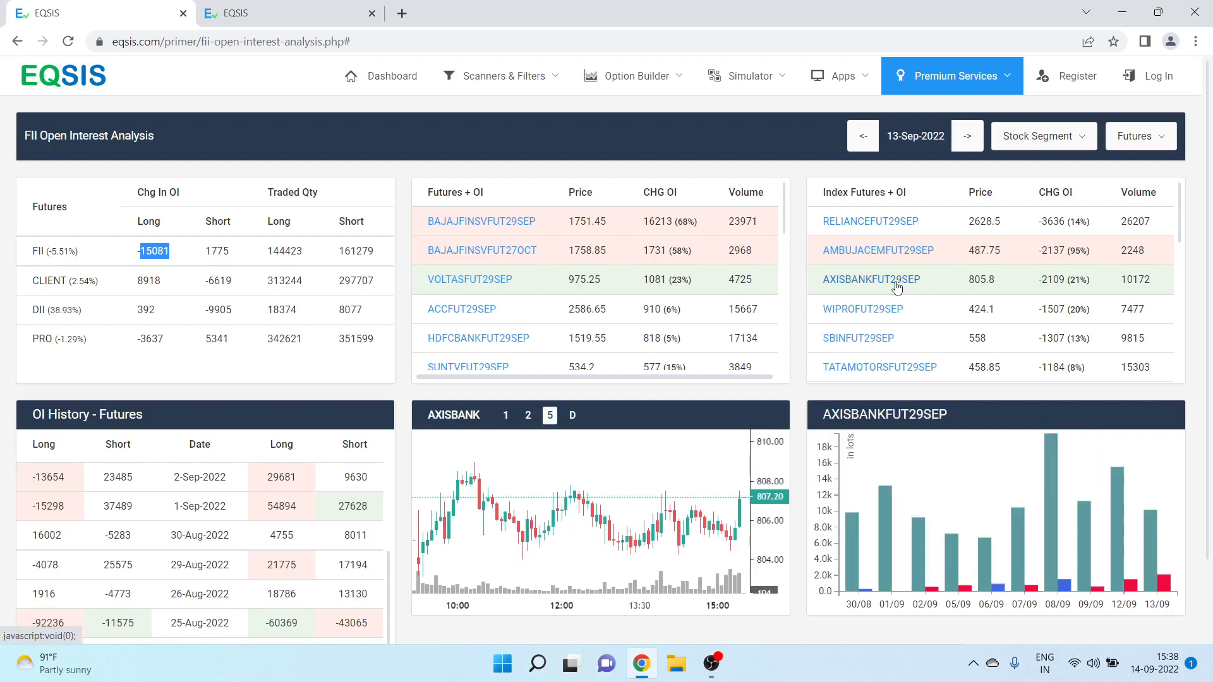
pyautogui.moveTo(877, 250)
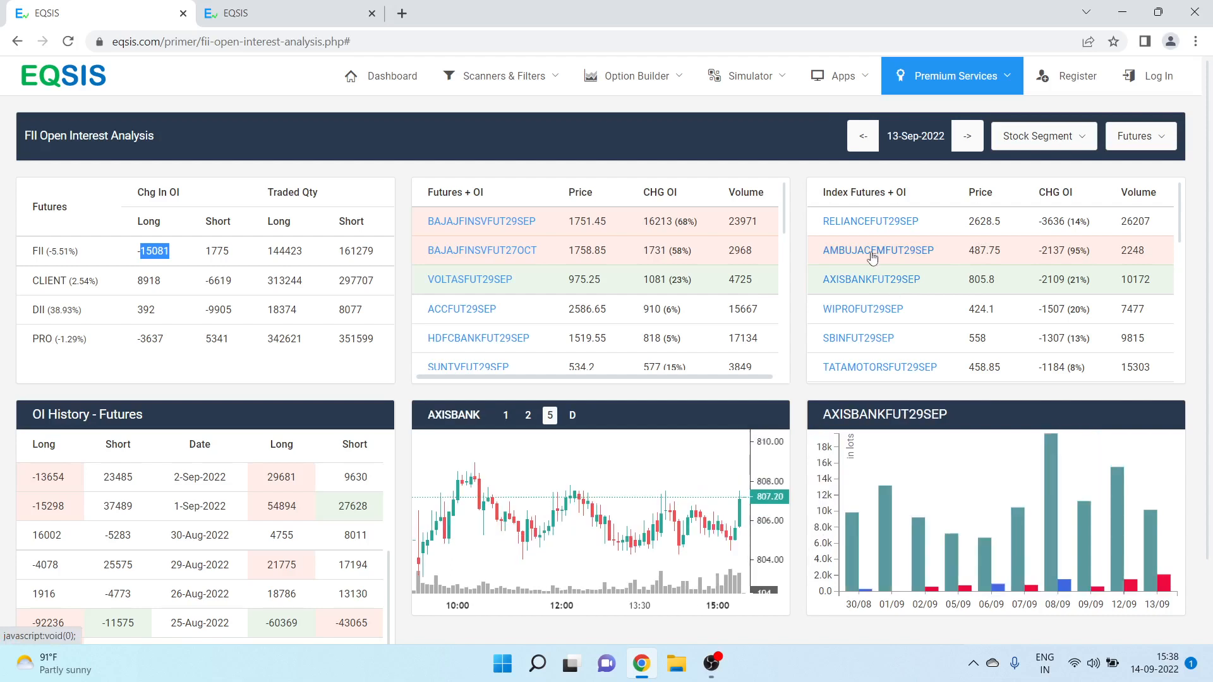
pyautogui.click(877, 250)
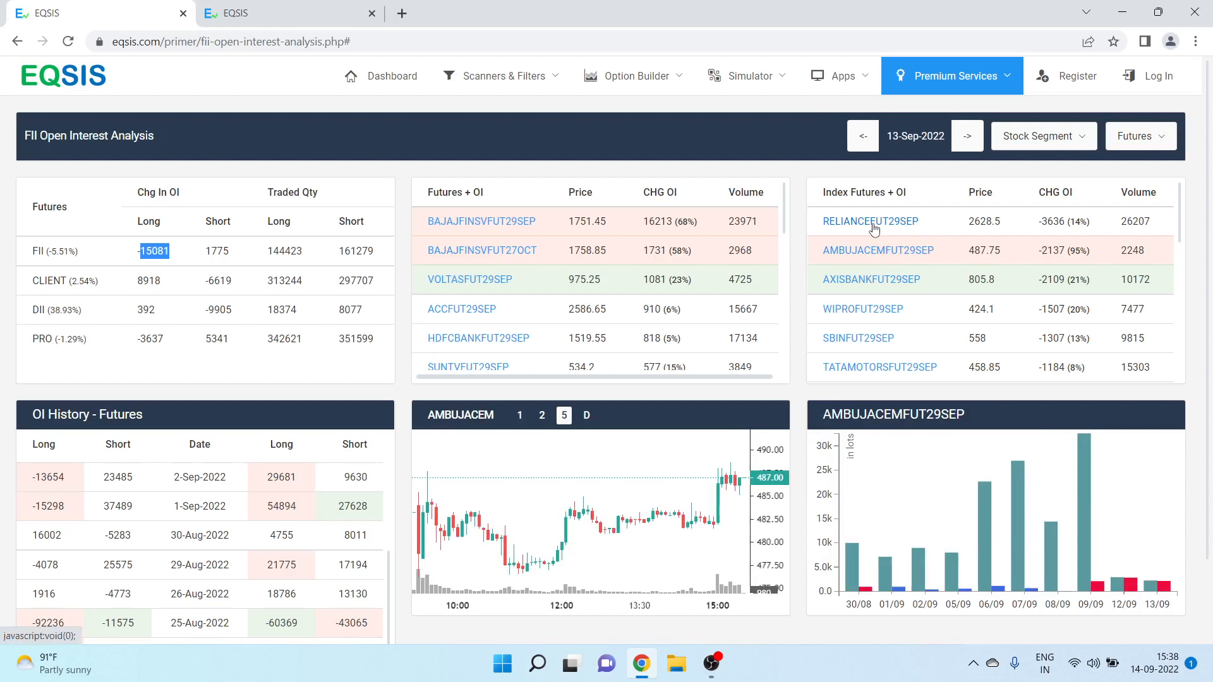
pyautogui.click(869, 221)
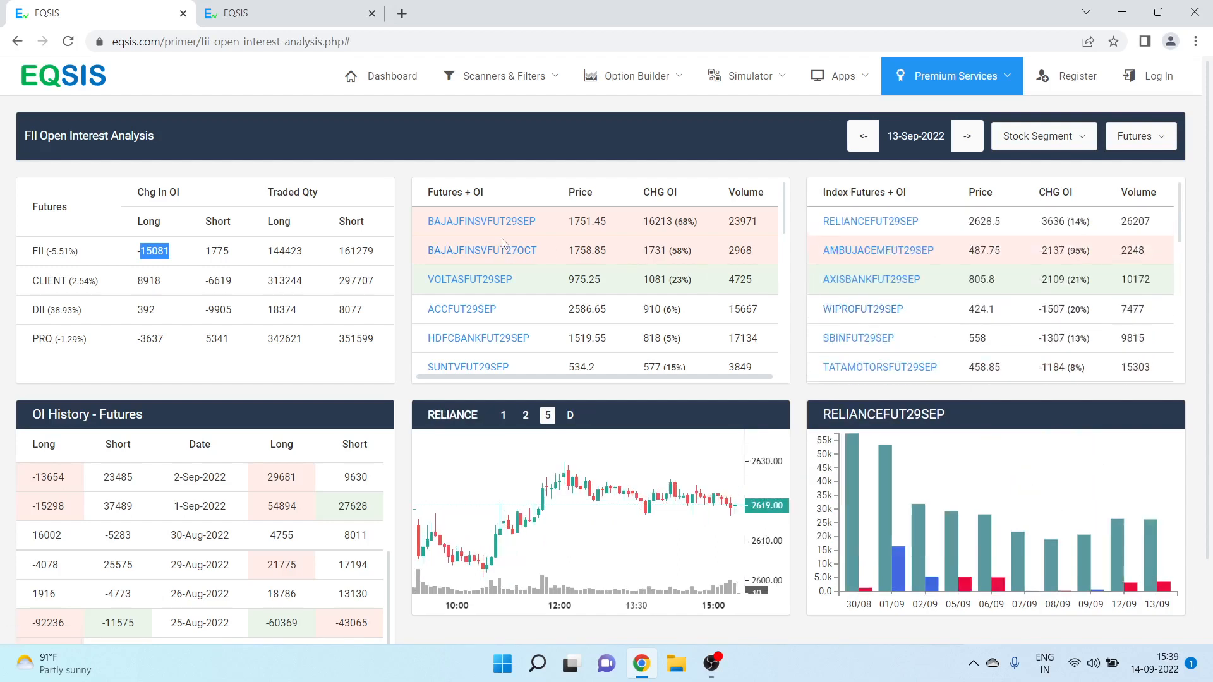
pyautogui.moveTo(242, 294)
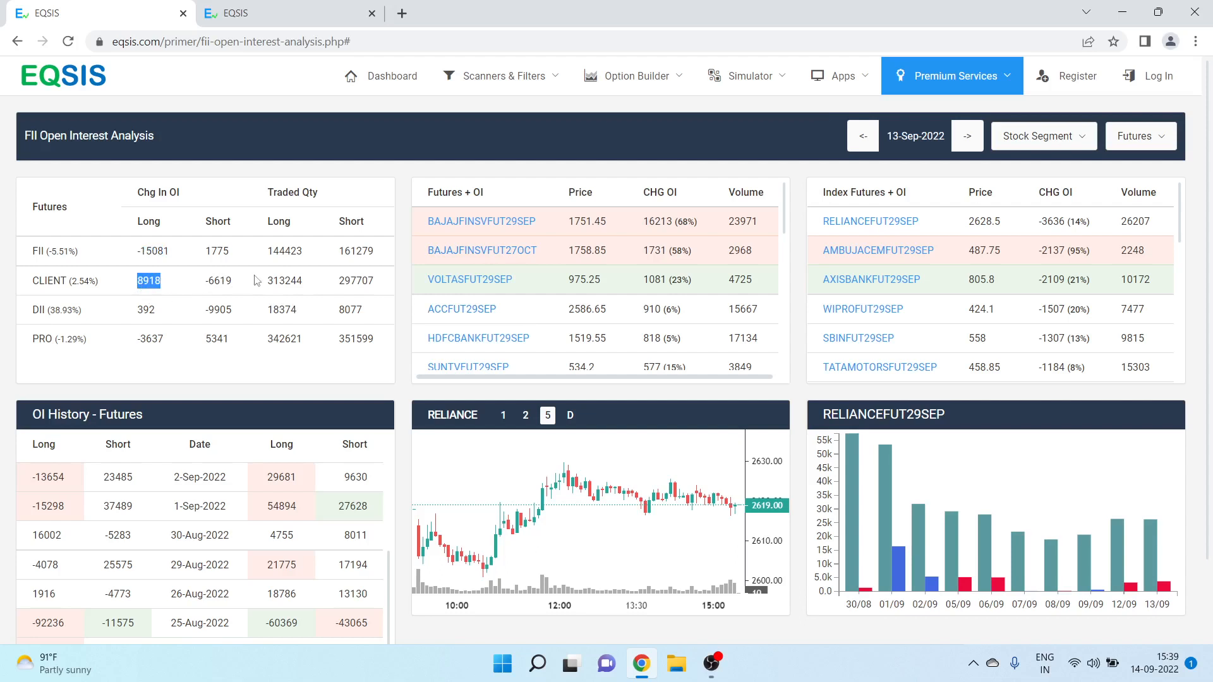
pyautogui.click(481, 221)
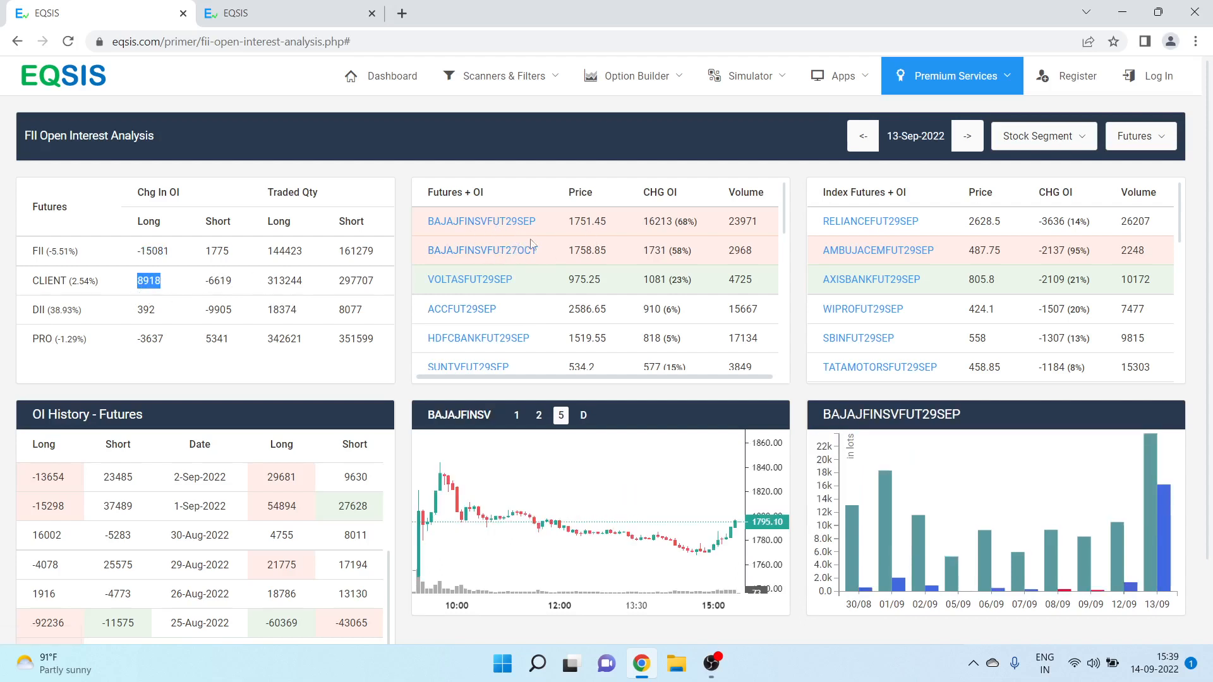
pyautogui.moveTo(525, 258)
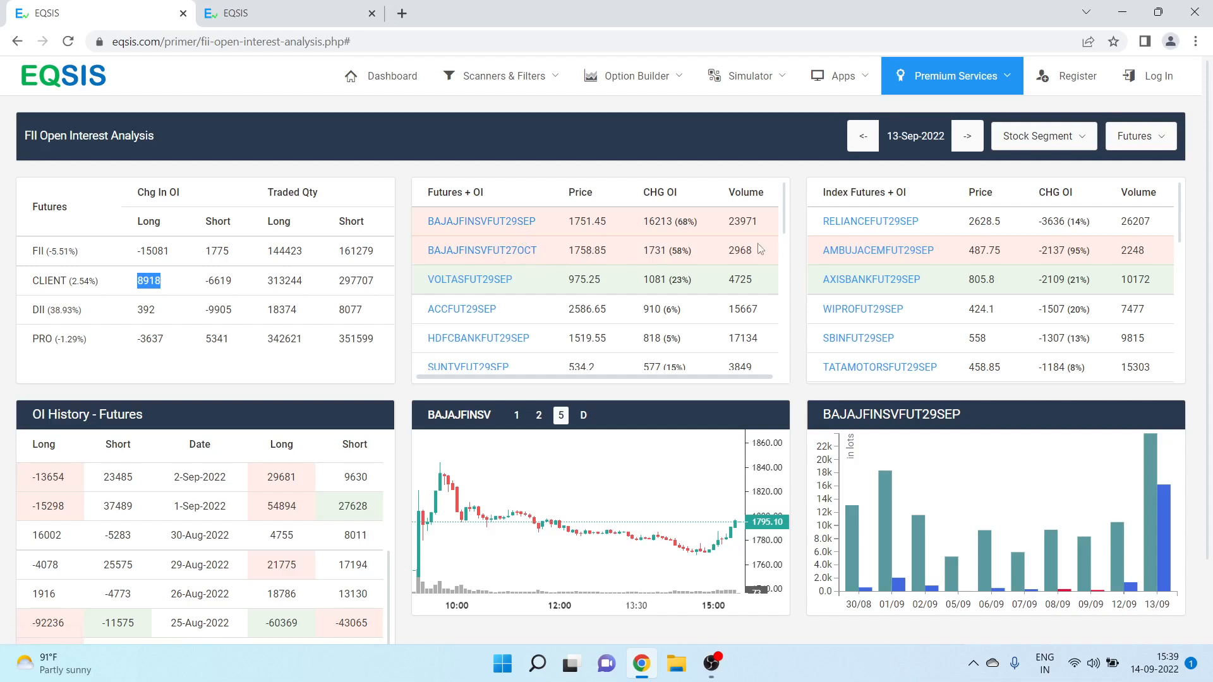
pyautogui.moveTo(501, 279)
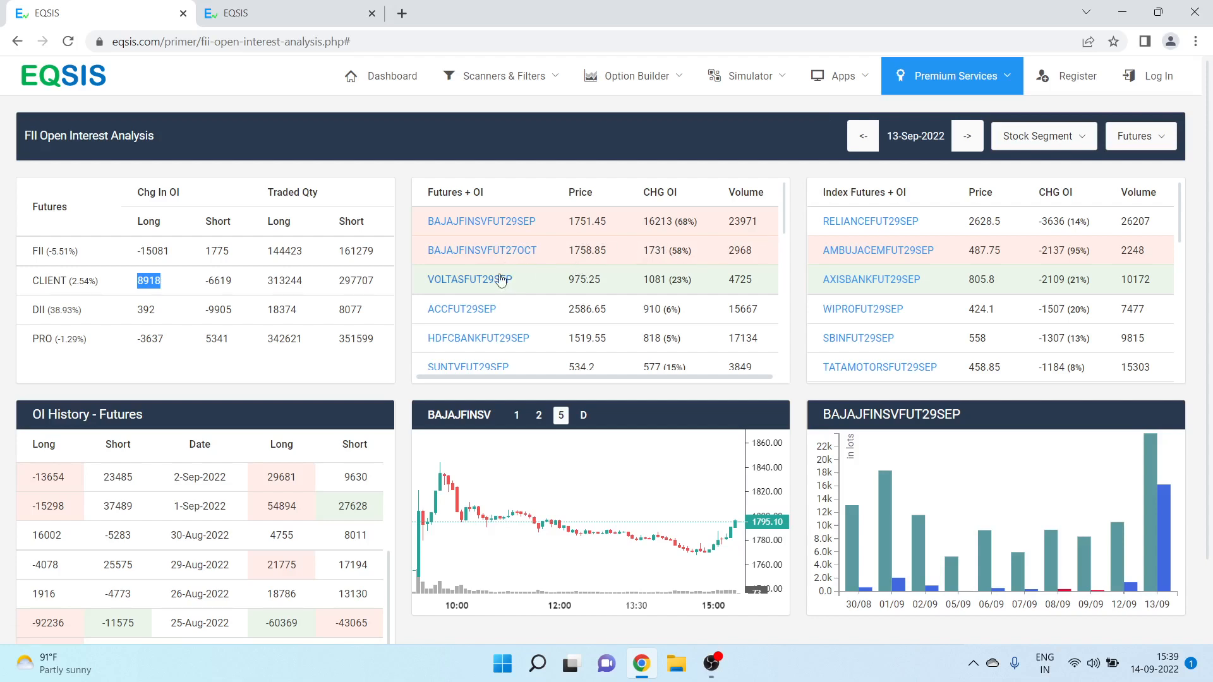
pyautogui.moveTo(146, 300)
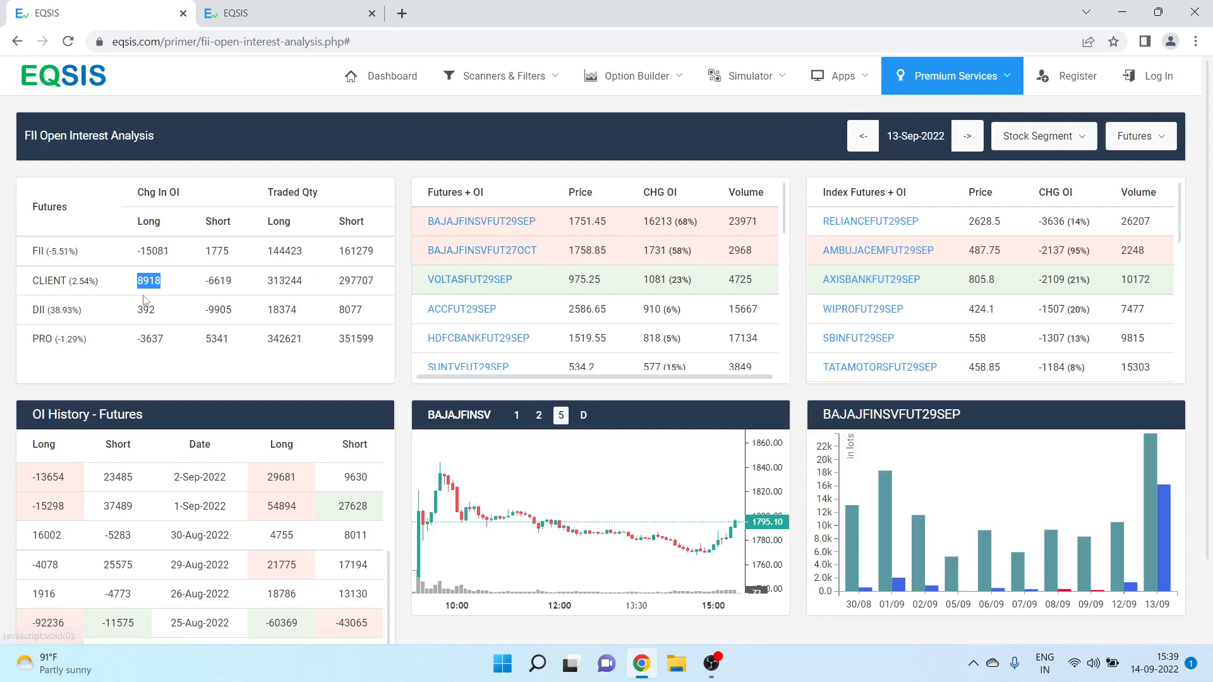
pyautogui.click(152, 251)
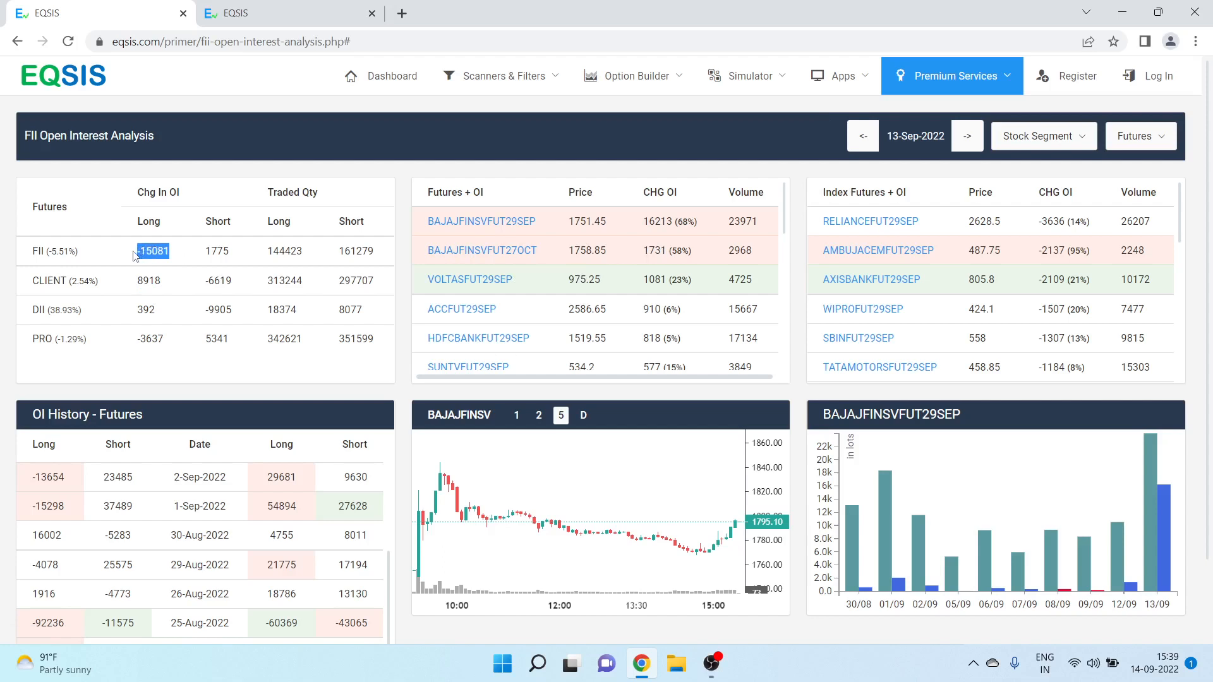
pyautogui.moveTo(234, 280)
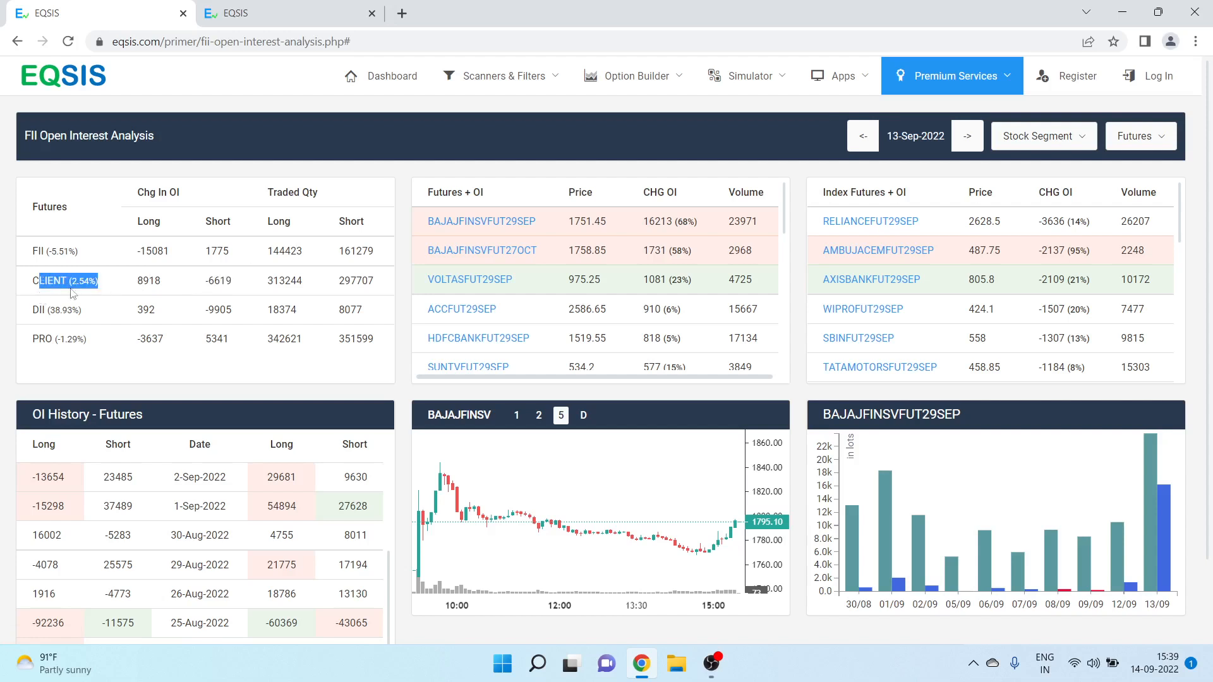
pyautogui.moveTo(1127, 509)
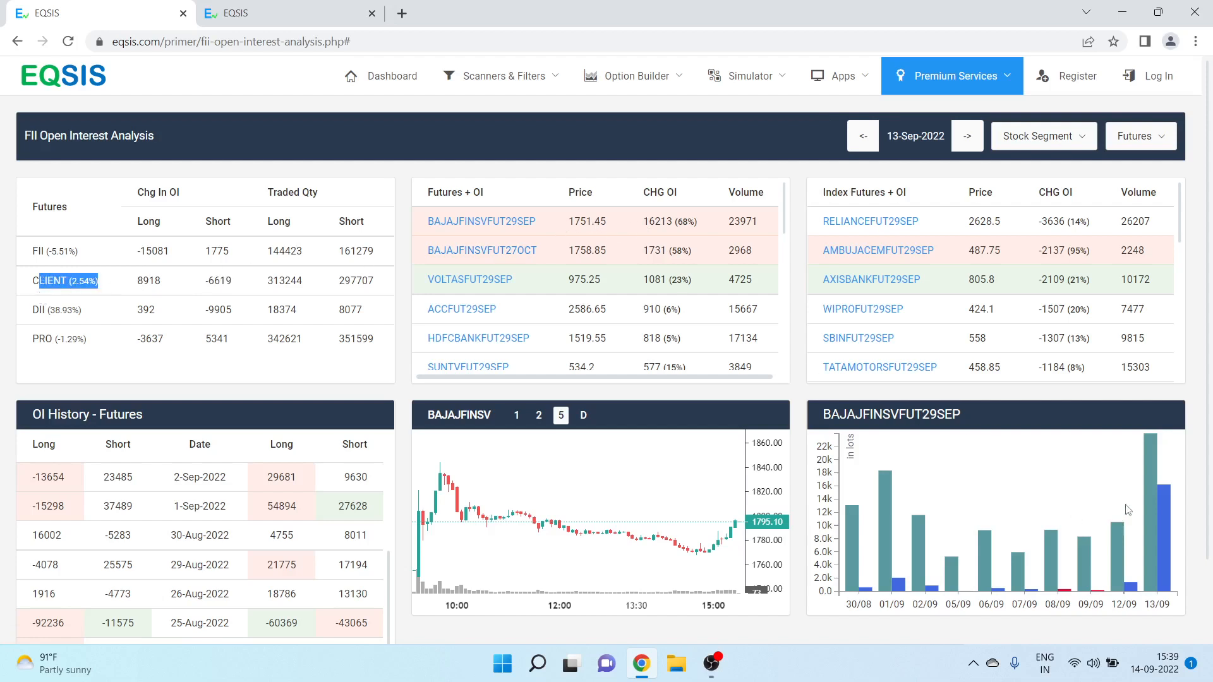
pyautogui.moveTo(1153, 472)
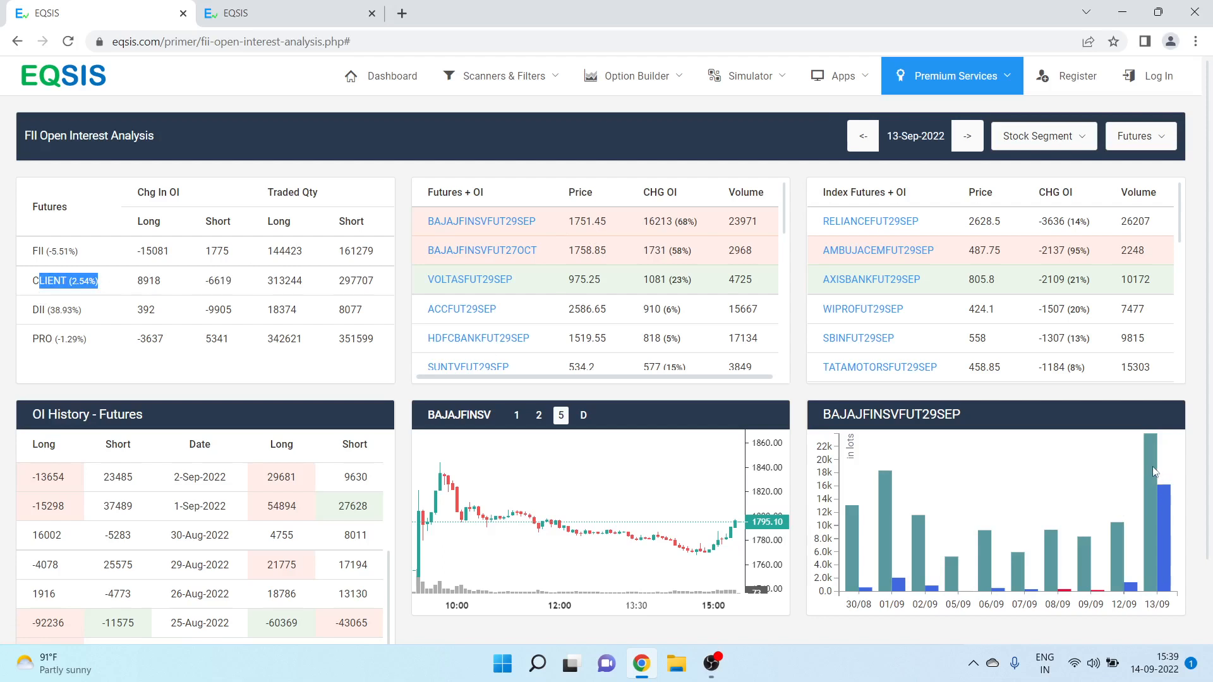
pyautogui.moveTo(1173, 479)
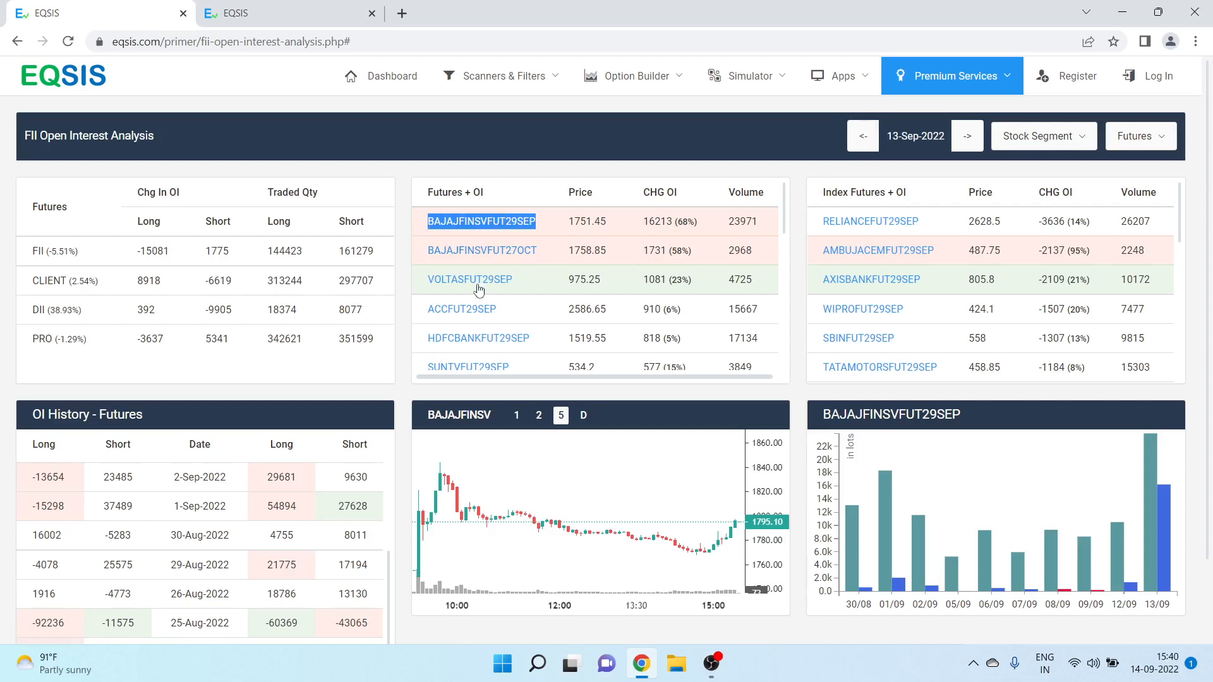
pyautogui.moveTo(450, 240)
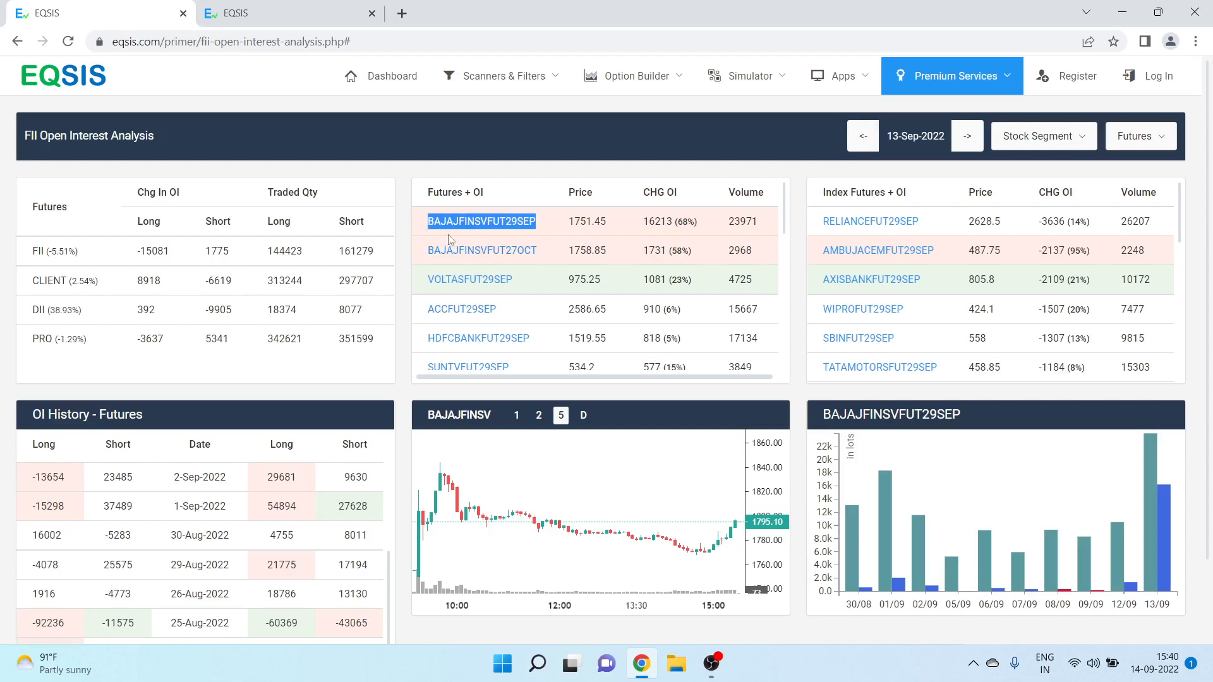
pyautogui.moveTo(91, 273)
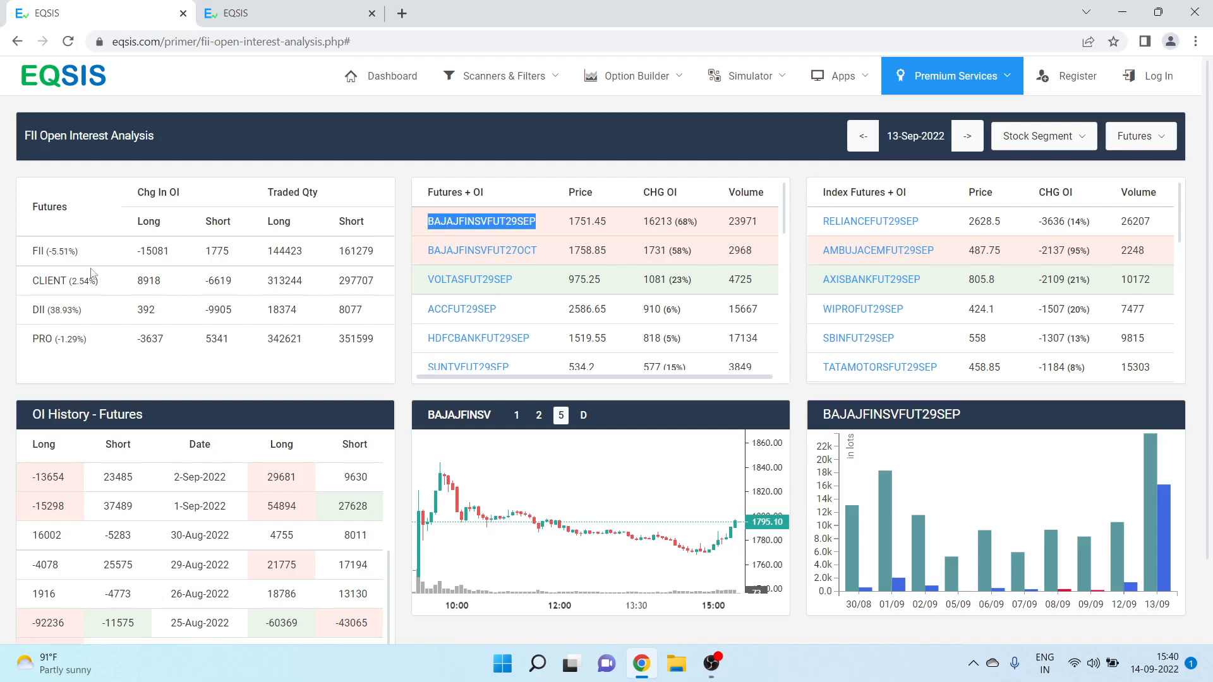
pyautogui.moveTo(878, 250)
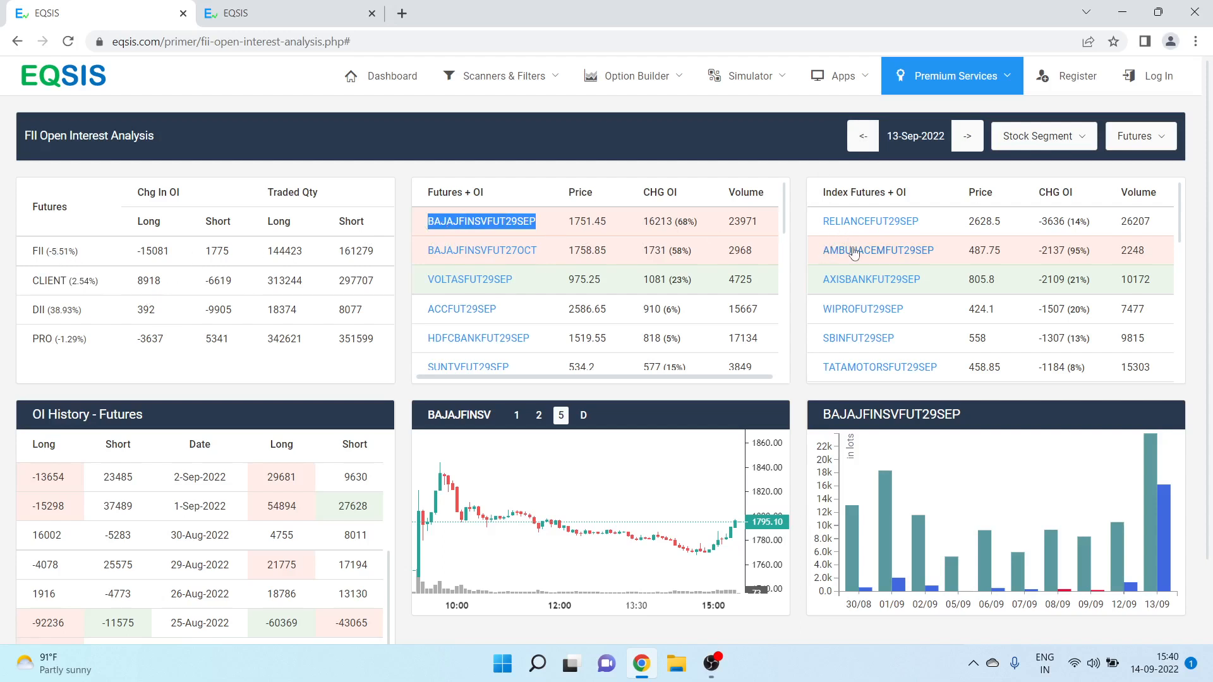
pyautogui.moveTo(878, 250)
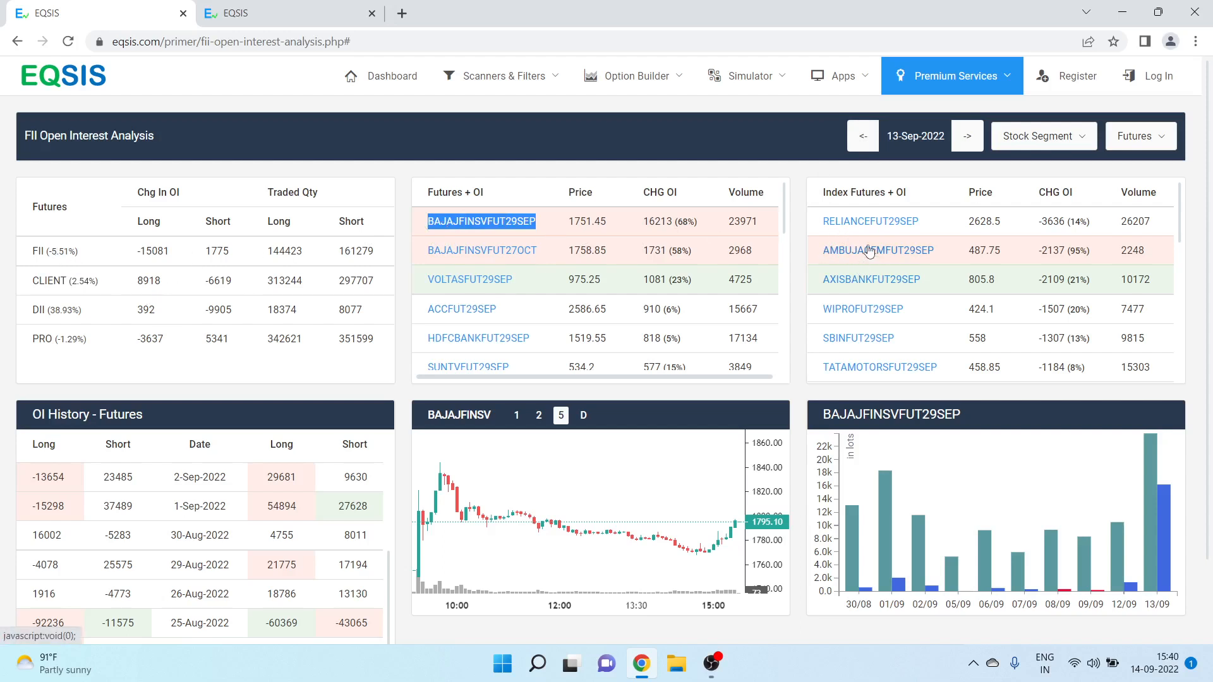
pyautogui.moveTo(164, 271)
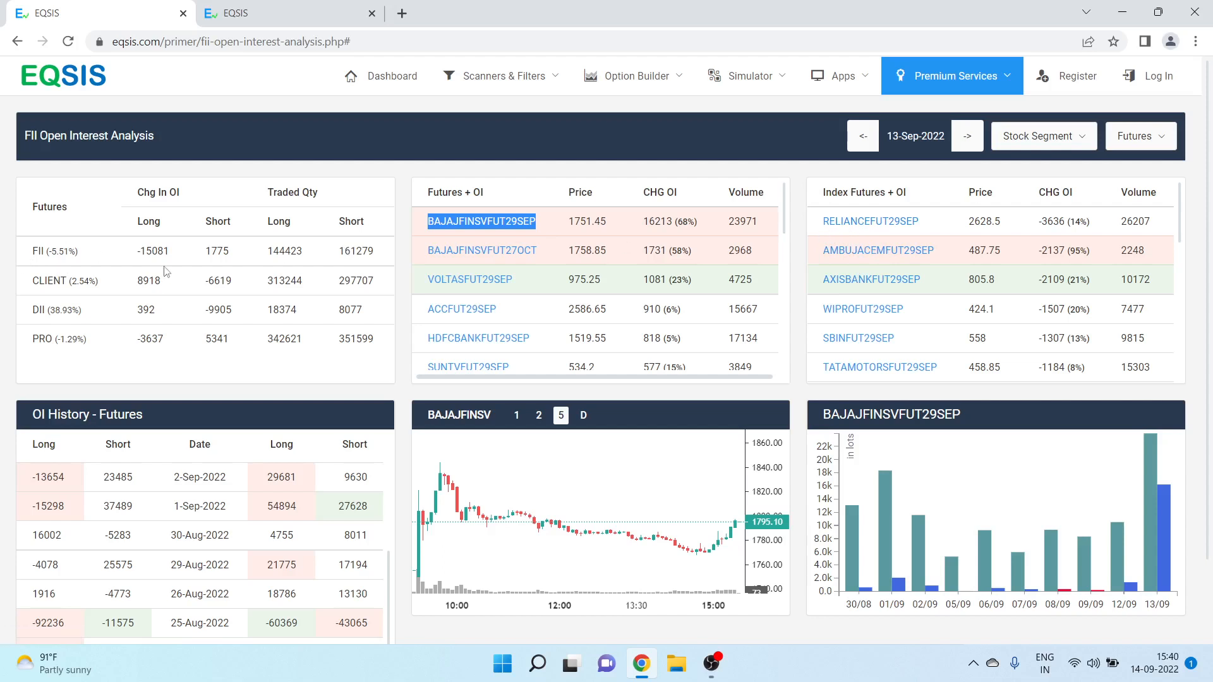
pyautogui.moveTo(168, 227)
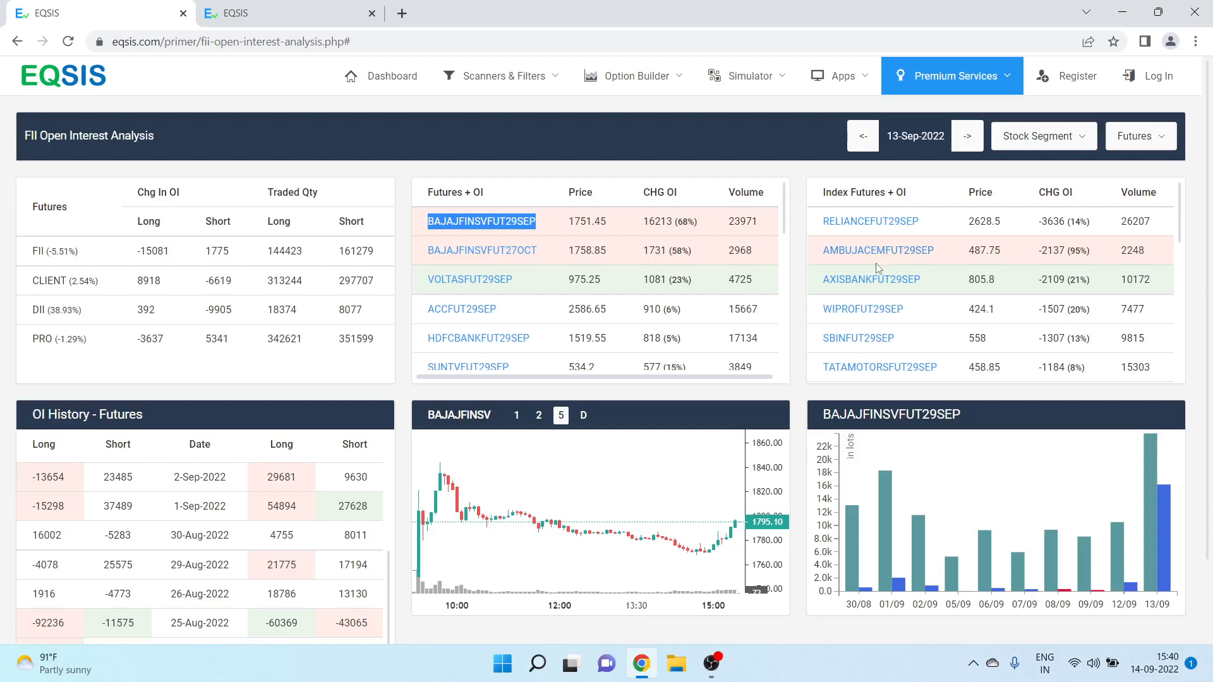
pyautogui.moveTo(897, 267)
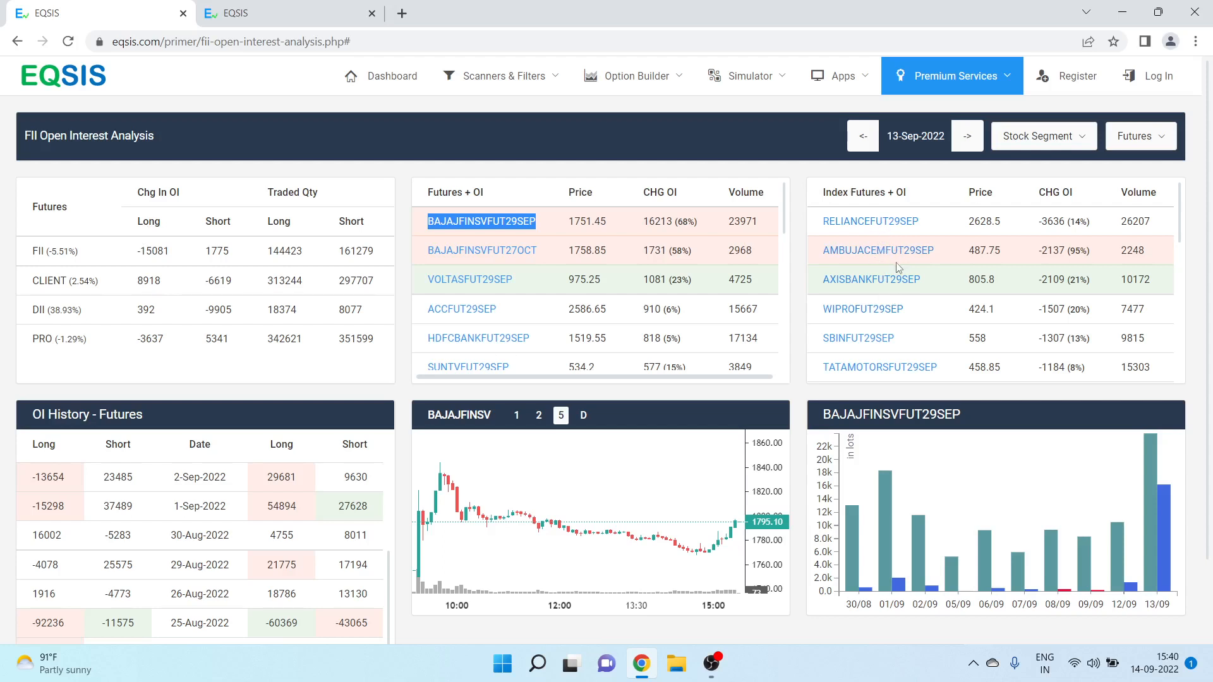
pyautogui.moveTo(899, 287)
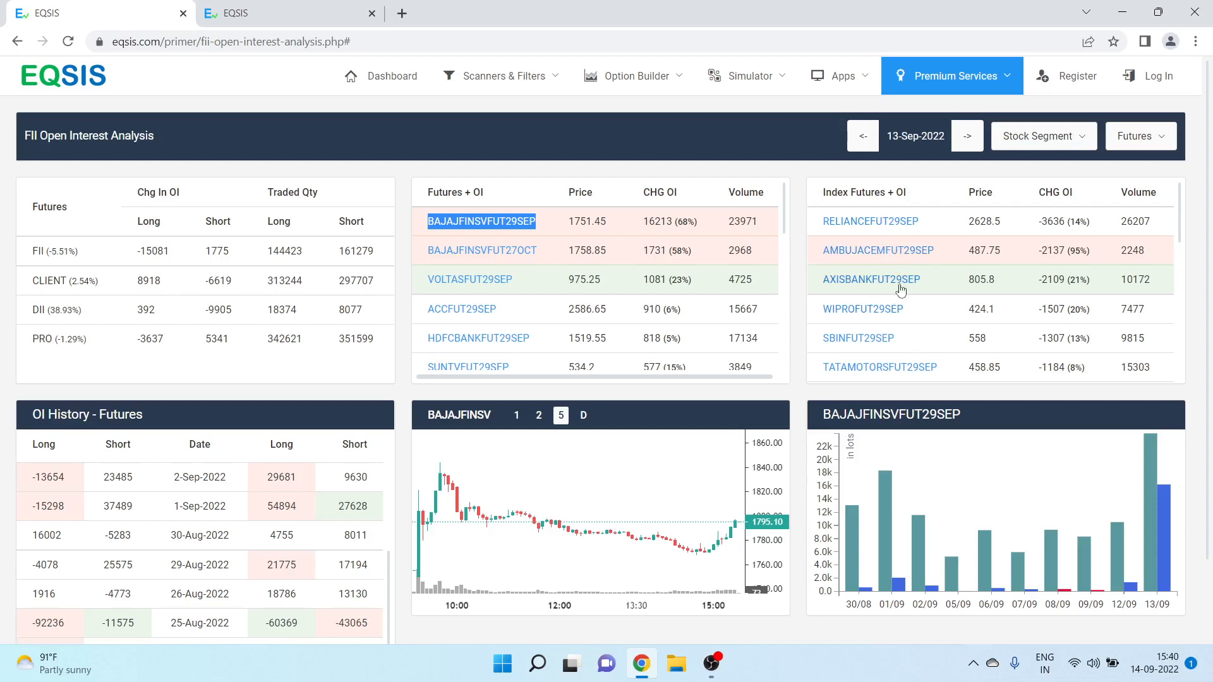
# - Show the RELIANCEFUT29SEP charts, then AXISBANKFUT29SEP, and scroll the futures list down
pyautogui.click(869, 221)
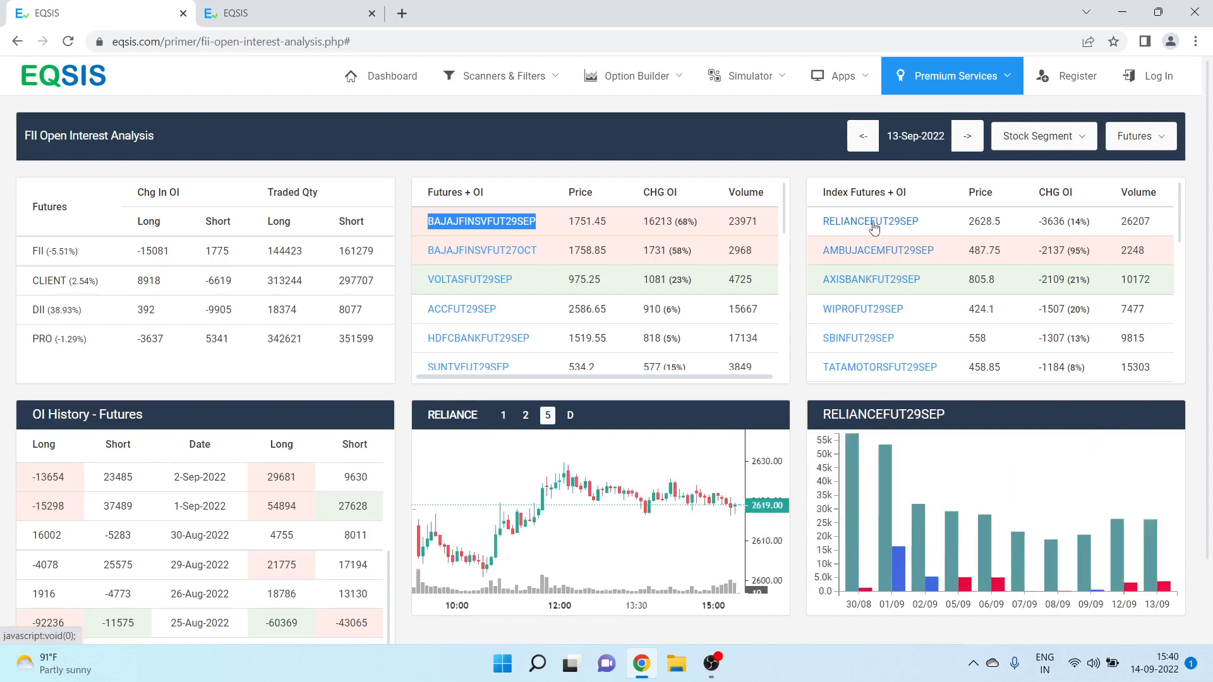
pyautogui.click(871, 279)
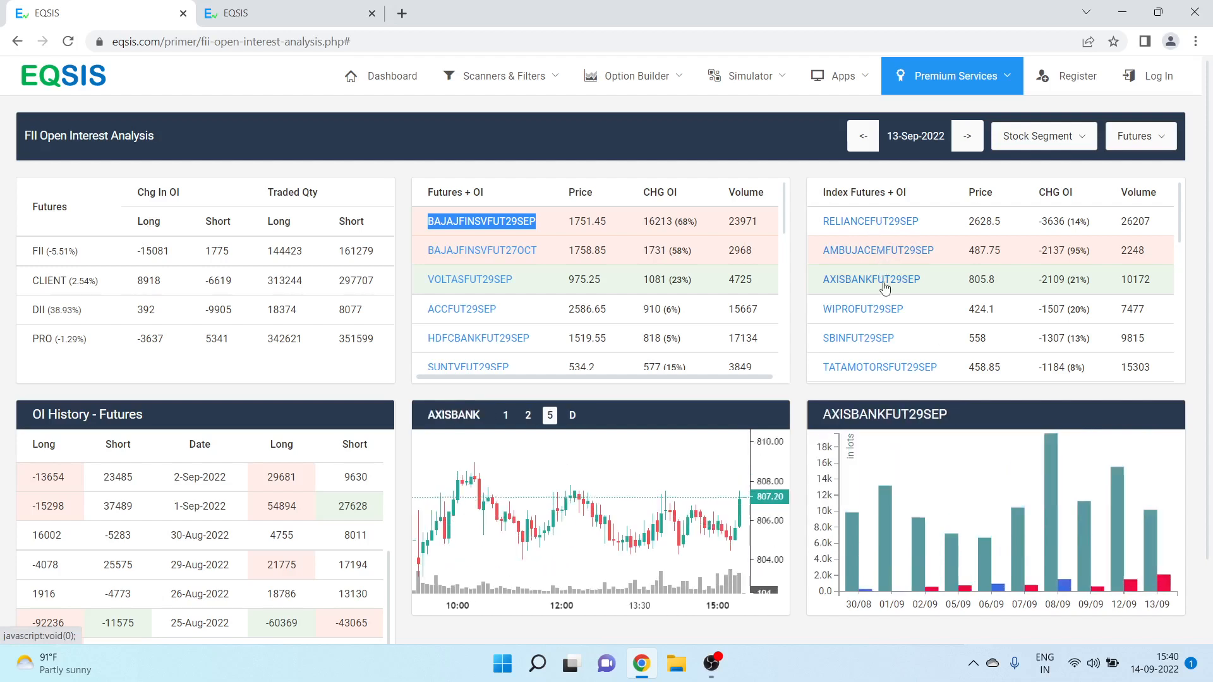
pyautogui.moveTo(895, 313)
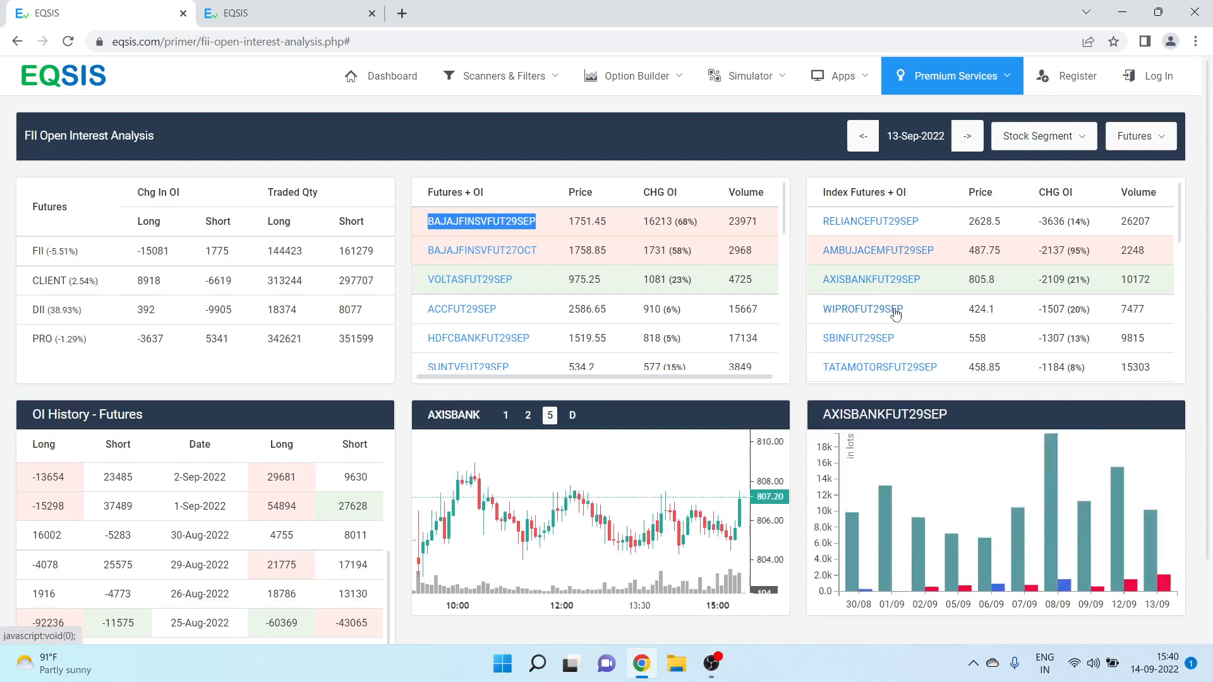
pyautogui.scroll(-3)
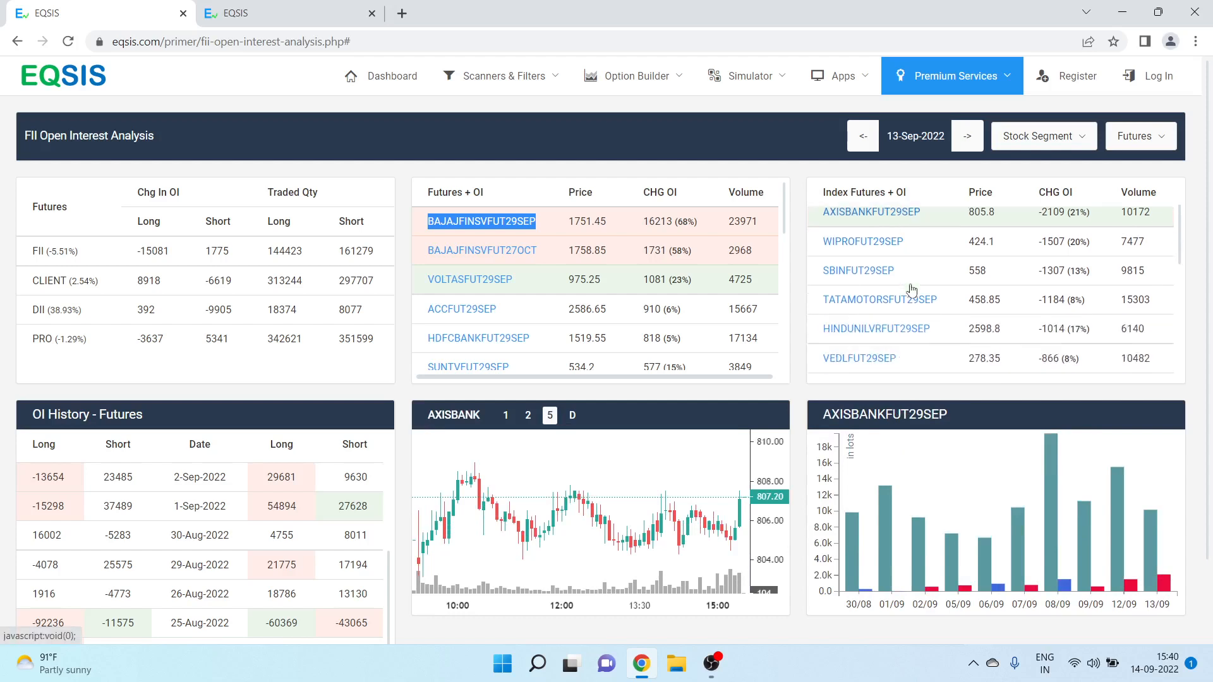
pyautogui.scroll(-3)
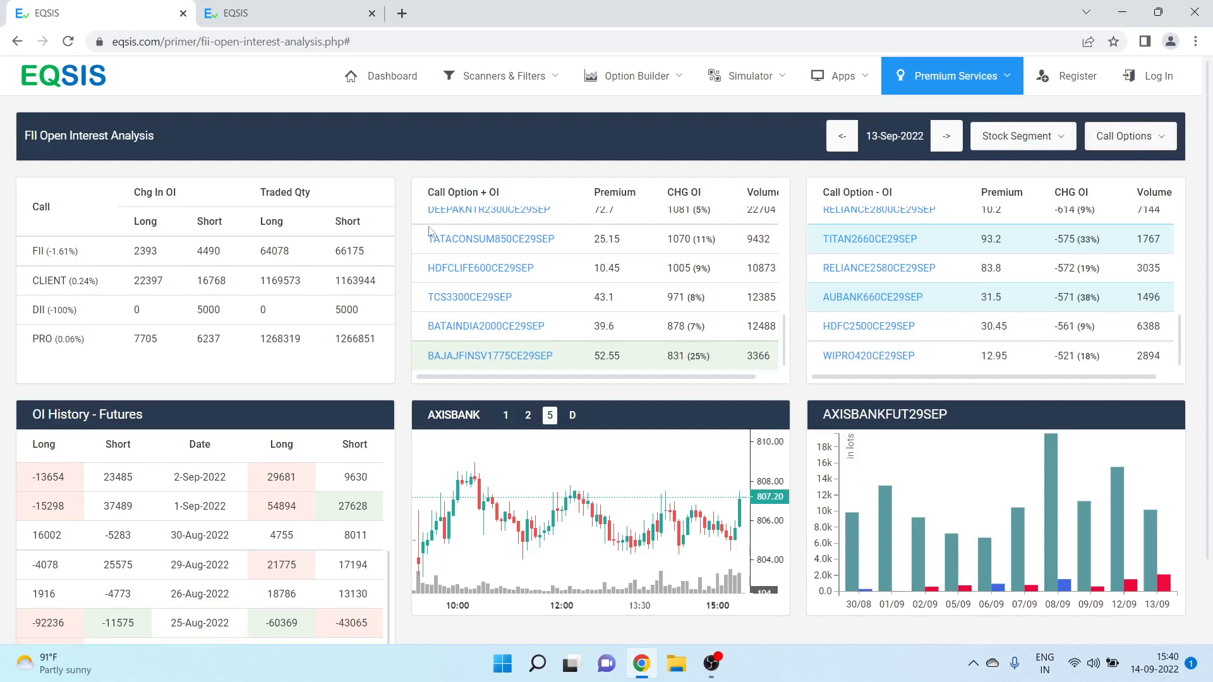
# - Switch the 13-Sep-2022 analysis to call options and scroll the OI History table
pyautogui.moveTo(145, 251); pyautogui.dragTo(207, 250)
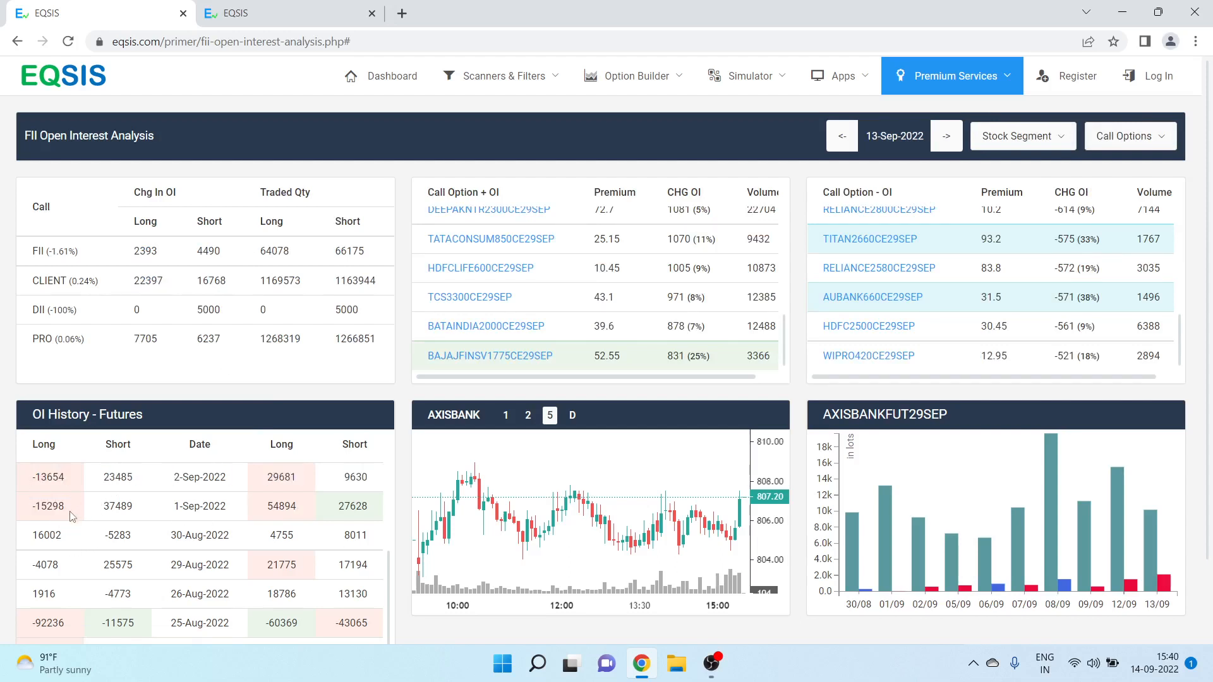
pyautogui.moveTo(144, 506)
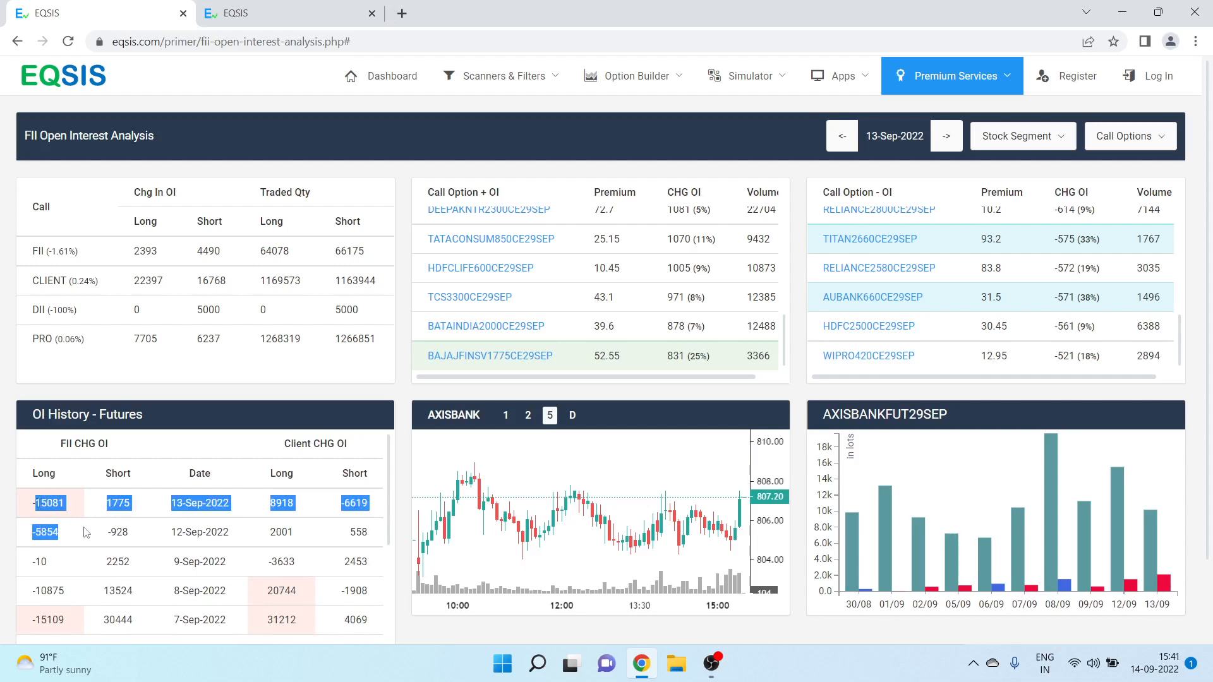
pyautogui.moveTo(271, 526)
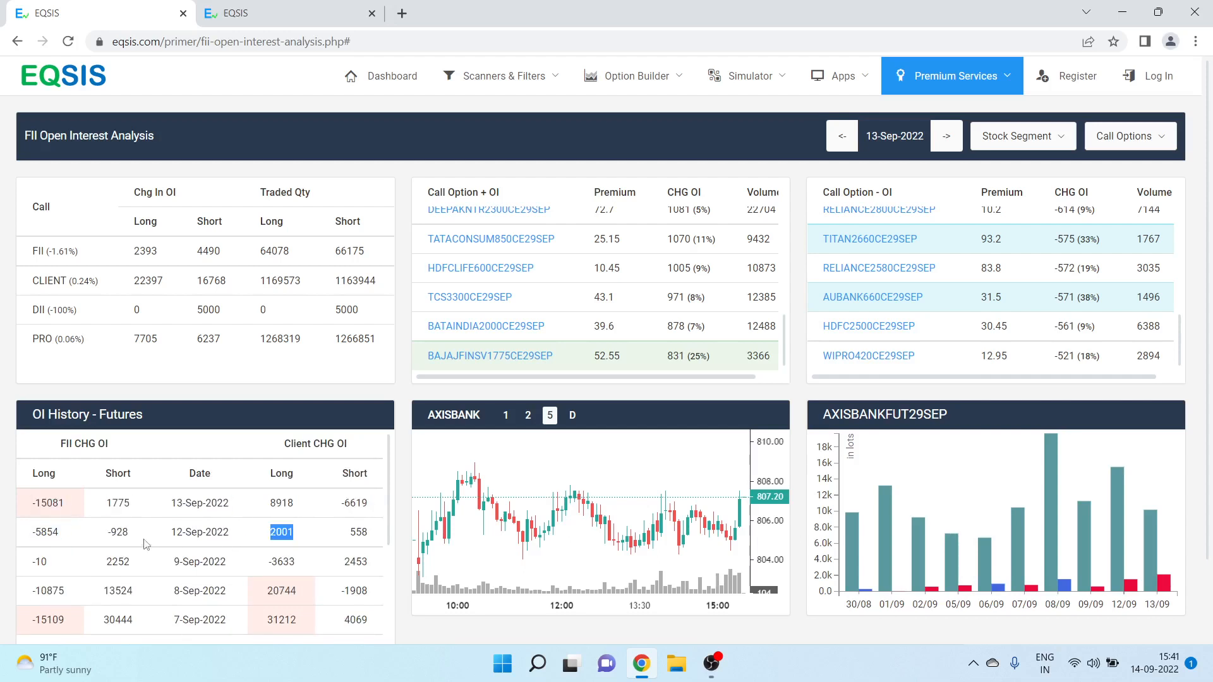
pyautogui.scroll(-3)
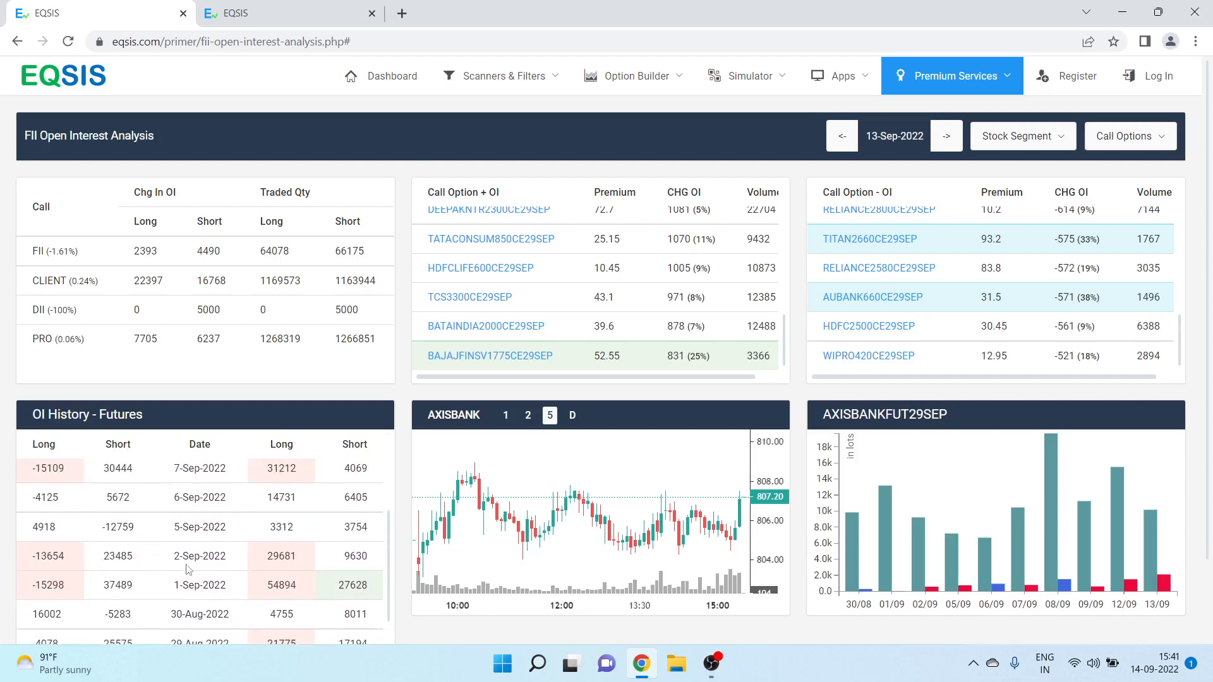
pyautogui.moveTo(101, 568)
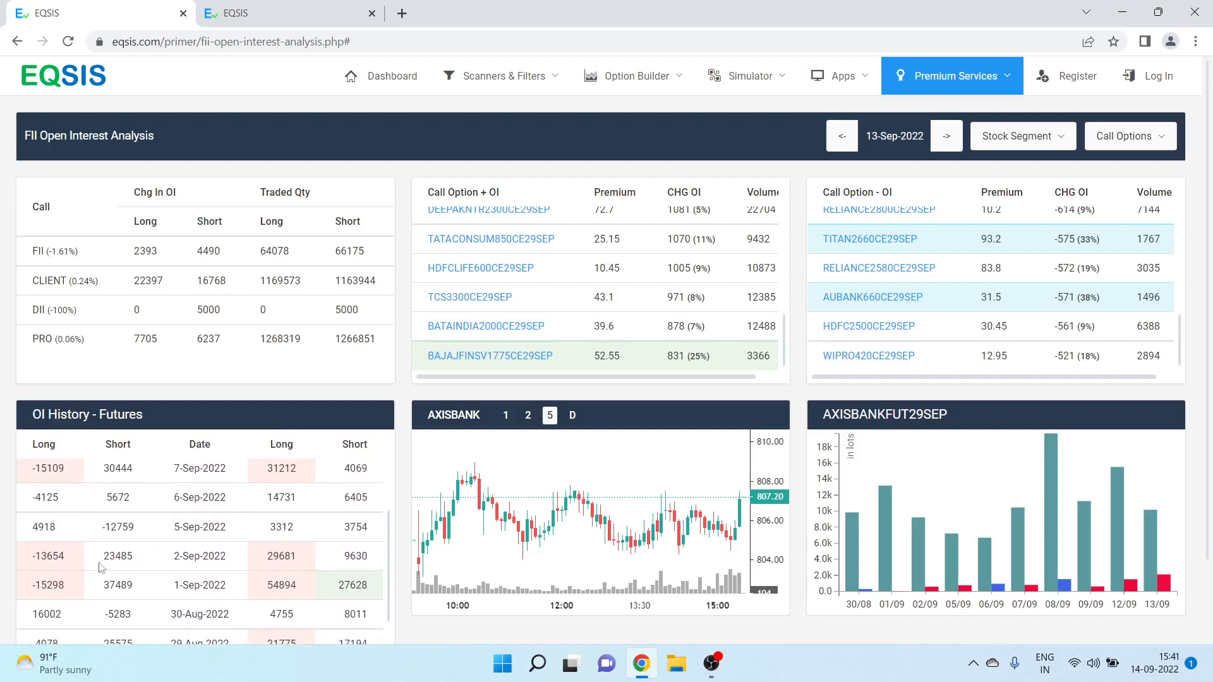
# - Step the call options analysis date back toward 1-Sep-2022
pyautogui.click(841, 135)
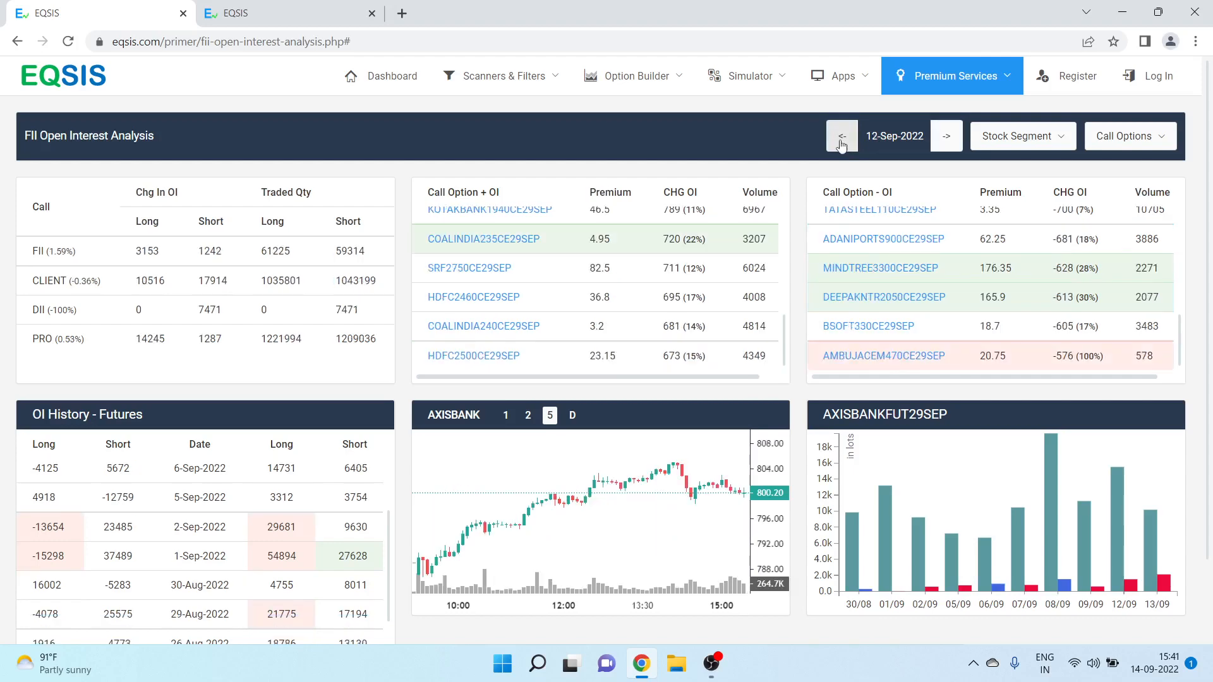
pyautogui.click(841, 136)
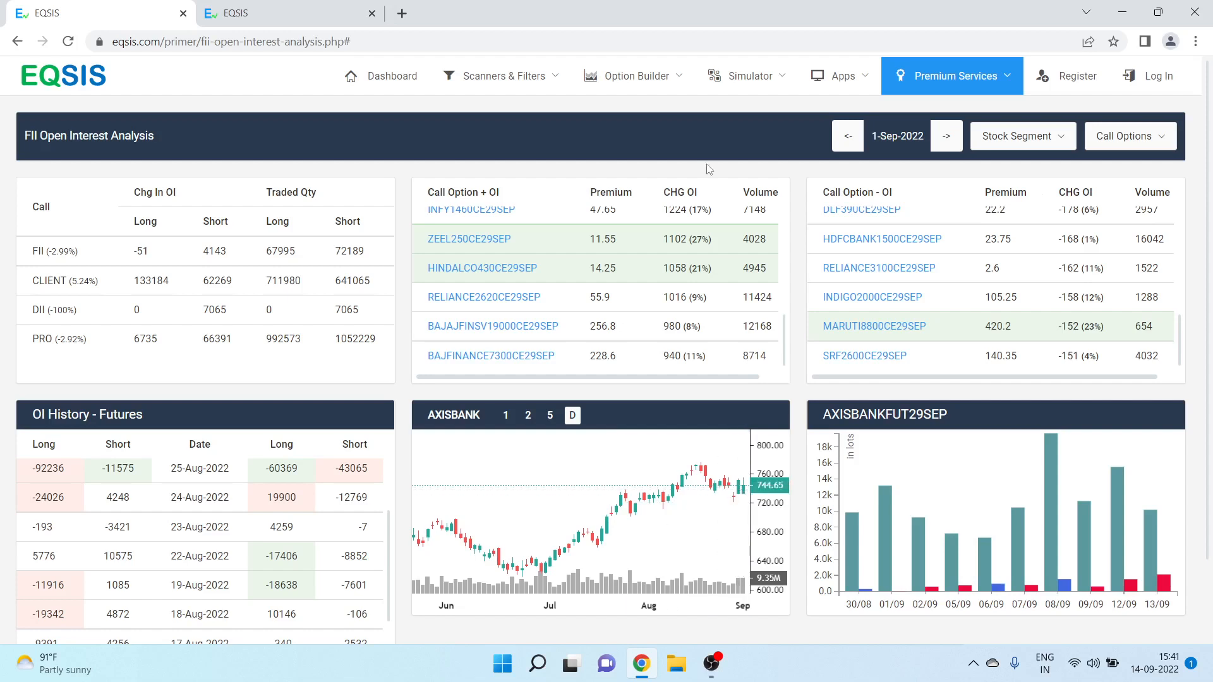
pyautogui.moveTo(456, 460)
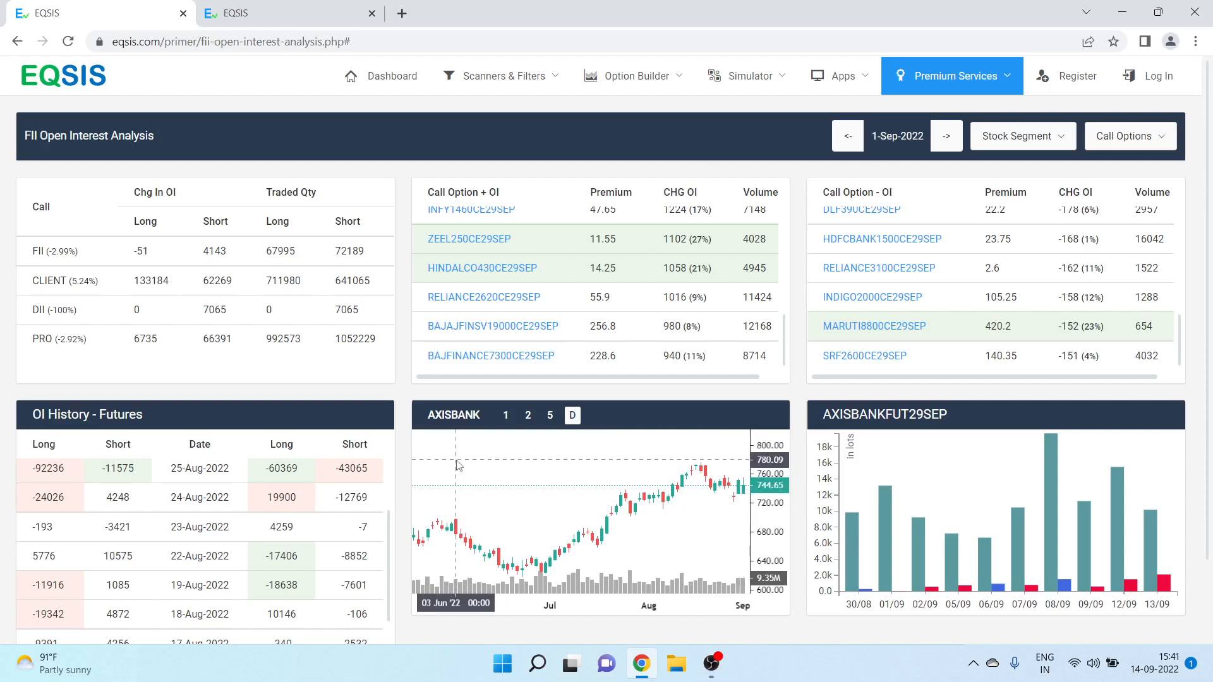